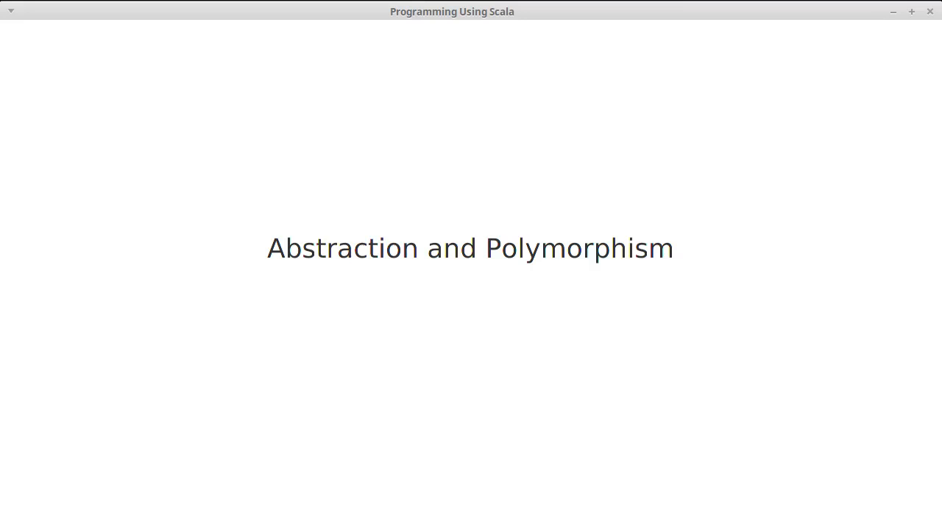
pyautogui.moveTo(813, 411)
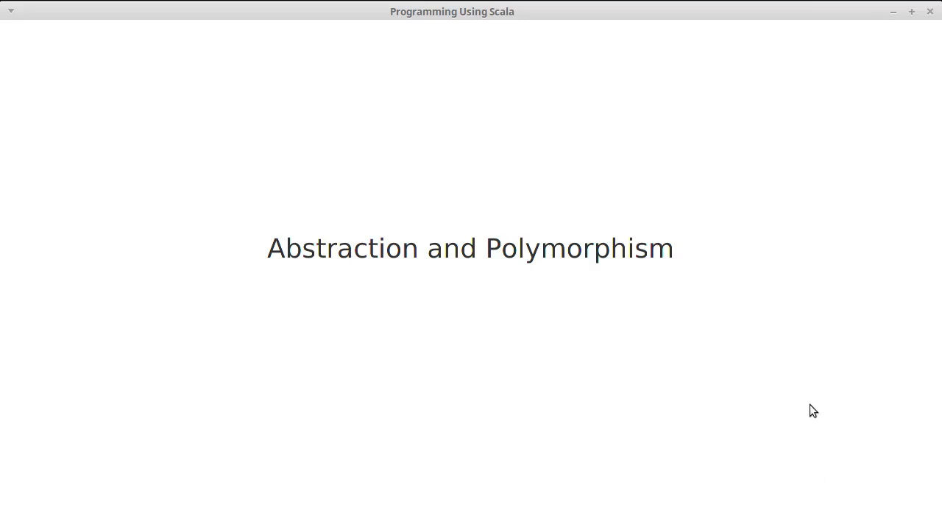
pyautogui.moveTo(875, 52)
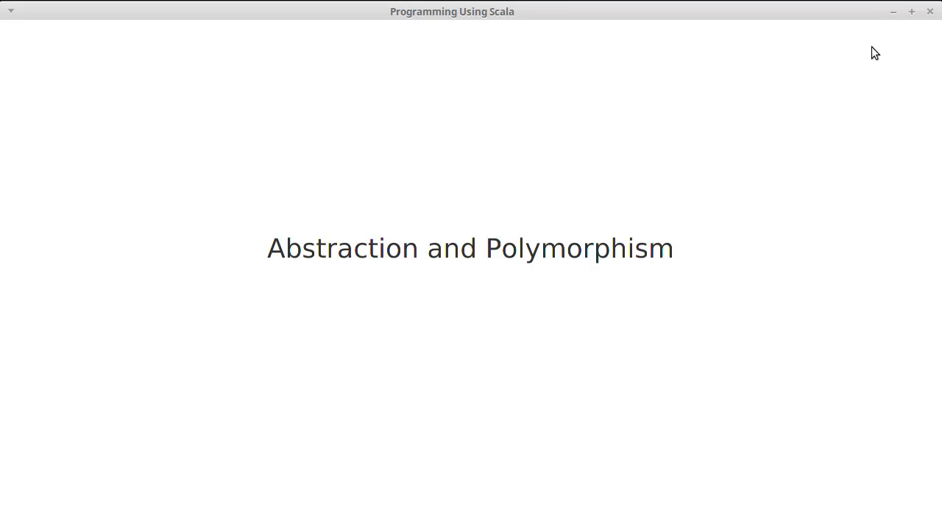
pyautogui.moveTo(904, 48)
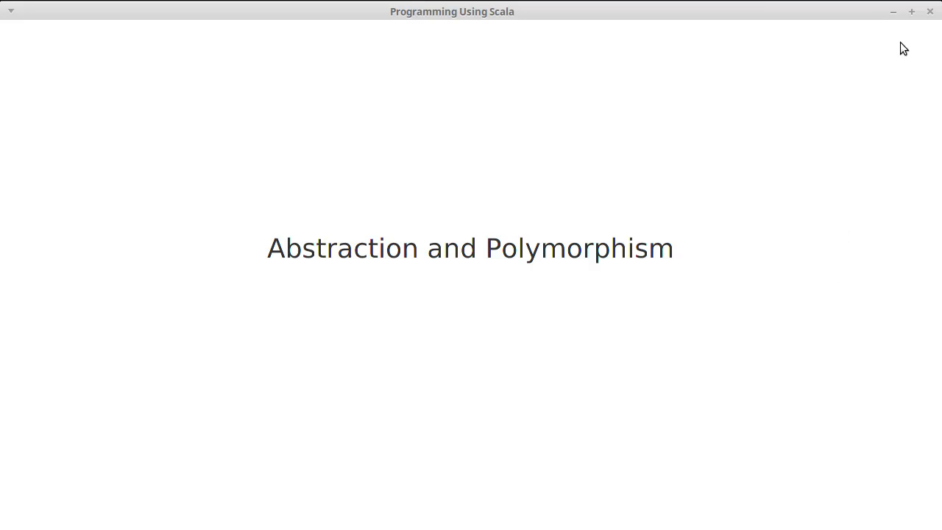
pyautogui.moveTo(930, 13)
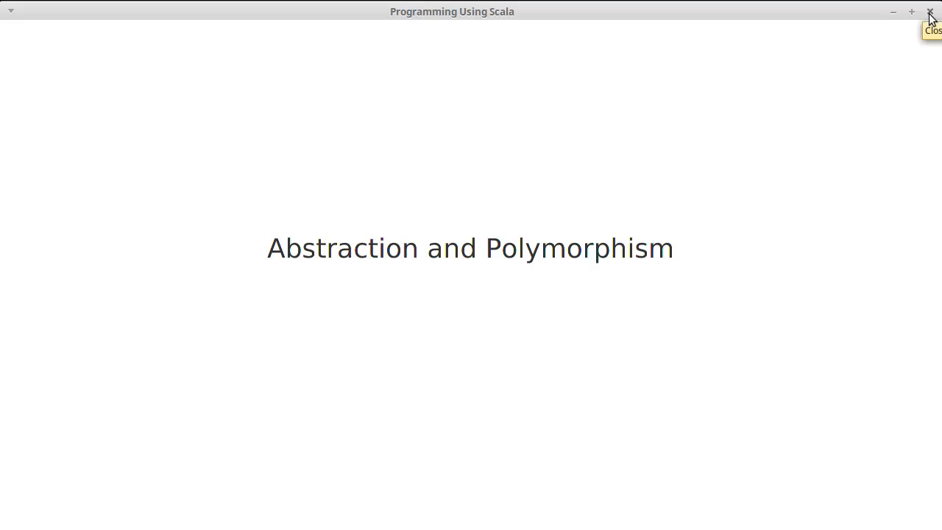
# - Close the slides, collapse oobasics, and create a 'polymorphism' package under src
pyautogui.click(929, 11)
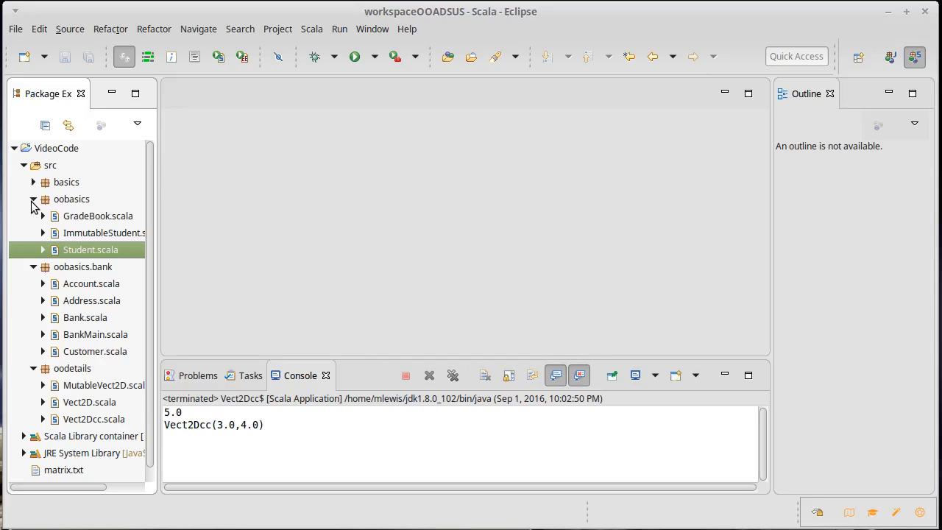
pyautogui.click(33, 199)
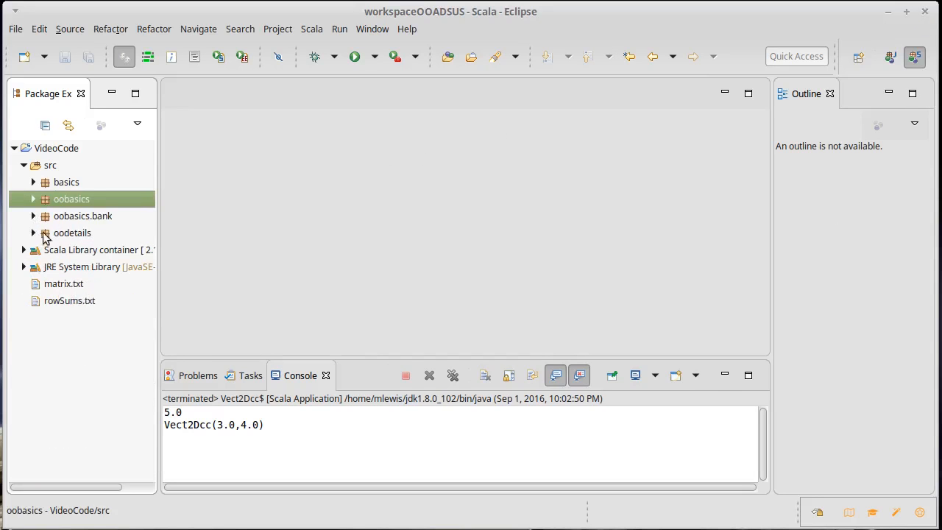
pyautogui.moveTo(49, 167)
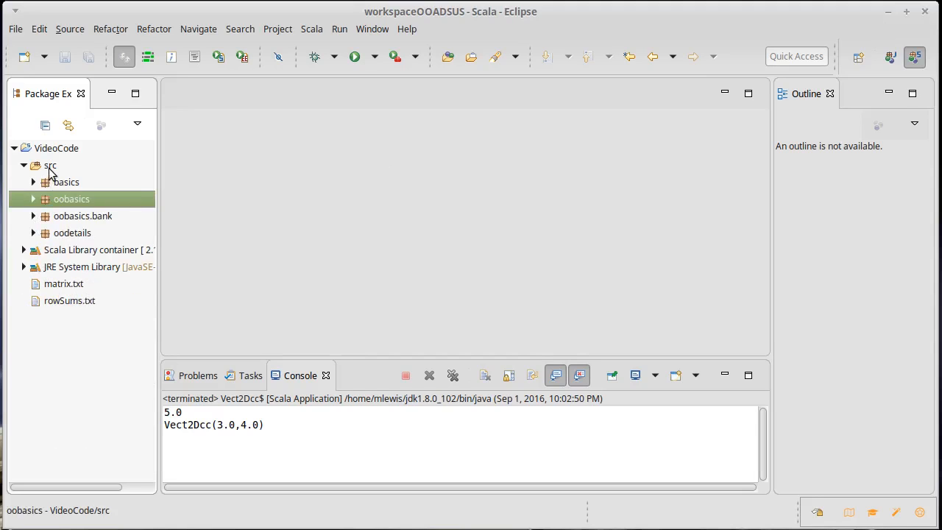
pyautogui.rightClick(50, 165)
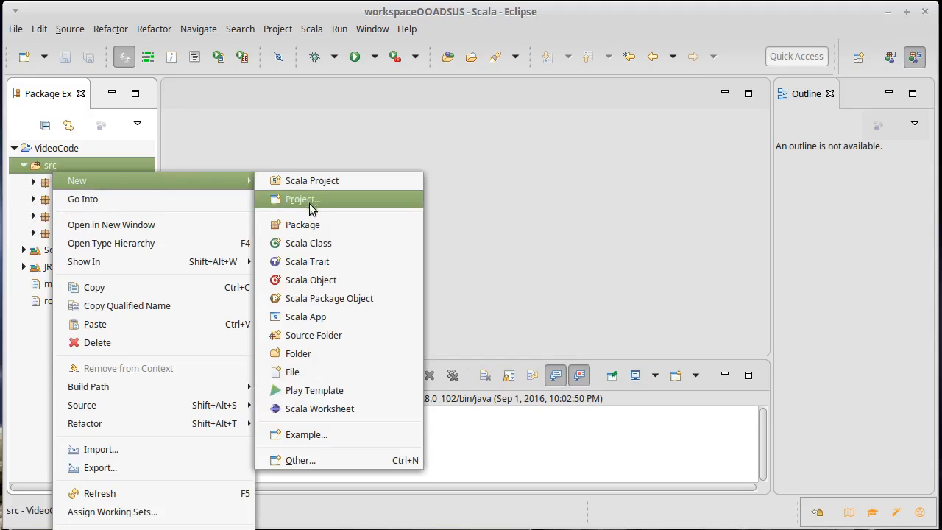
pyautogui.click(302, 224)
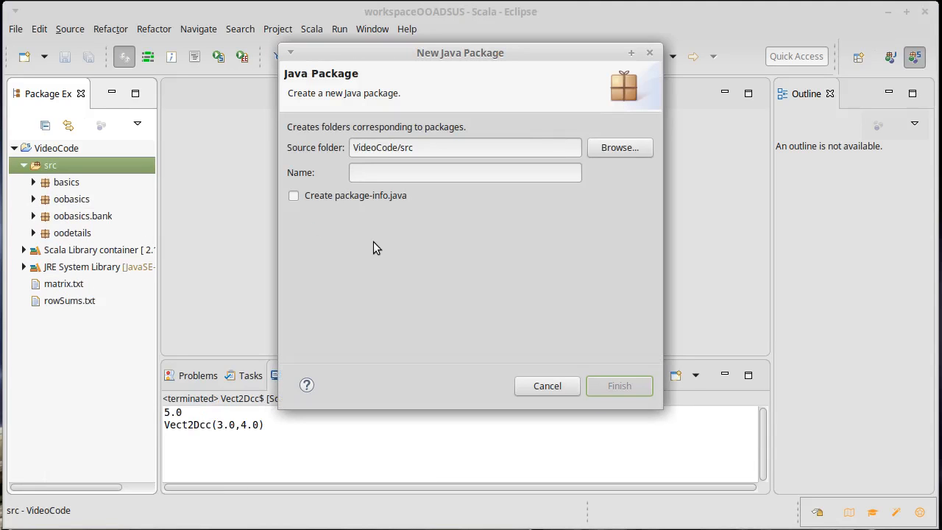
pyautogui.write('poly')
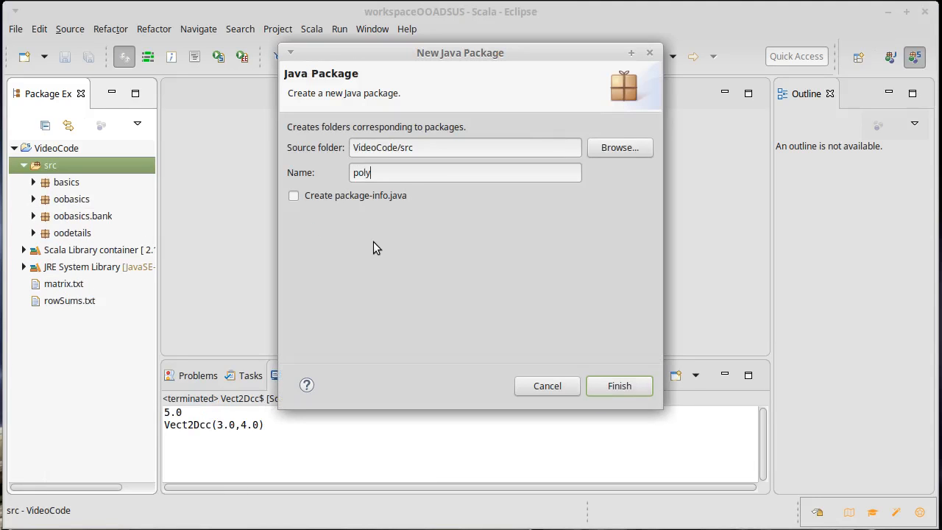
pyautogui.write('morphism')
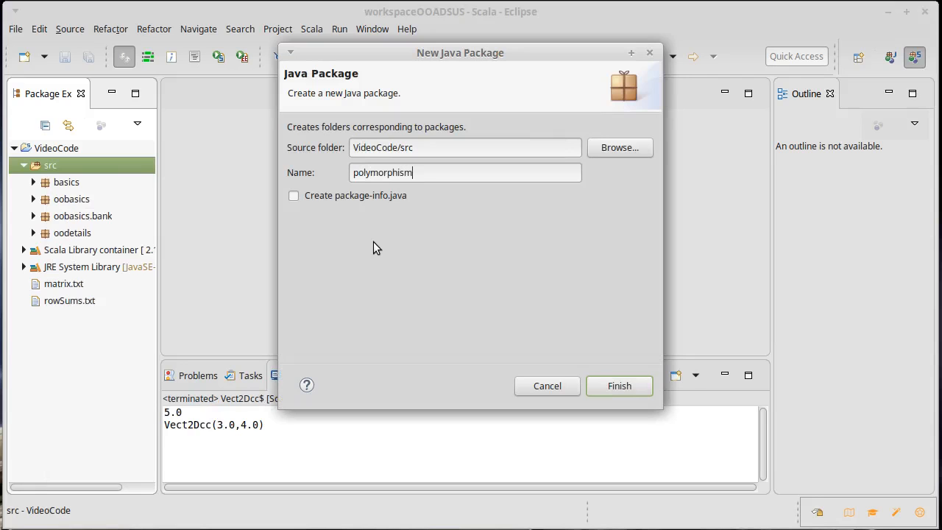
pyautogui.click(619, 385)
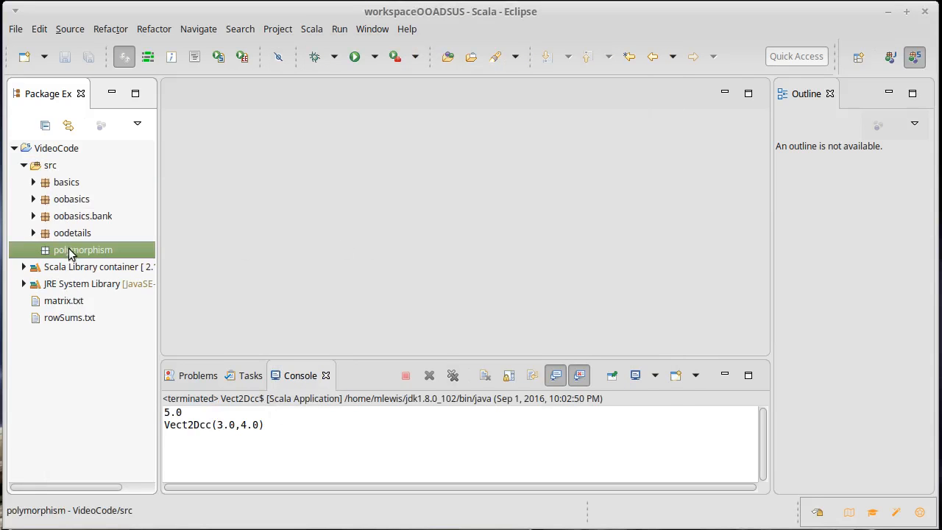
# - Create the Scala object polymorphism.SampleCode from the package's New menu
pyautogui.rightClick(82, 250)
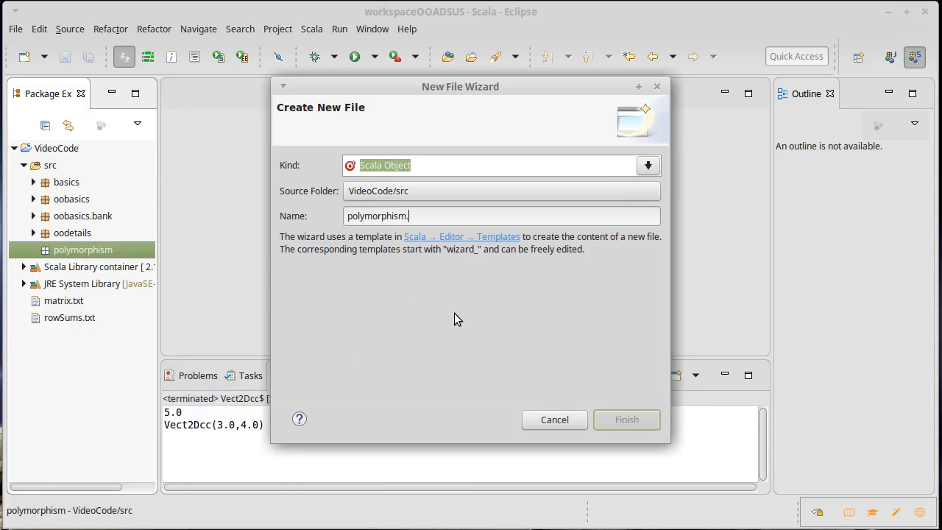
pyautogui.write('Sample')
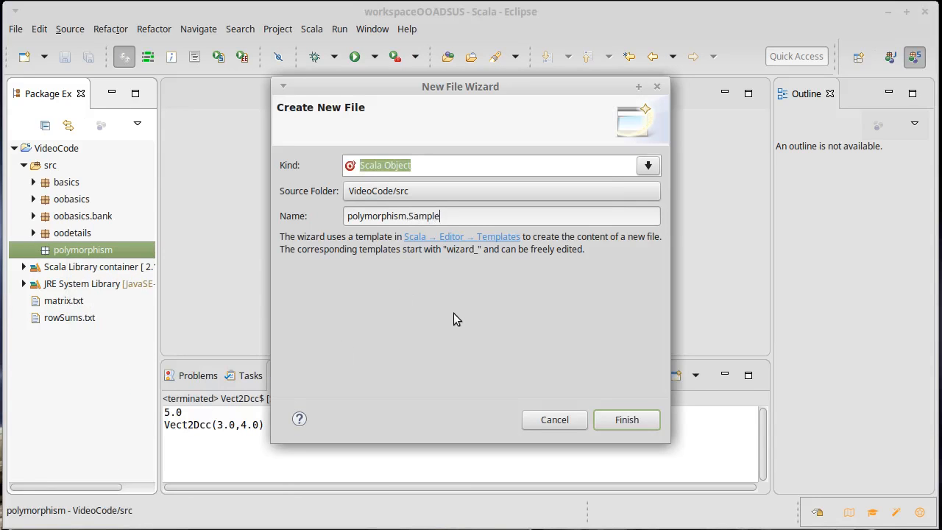
pyautogui.click(626, 419)
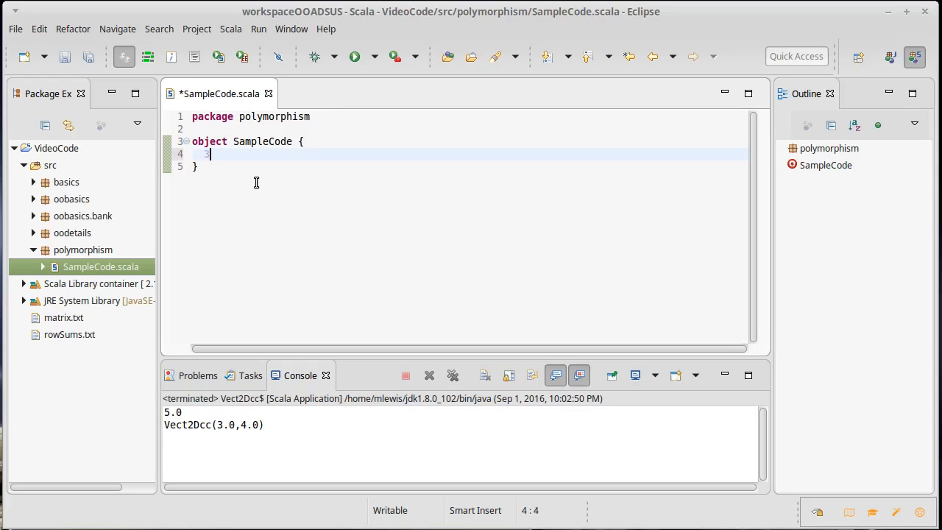
# - Type a trial expression 3*5 in the object, then delete it
pyautogui.write('3*')
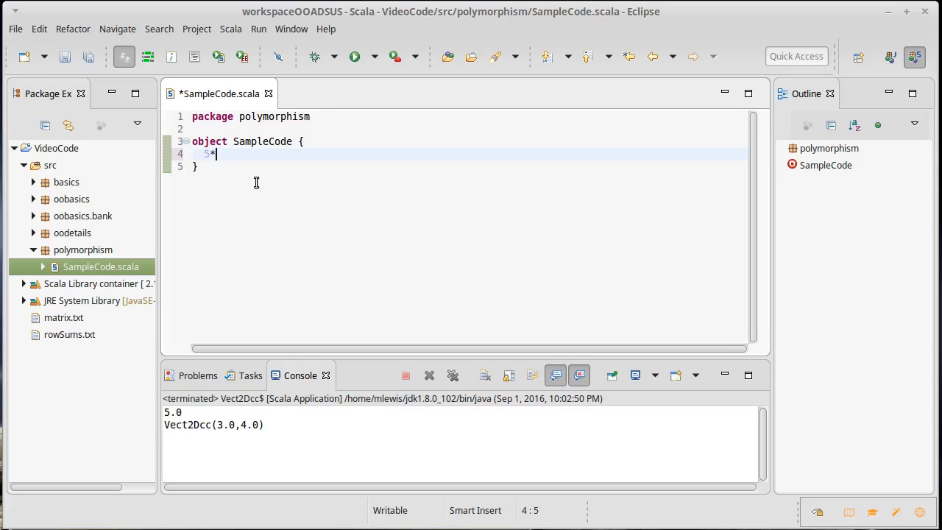
pyautogui.write('5')
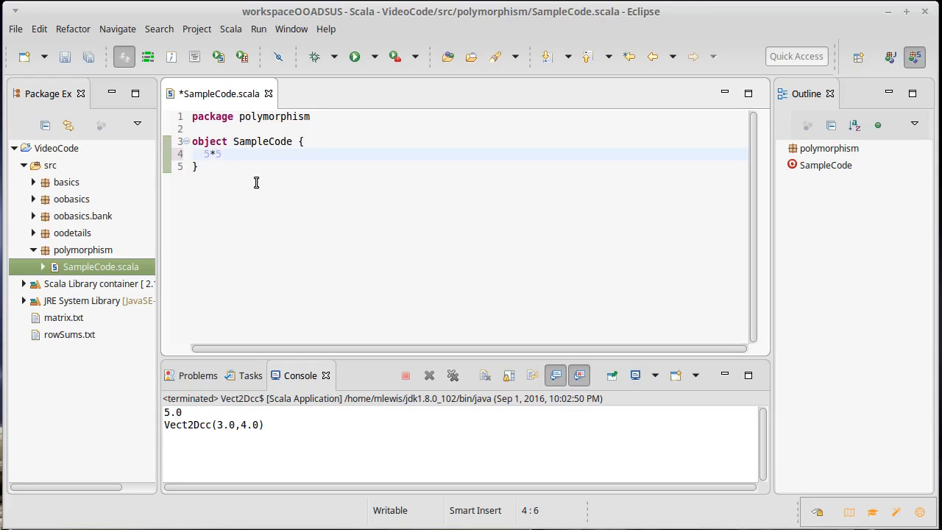
pyautogui.press('BackSpace')
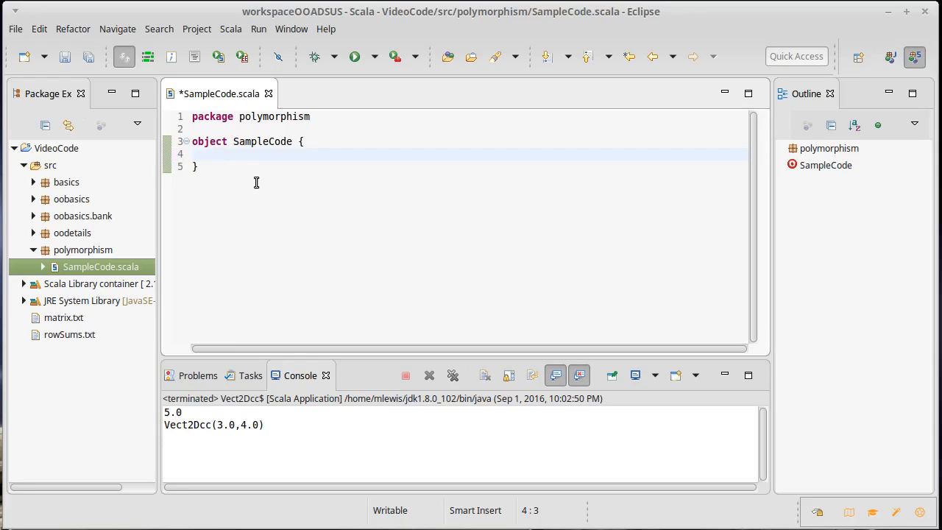
# - Write def square(x: Double) = x*x and save the file
pyautogui.write('def square')
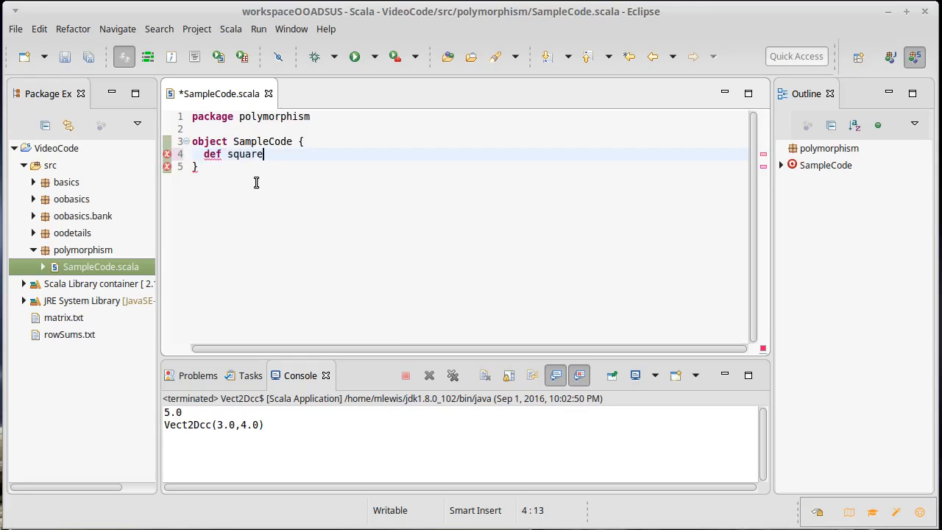
pyautogui.write('(x: Dou')
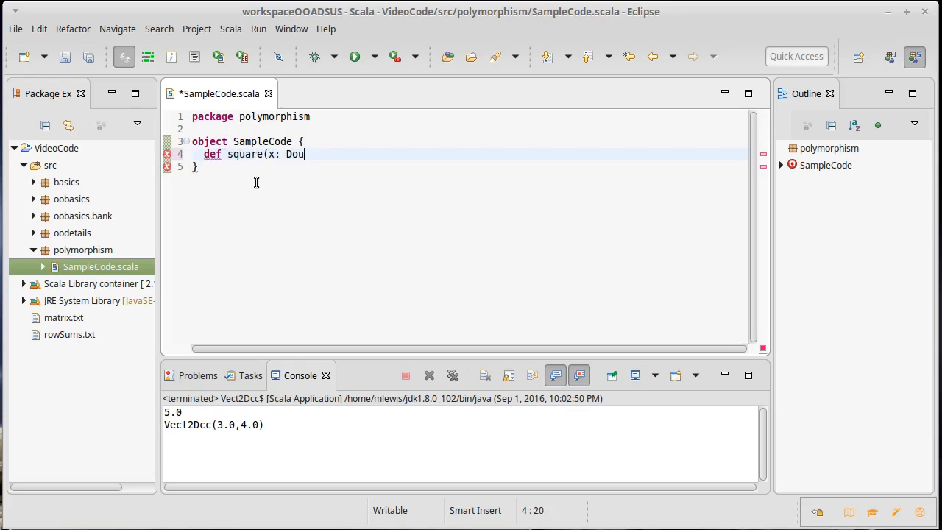
pyautogui.write('ble):')
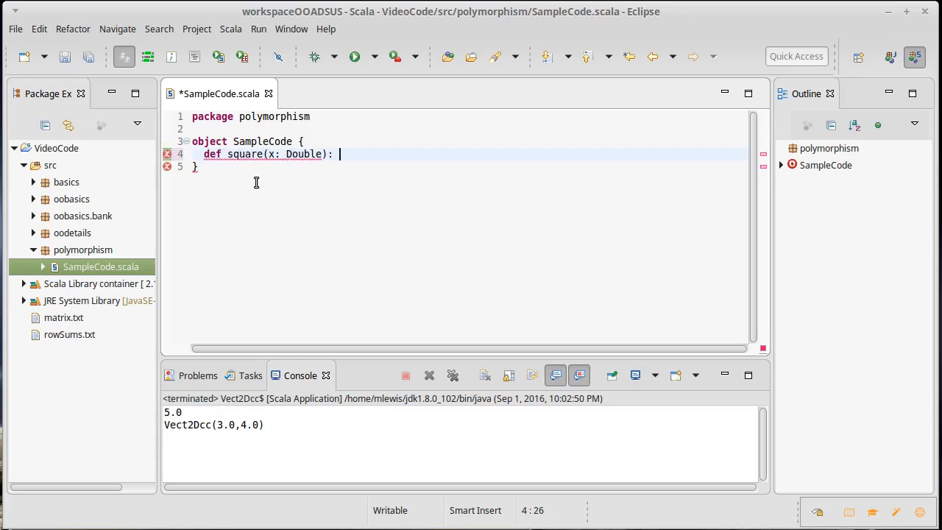
pyautogui.write('=')
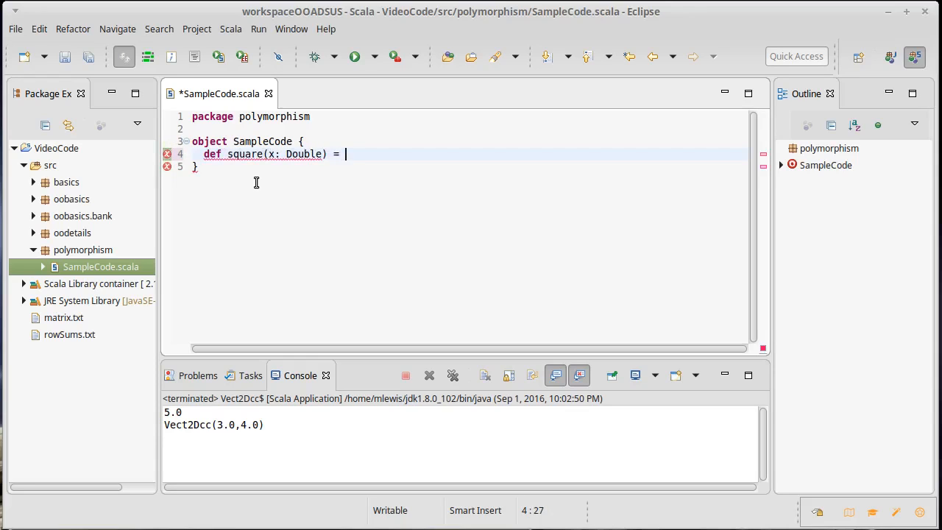
pyautogui.write('x*x')
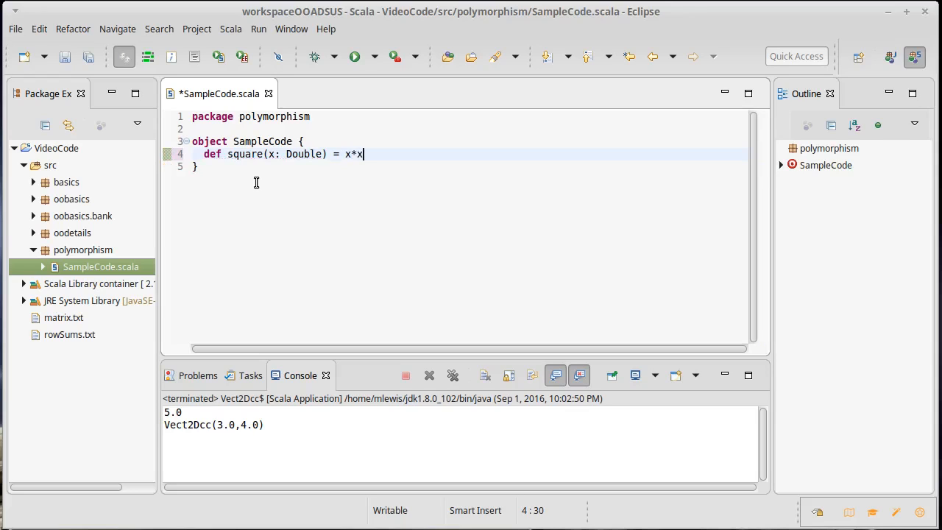
pyautogui.press('ctrl+s')
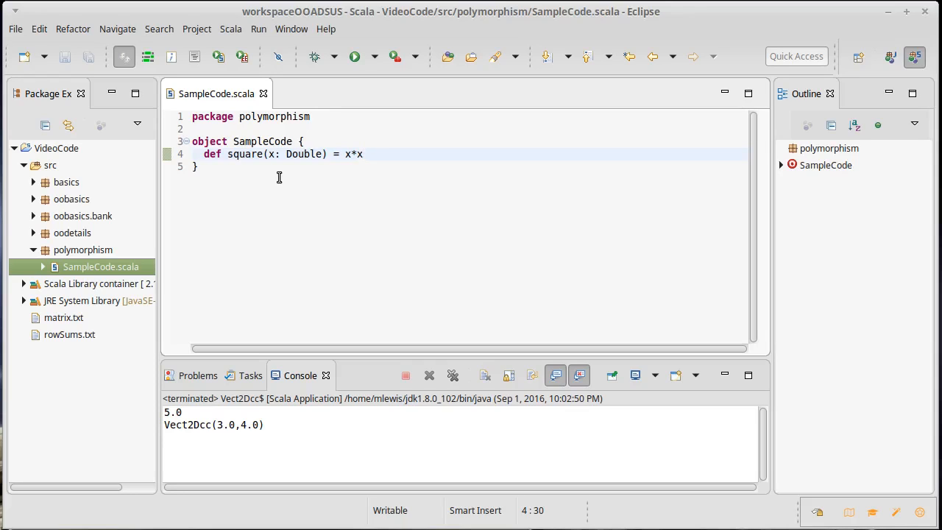
# - Below square, begin def sumValues(n: Int): Double = {
pyautogui.press('Return')
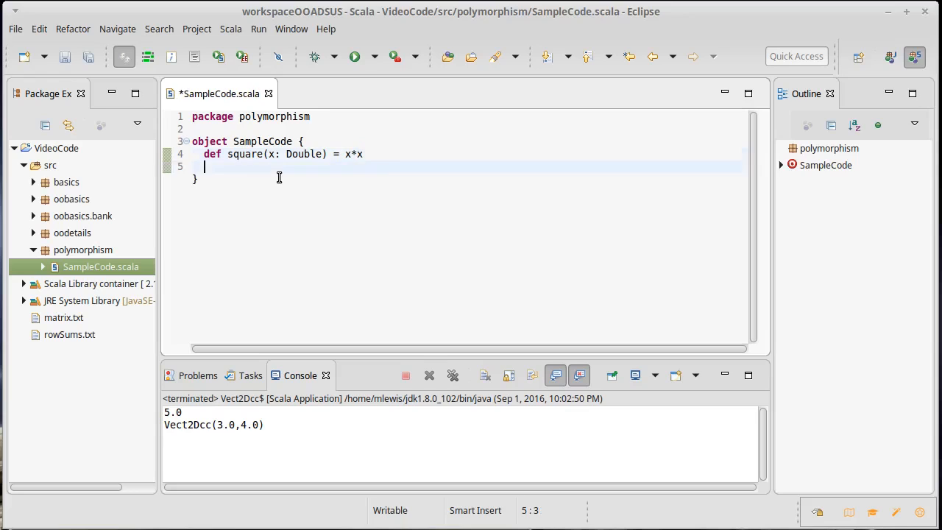
pyautogui.press('Return')
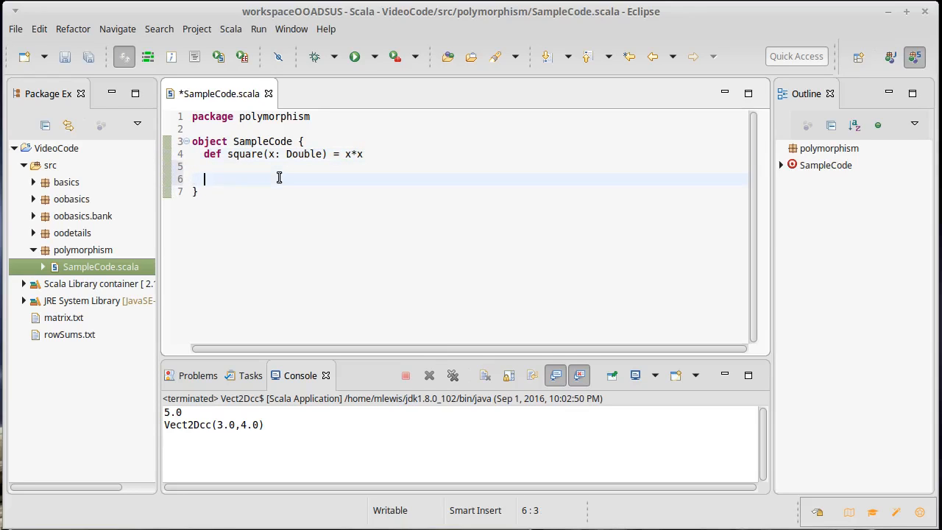
pyautogui.write('de')
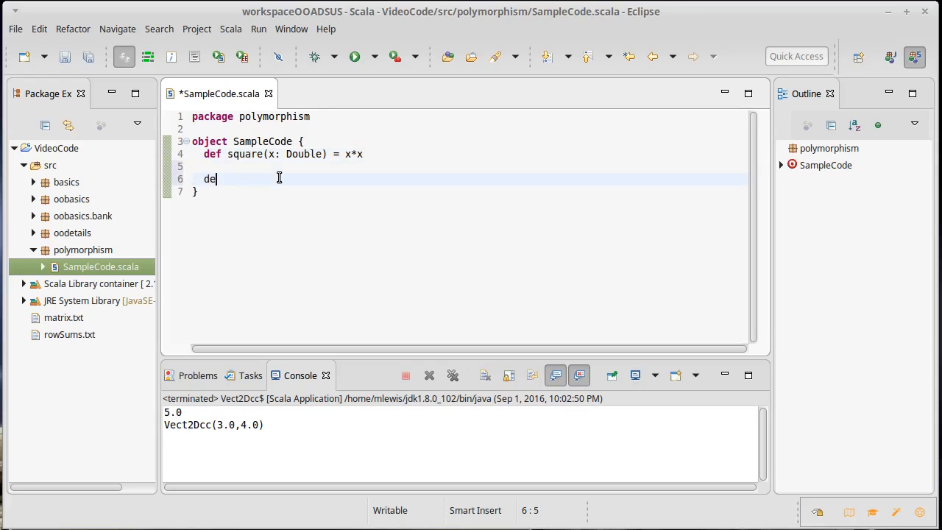
pyautogui.write('f')
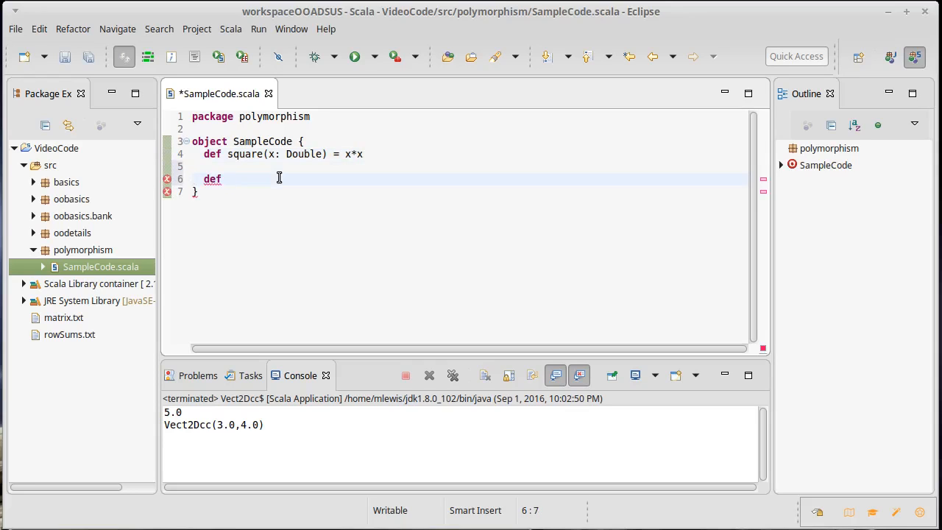
pyautogui.write('sum')
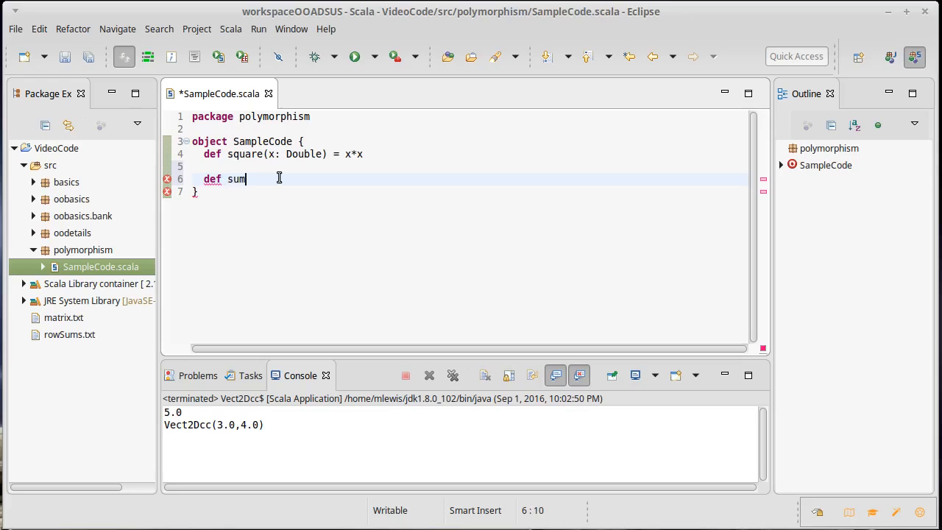
pyautogui.write('Values')
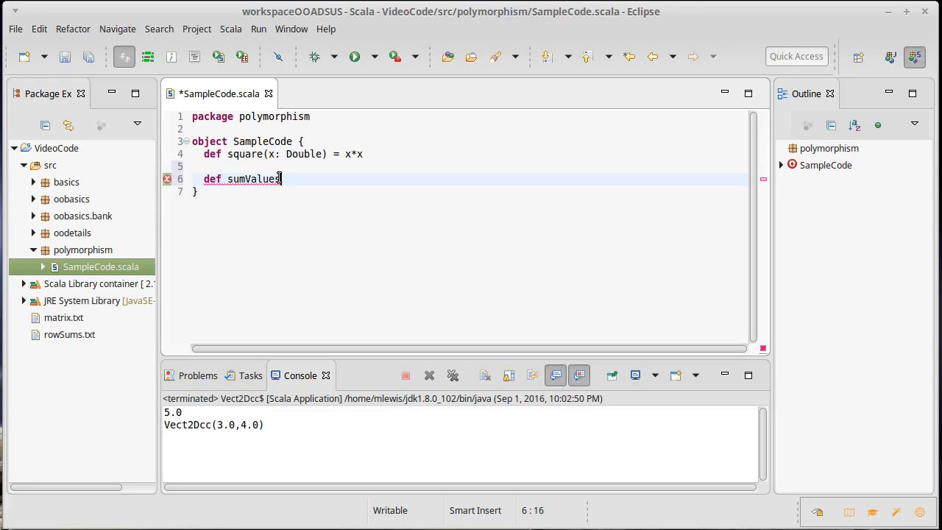
pyautogui.write('(')
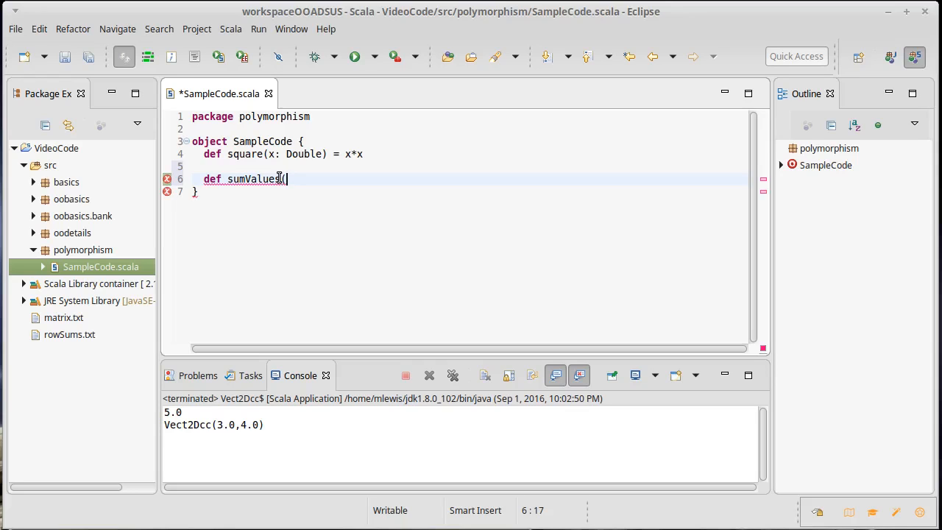
pyautogui.write('n:')
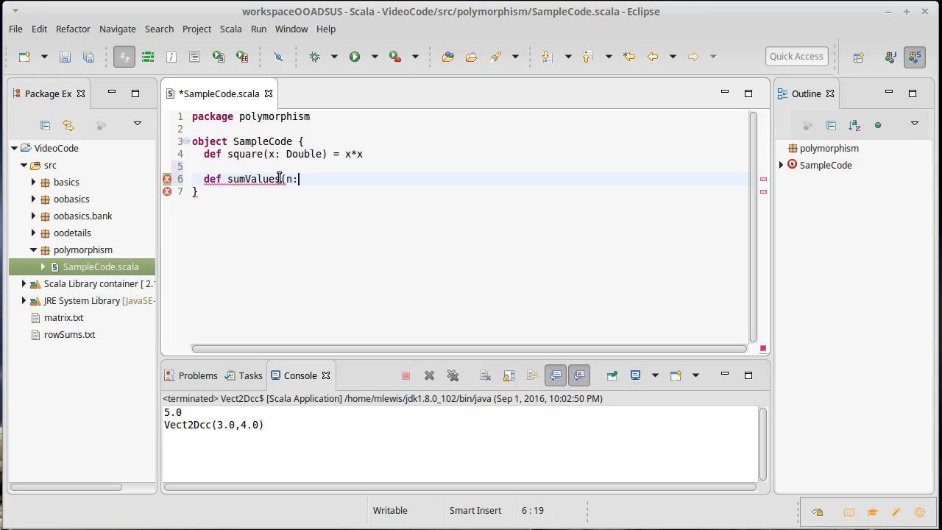
pyautogui.write('Int)')
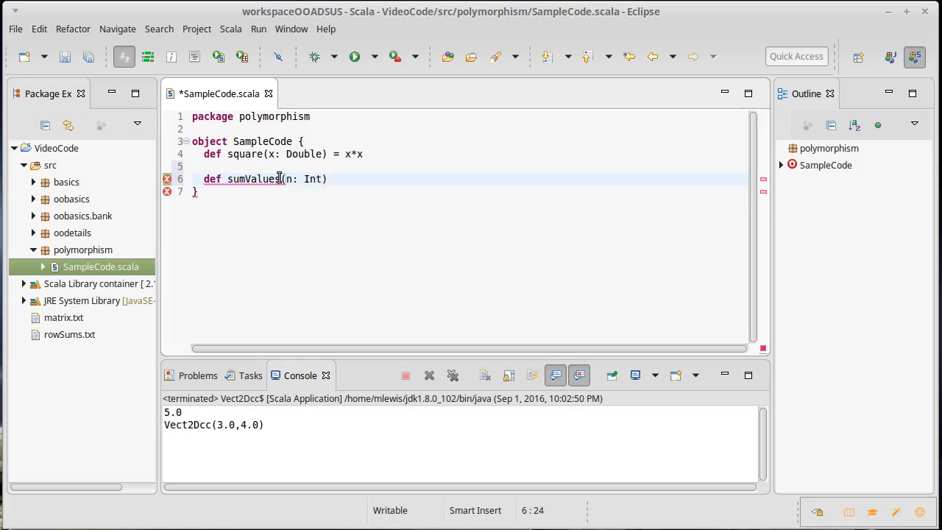
pyautogui.write(': Double')
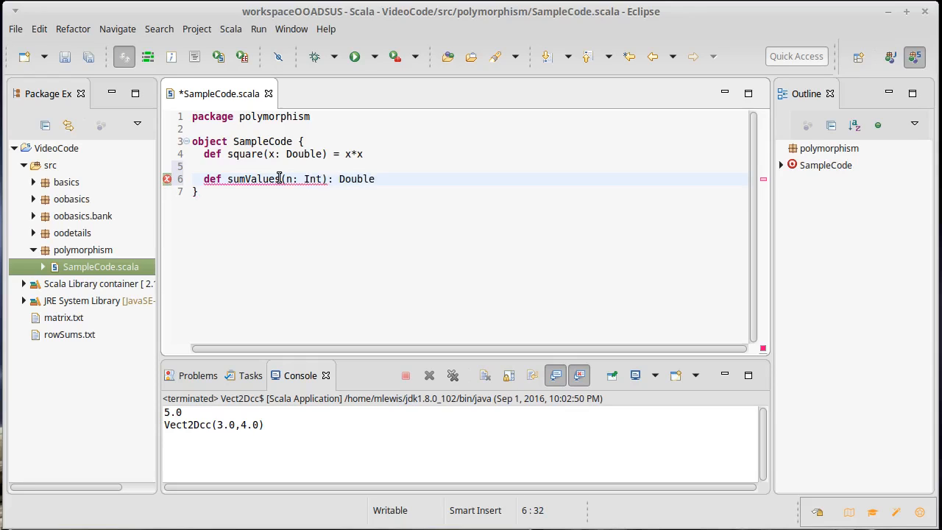
pyautogui.write('= {')
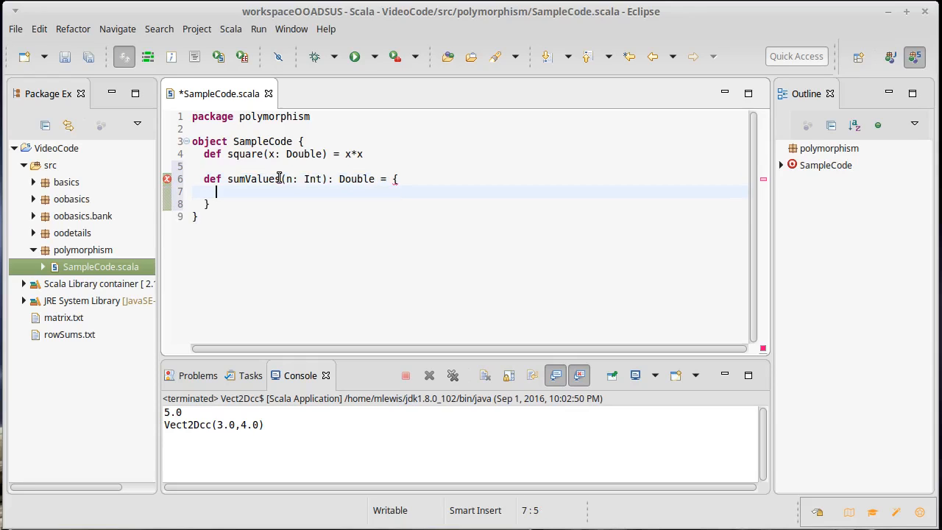
pyautogui.moveTo(366, 243)
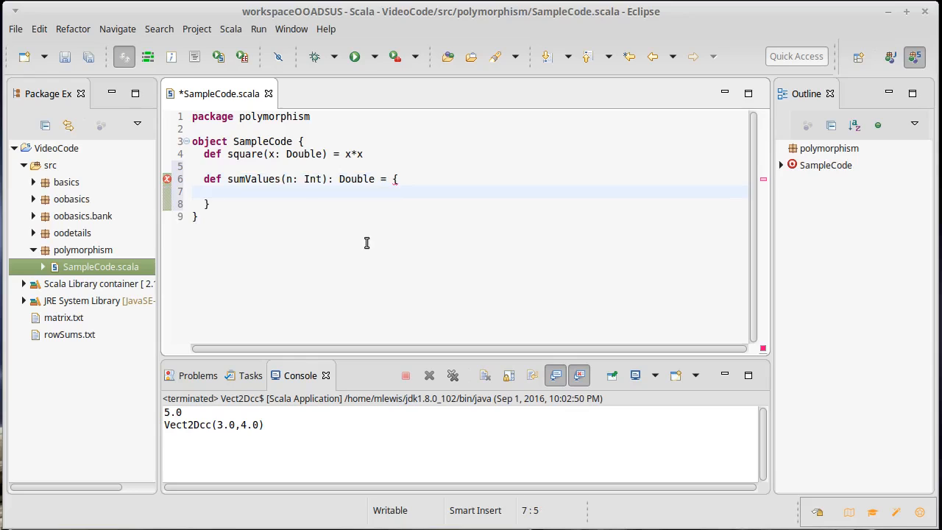
# - Write the body: if (n < 1) 0.0 else readDouble() + sumValues(n-1)
pyautogui.write('if')
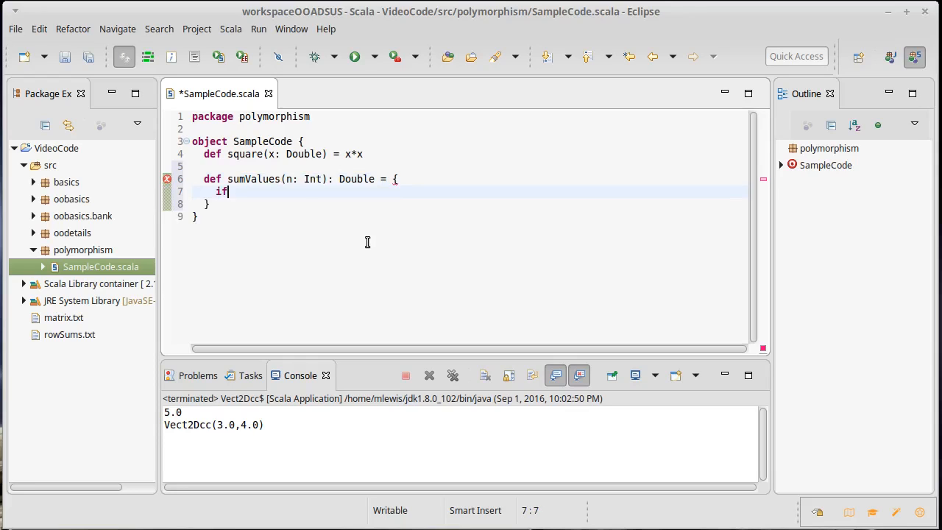
pyautogui.write('(n')
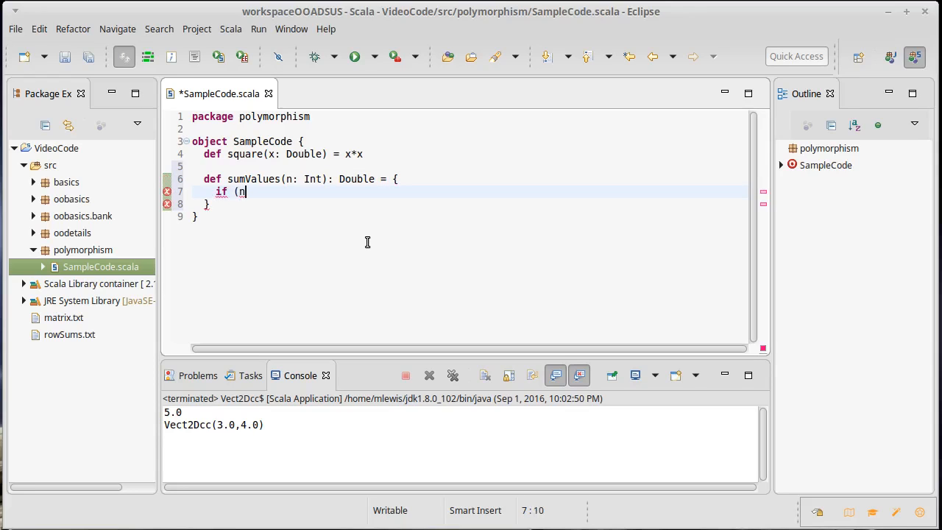
pyautogui.write('< 1')
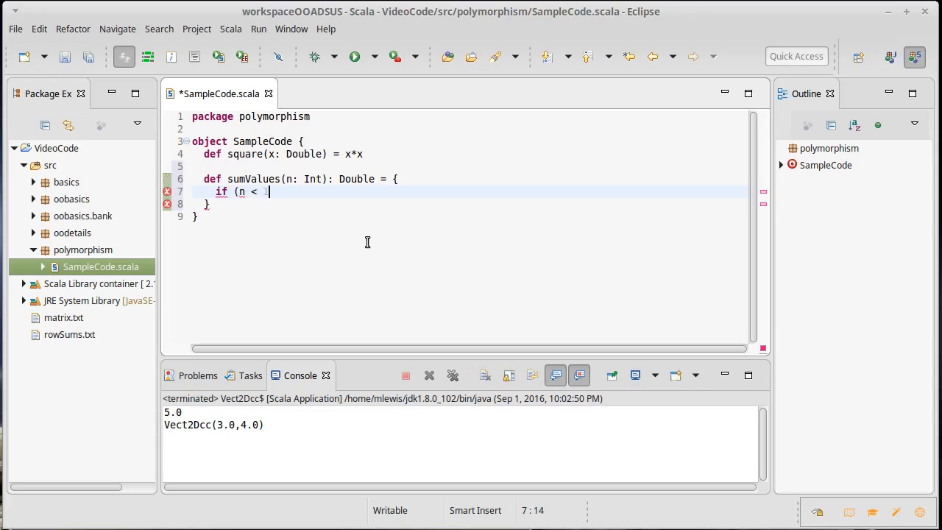
pyautogui.write(')')
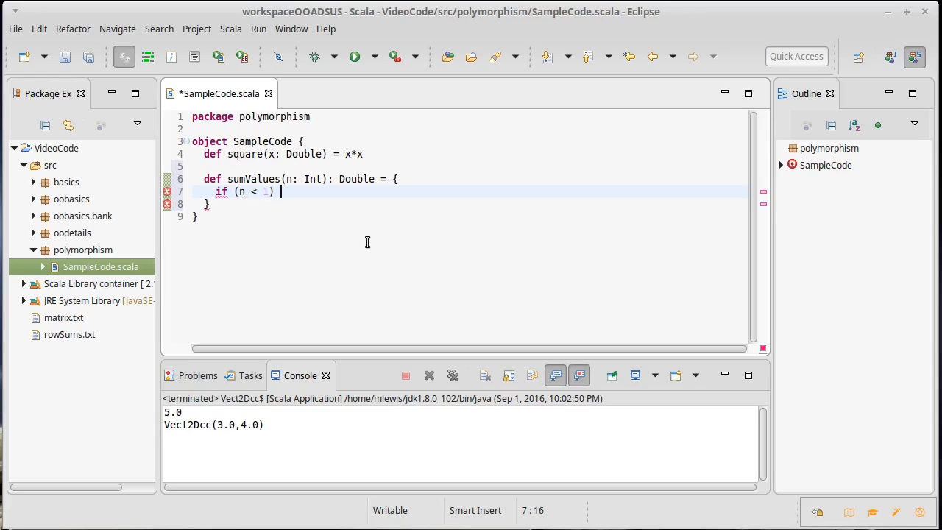
pyautogui.write('0.0')
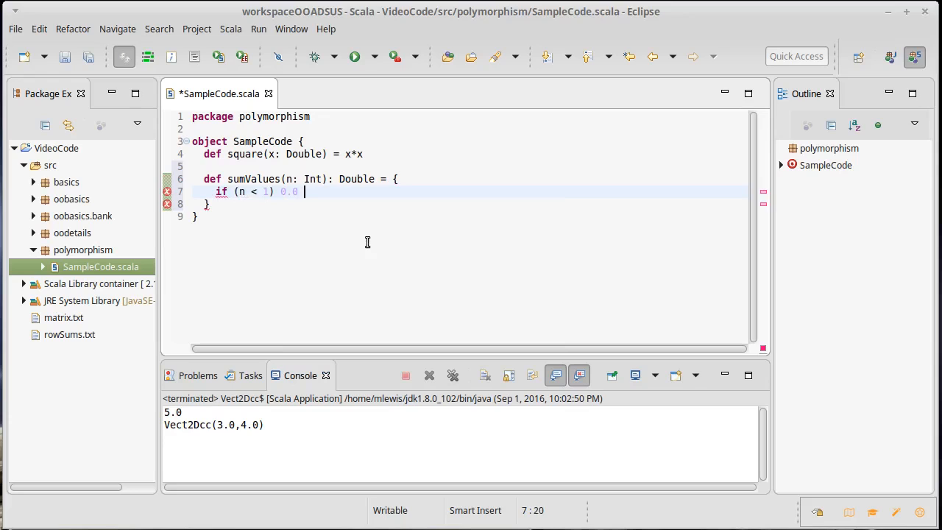
pyautogui.write('else')
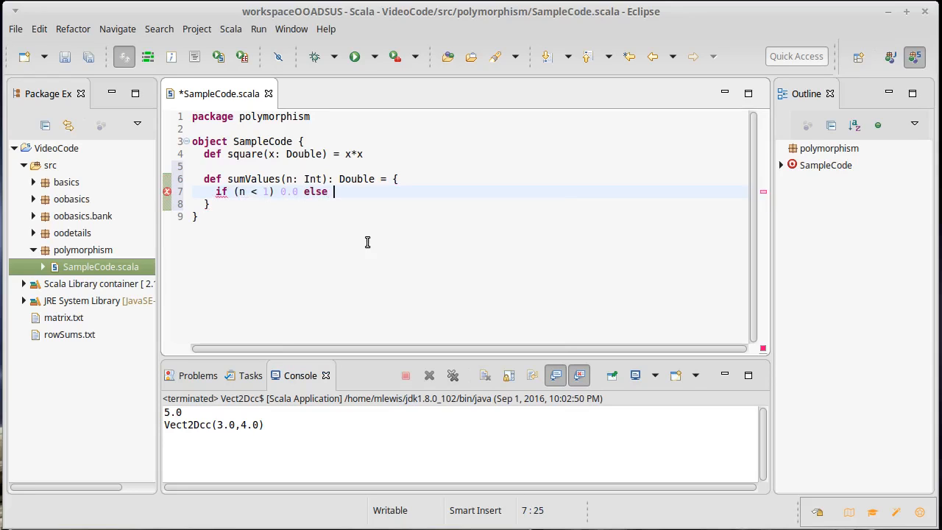
pyautogui.write('readDoub')
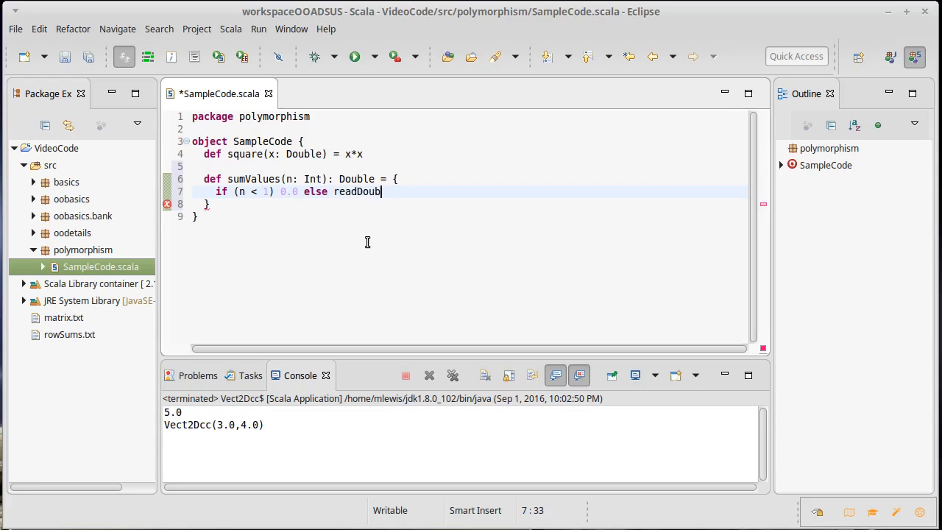
pyautogui.write('le()')
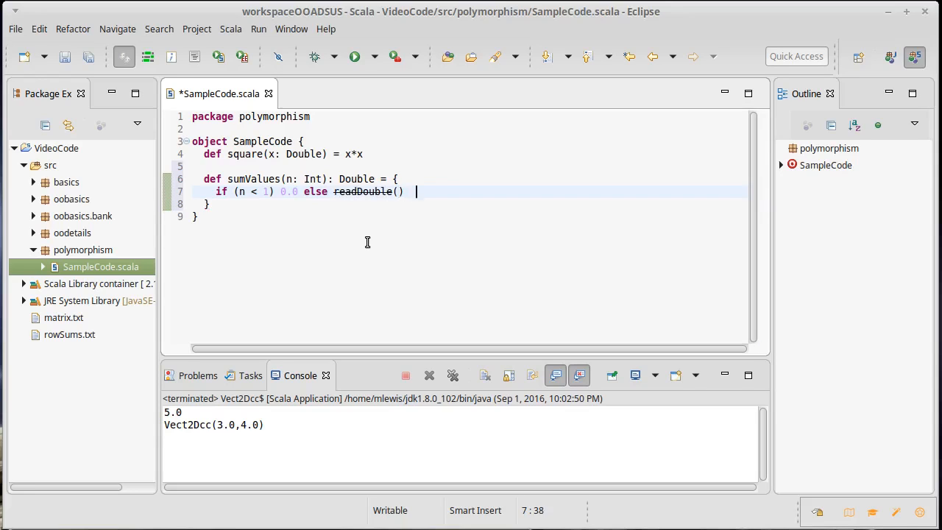
pyautogui.write('+')
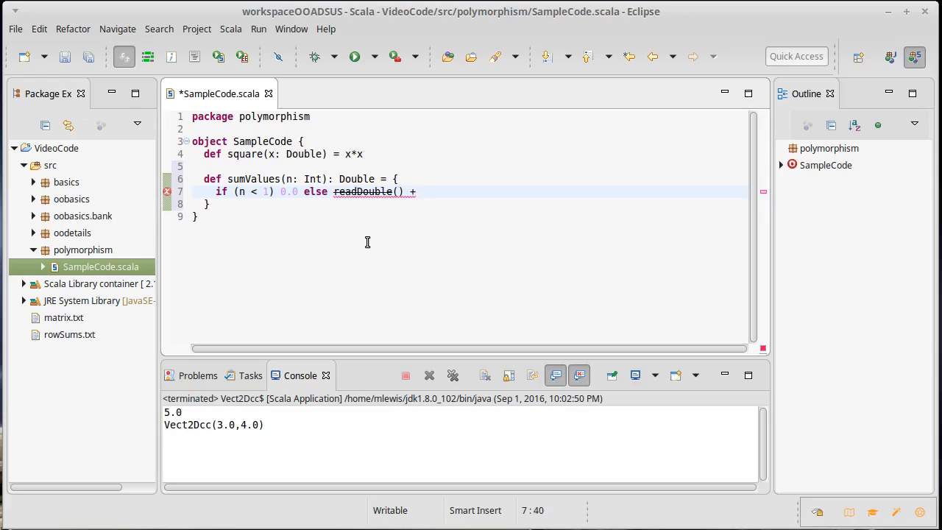
pyautogui.write('sumValues')
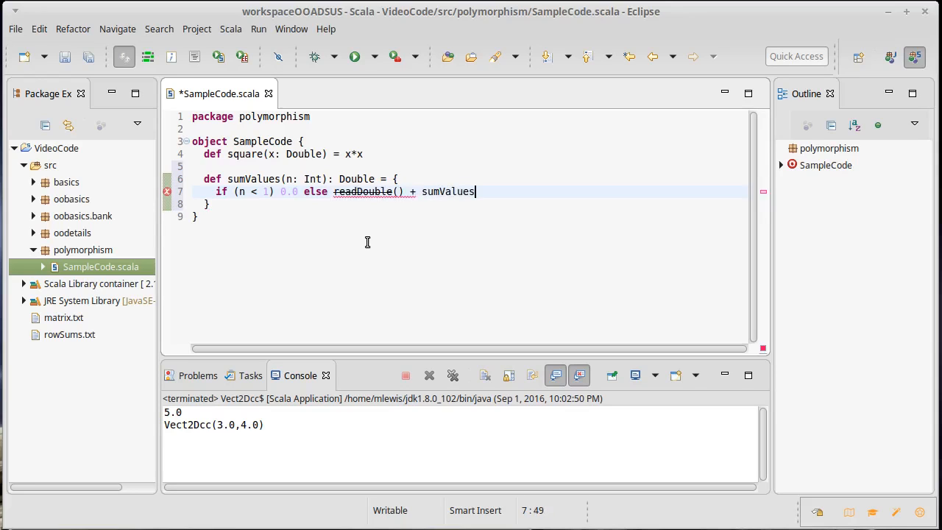
pyautogui.write('(n-1)')
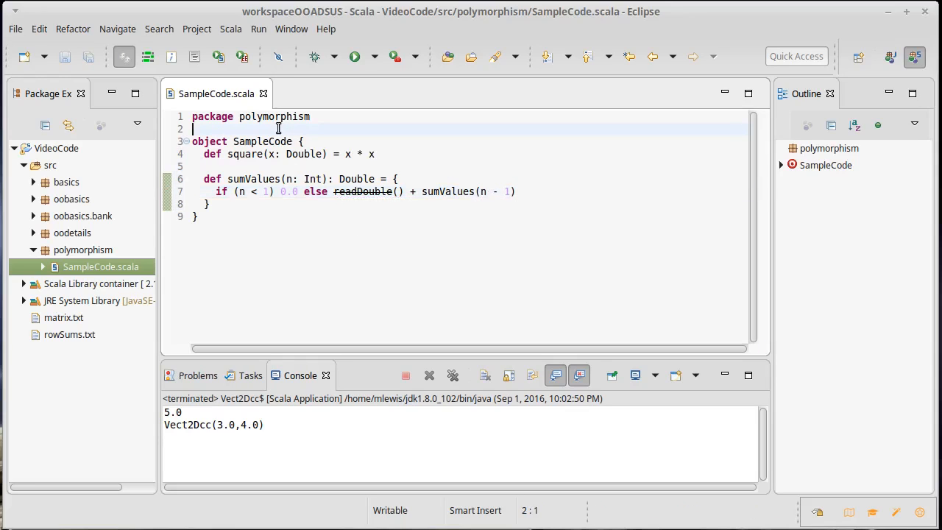
# - Add import io.StdIn._ at the top of the file and save
pyautogui.write('impo')
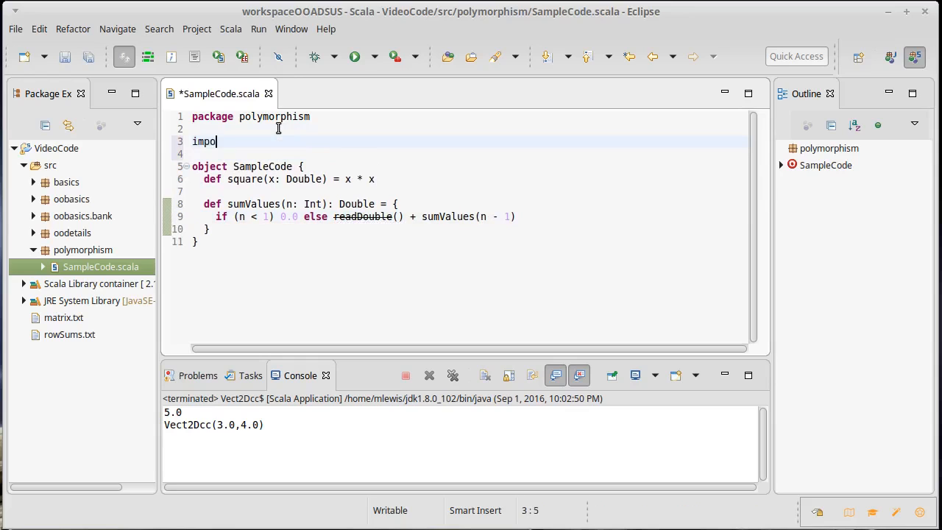
pyautogui.write('rt io.StdIn._')
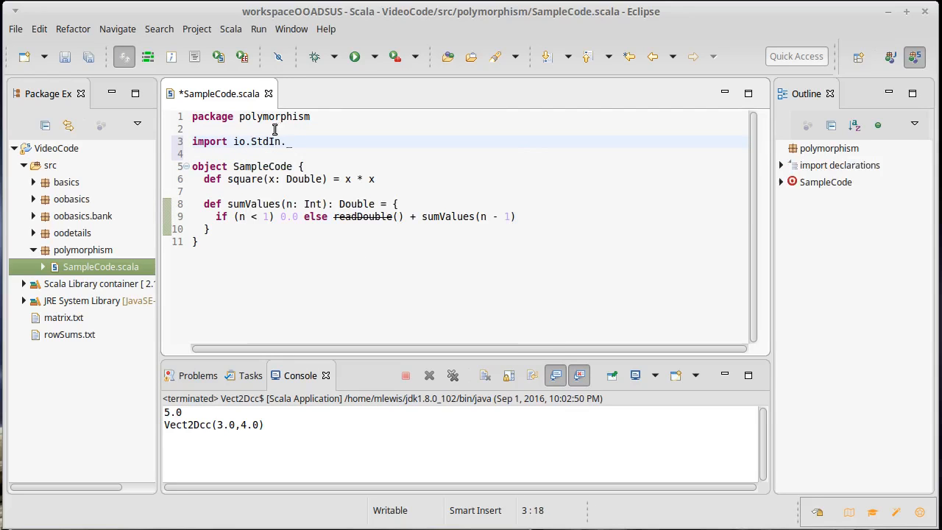
pyautogui.press('ctrl+s')
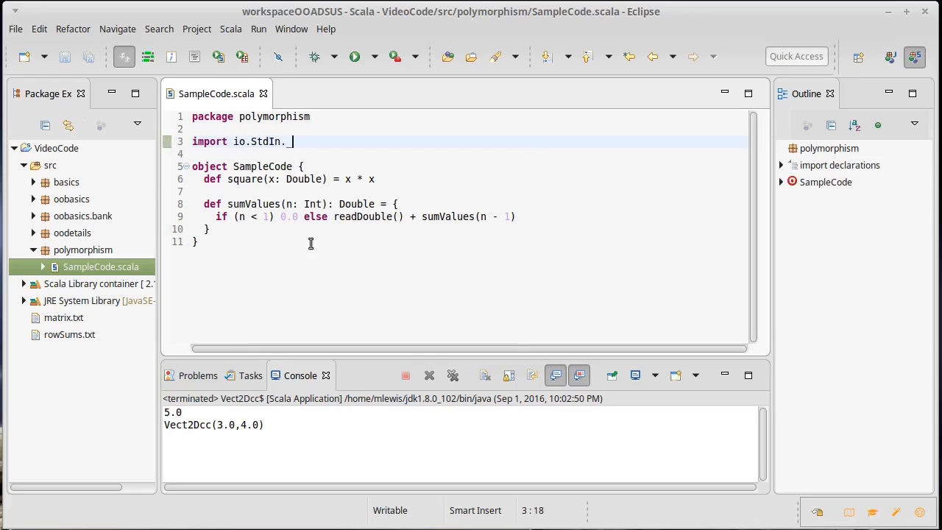
pyautogui.moveTo(287, 251)
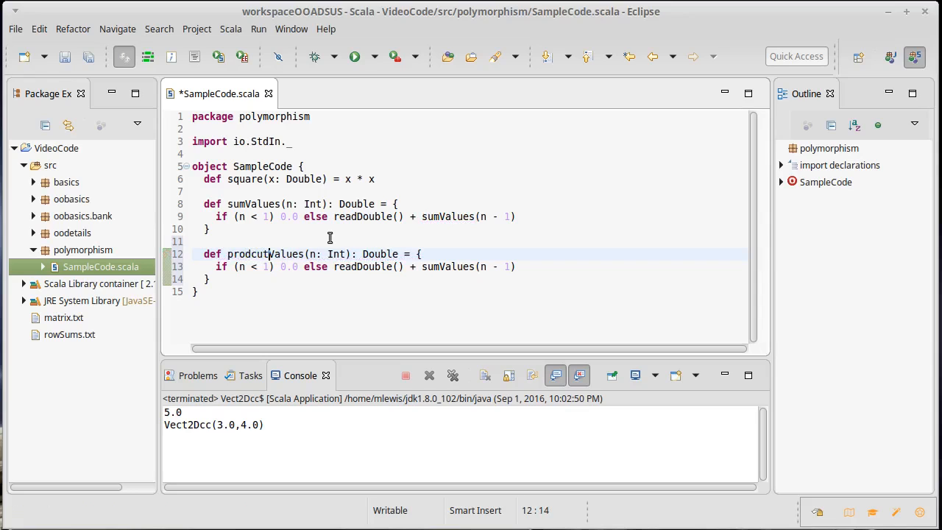
# - Rename the copy to productValues, multiplying readDouble() by the recursive call with base 1.0
pyautogui.write('product')
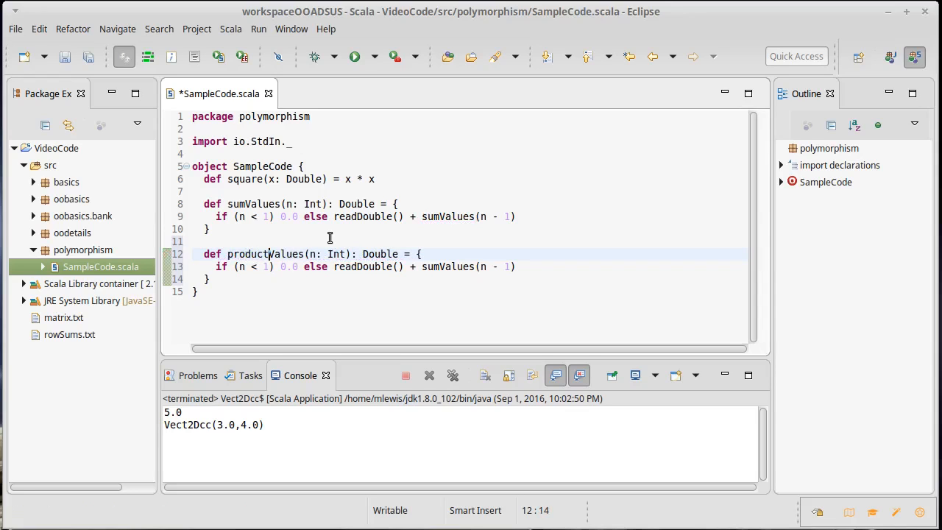
pyautogui.click(440, 266)
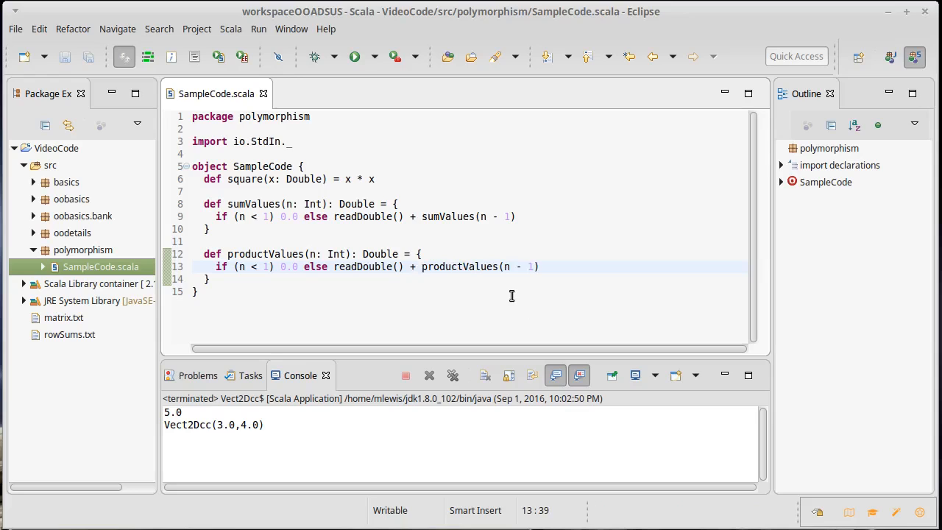
pyautogui.write('*')
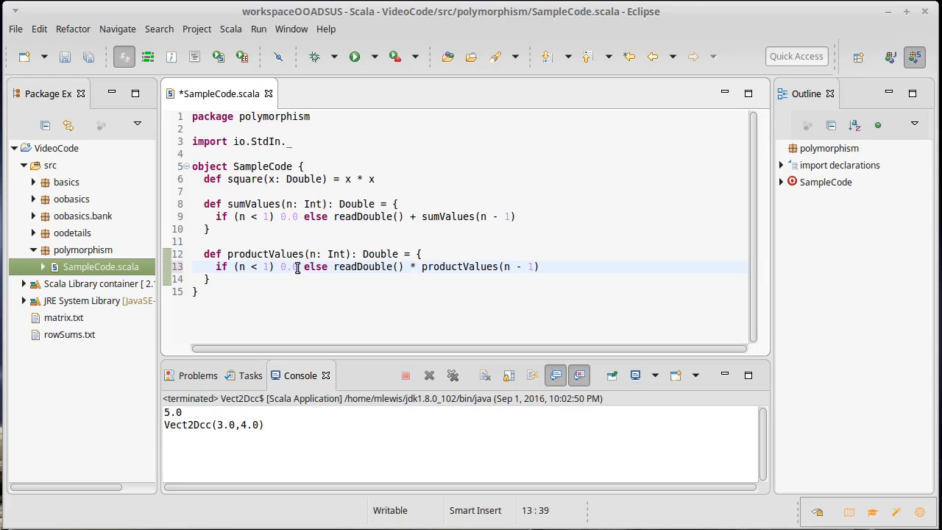
pyautogui.click(320, 267)
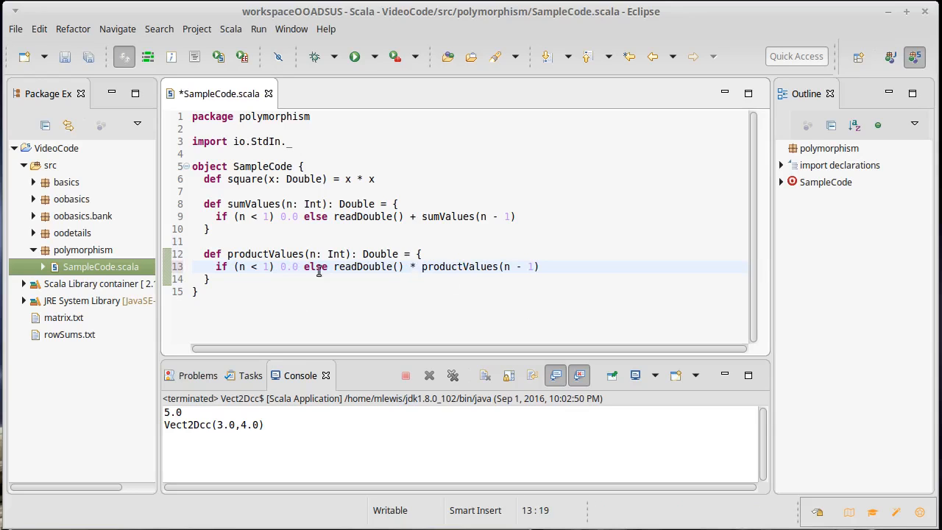
pyautogui.moveTo(366, 295)
pyautogui.write('1')
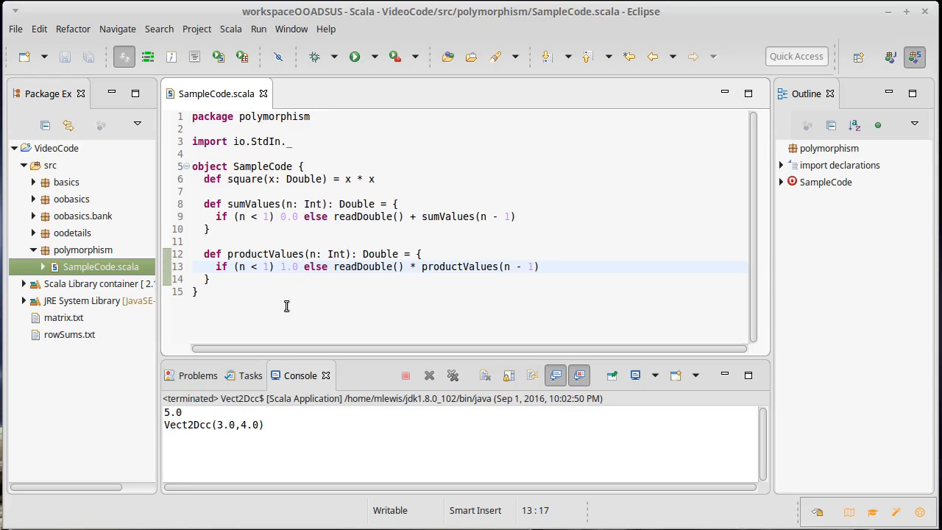
pyautogui.click(226, 278)
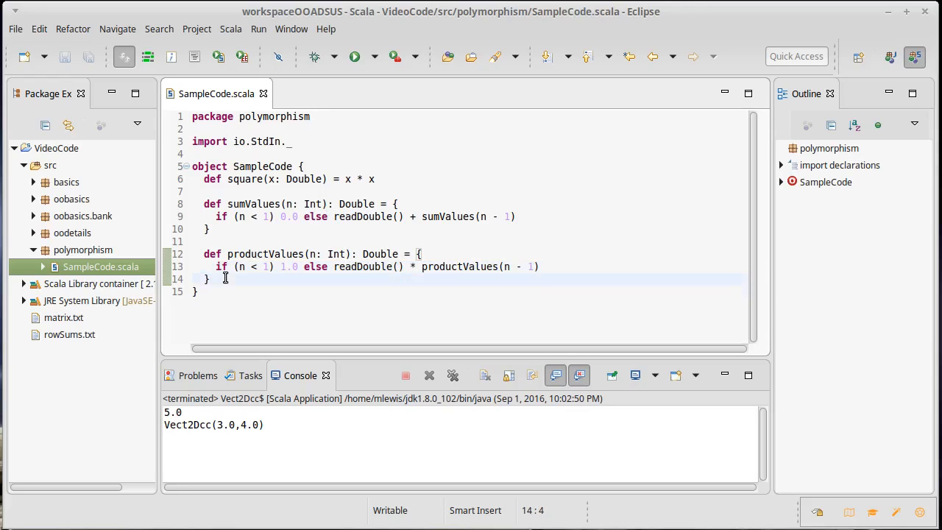
# - Type the signature def combineValues(n: Int, ???): Double = {
pyautogui.write('def c')
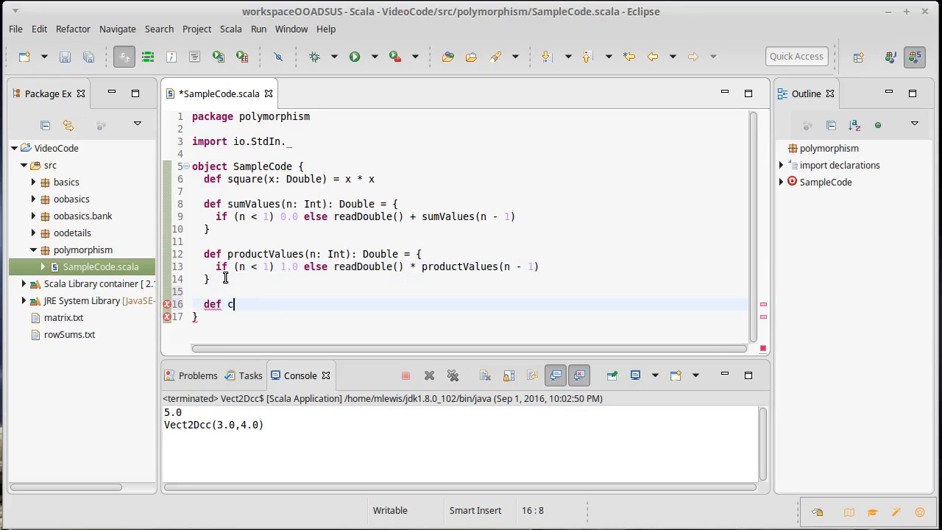
pyautogui.write('ombineValues')
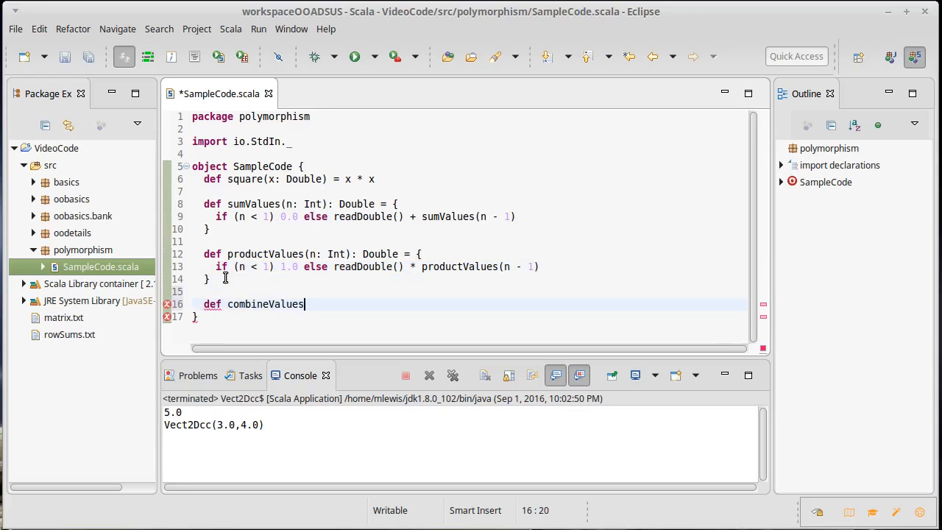
pyautogui.write('(n:')
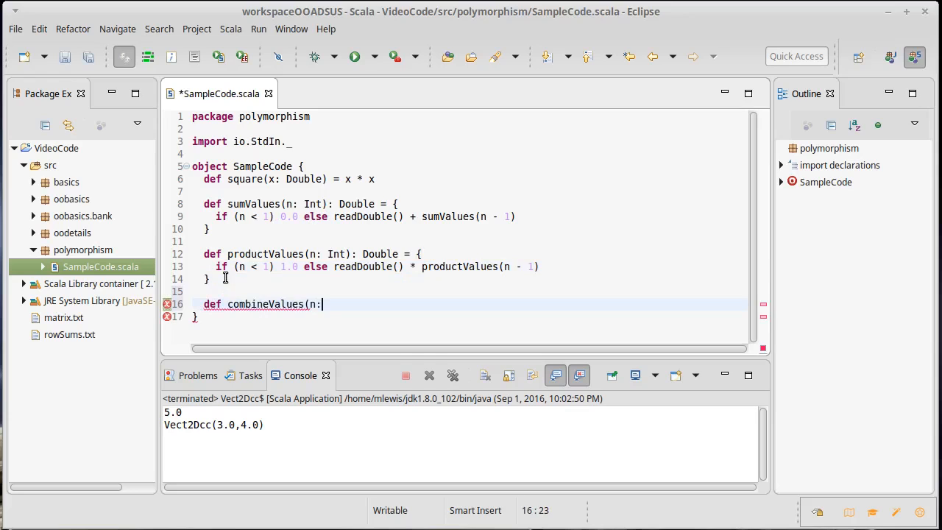
pyautogui.write('Int')
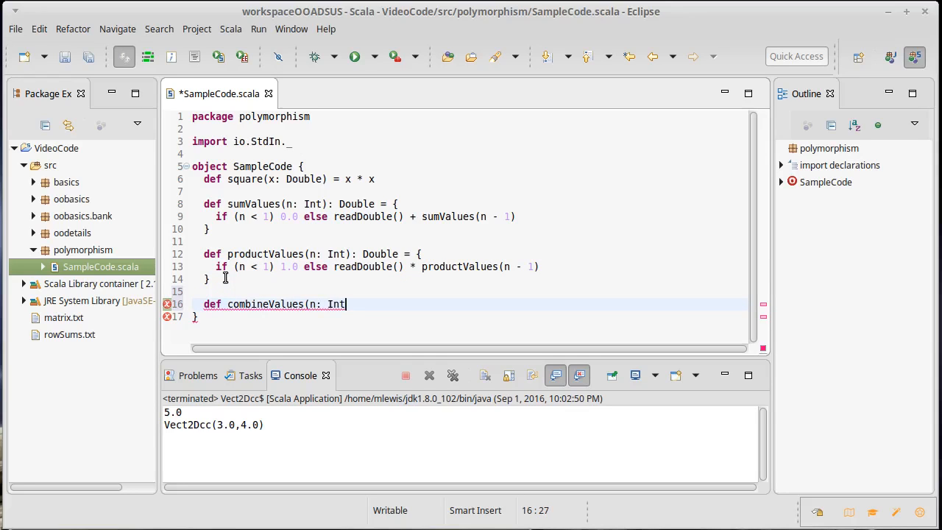
pyautogui.write(',')
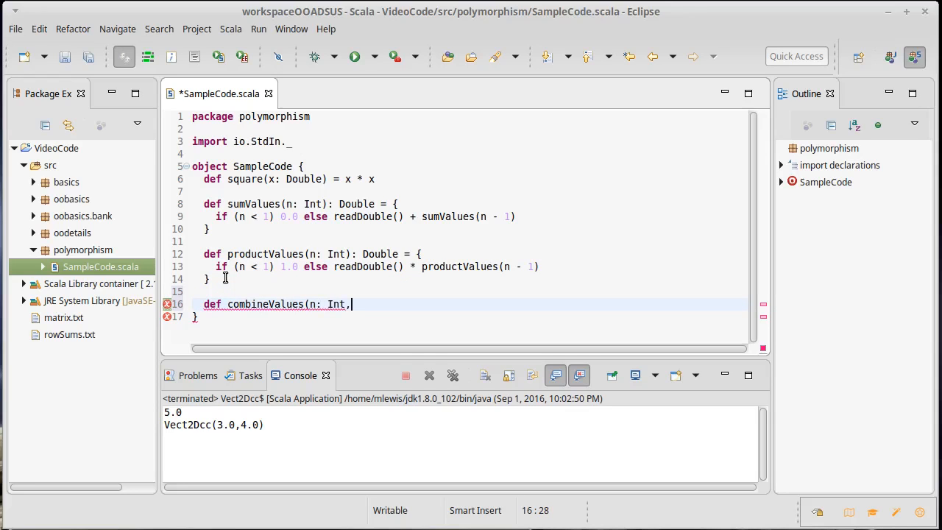
pyautogui.write('???')
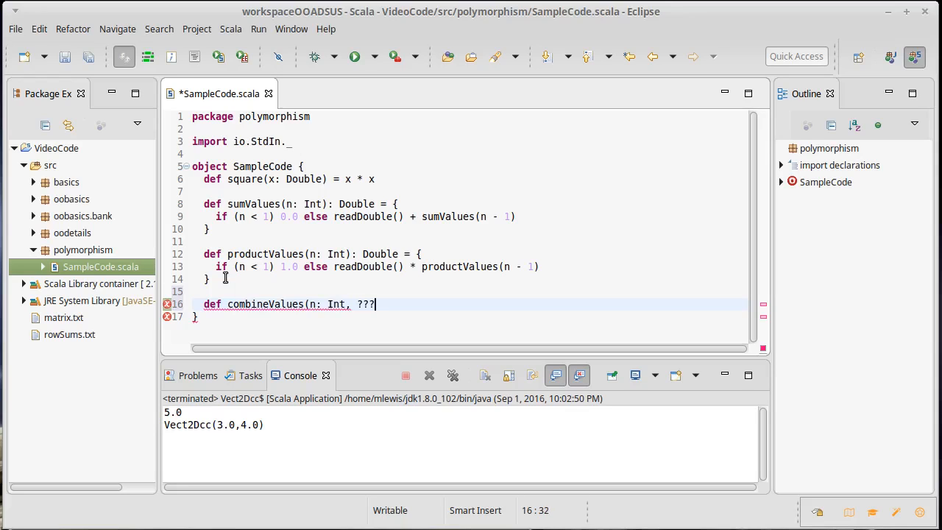
pyautogui.write(')')
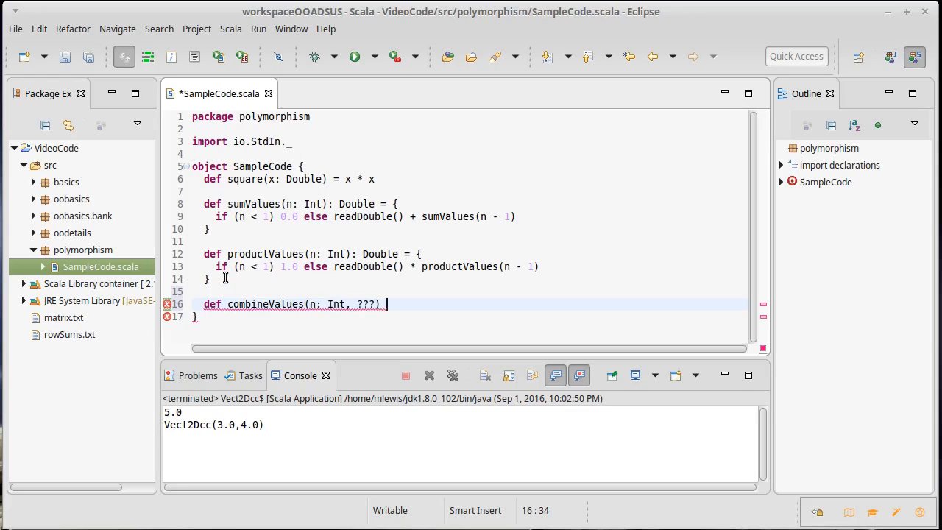
pyautogui.write(': Double')
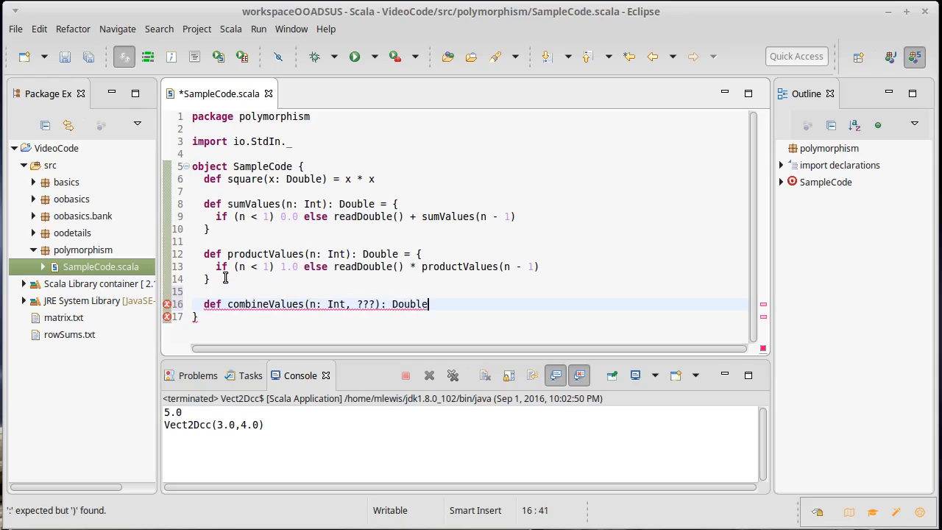
pyautogui.write('= {')
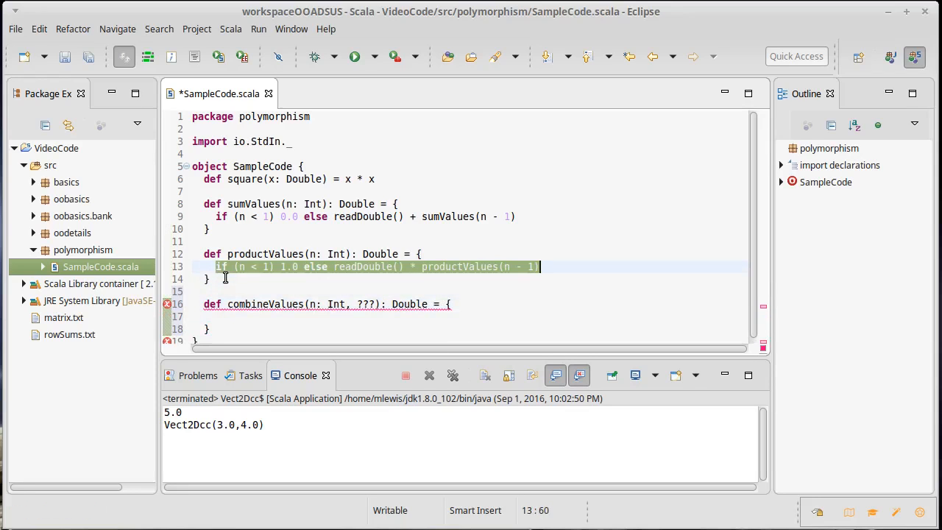
# - Fill in the sumValues body, calling combineValues(n - 1, ???) recursively, and save
pyautogui.click(215, 216)
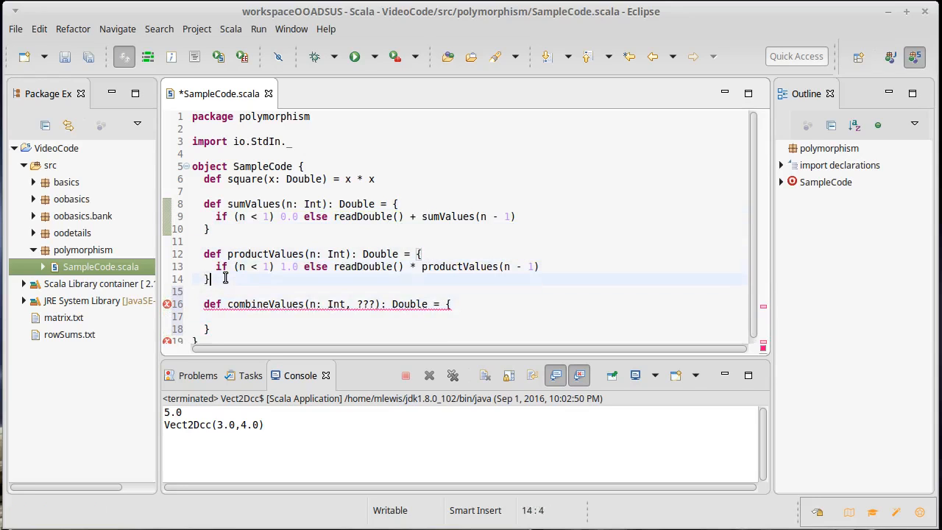
pyautogui.write('if (n < 1) 0.0 else readDouble() + sumValues(n - 1)')
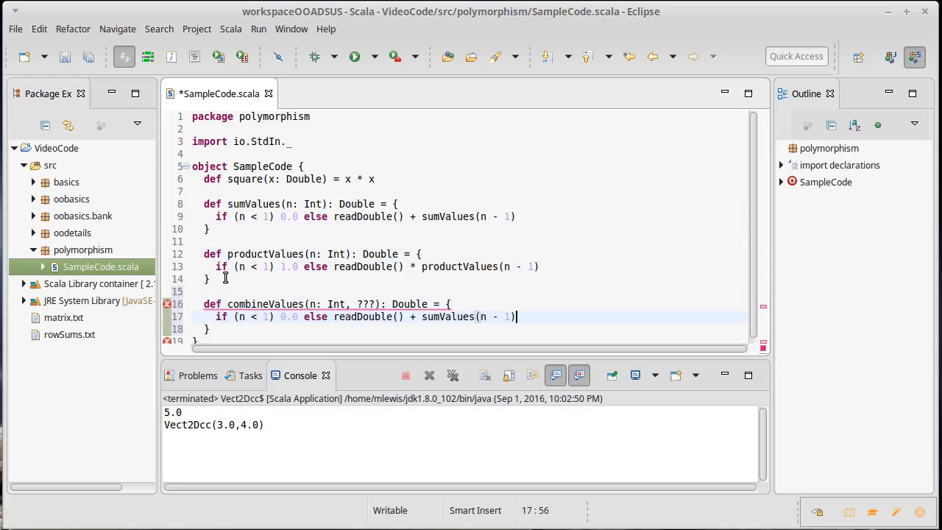
pyautogui.click(444, 316)
pyautogui.write('combine')
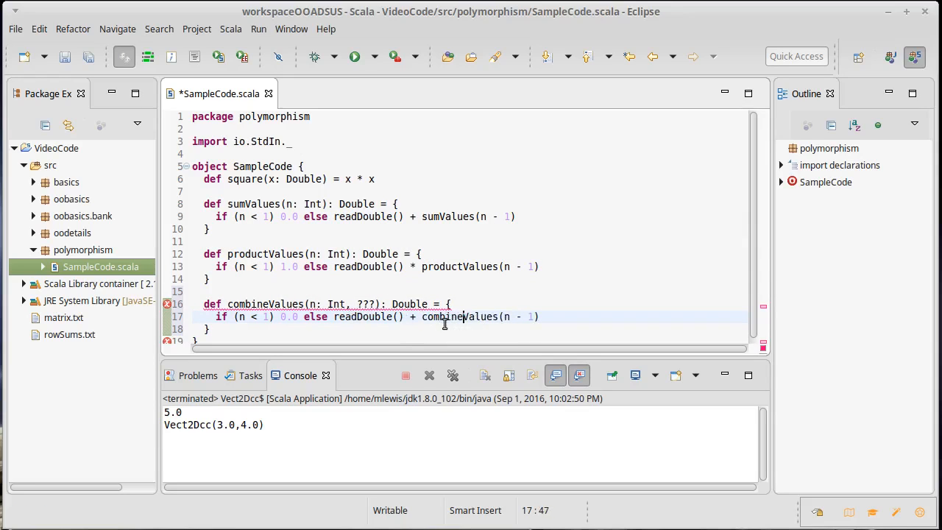
pyautogui.press('ctrl+s')
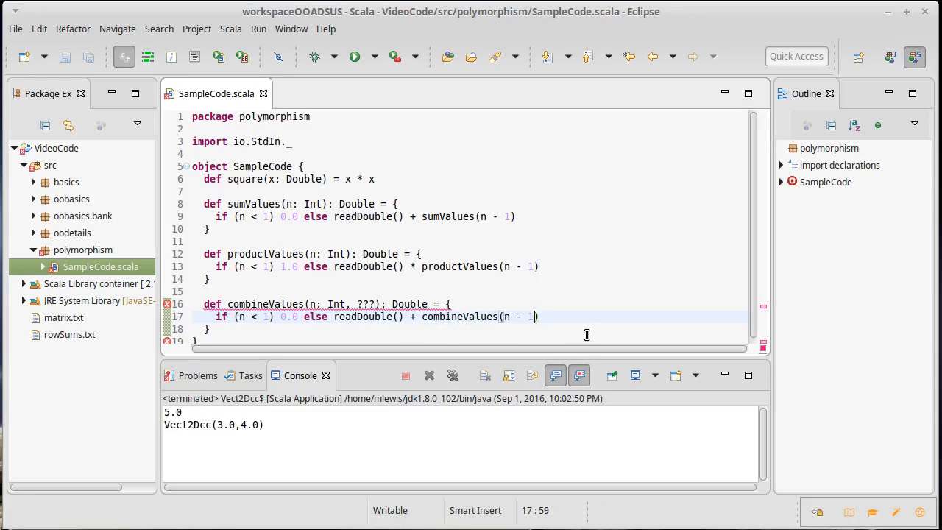
pyautogui.write(', ???')
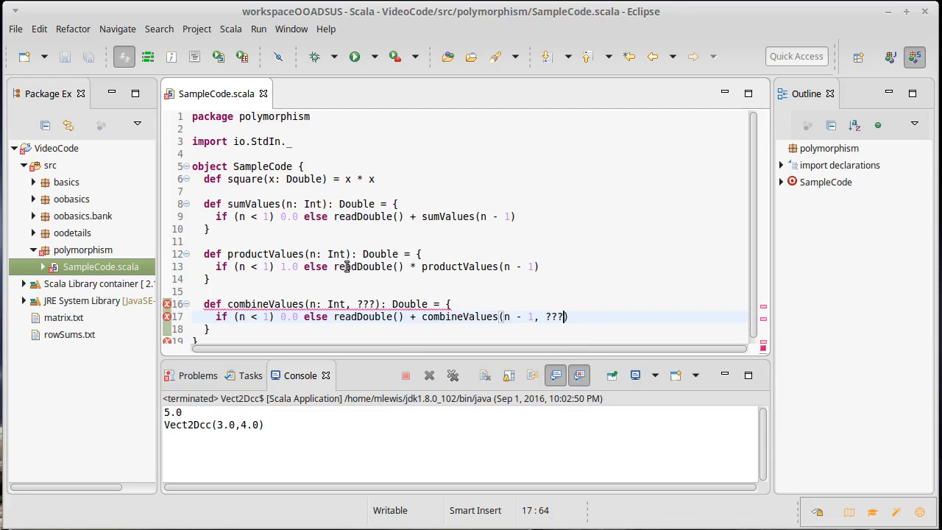
pyautogui.moveTo(453, 244)
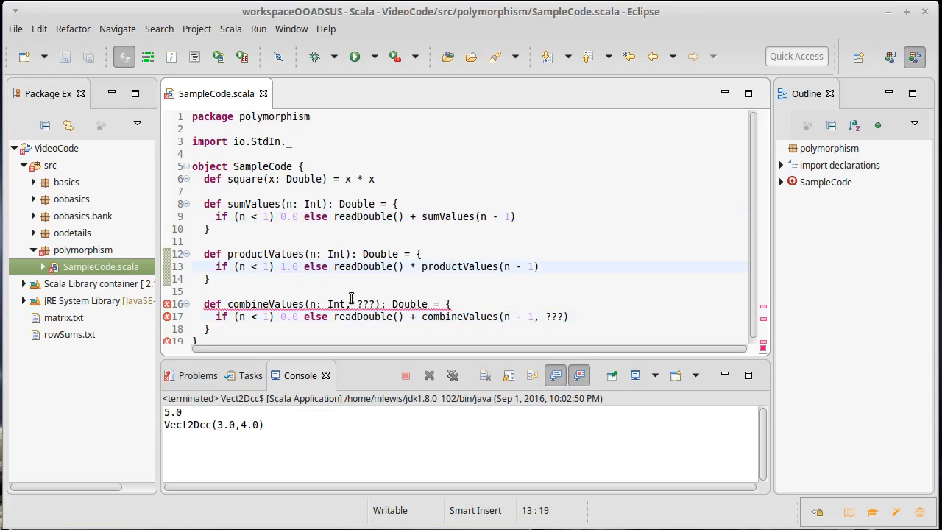
# - Add a base: Double parameter, return base when n < 1, pass it recursively, and save
pyautogui.click(356, 304)
pyautogui.write('base: Doubl')
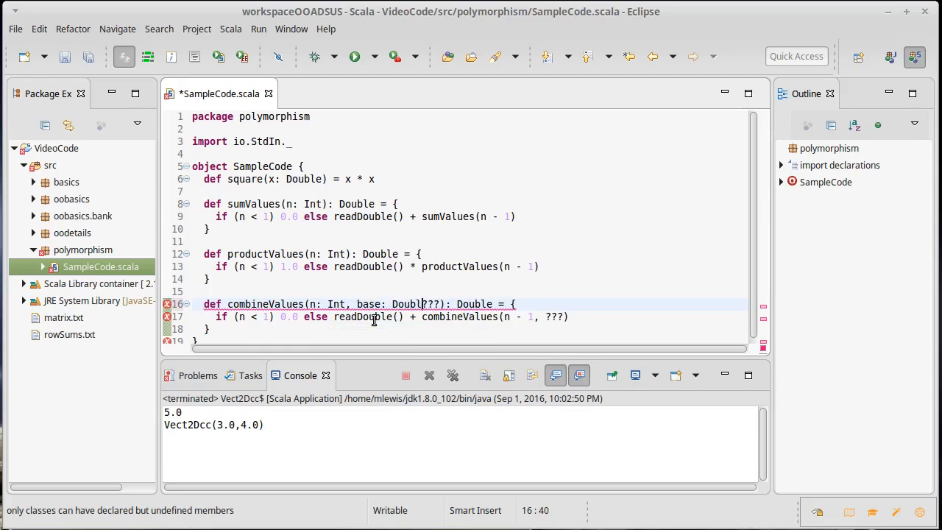
pyautogui.write(',')
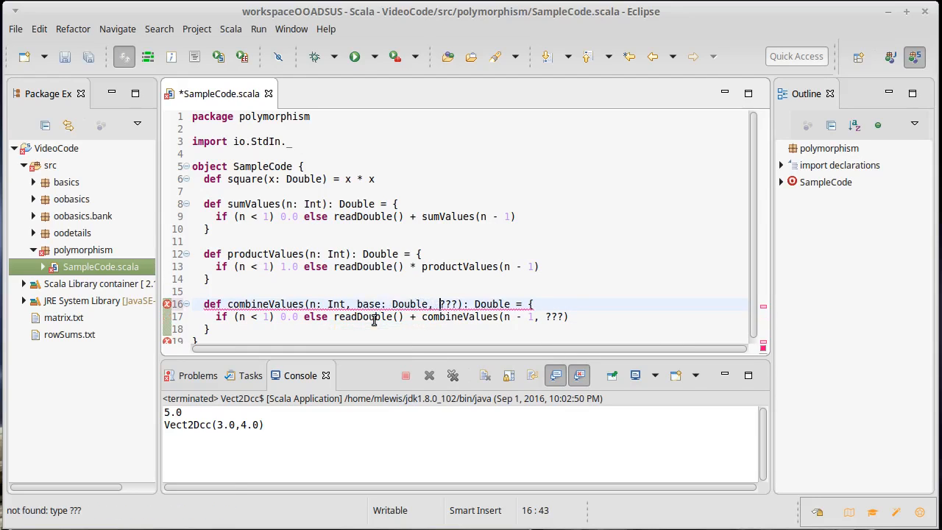
pyautogui.write('base,')
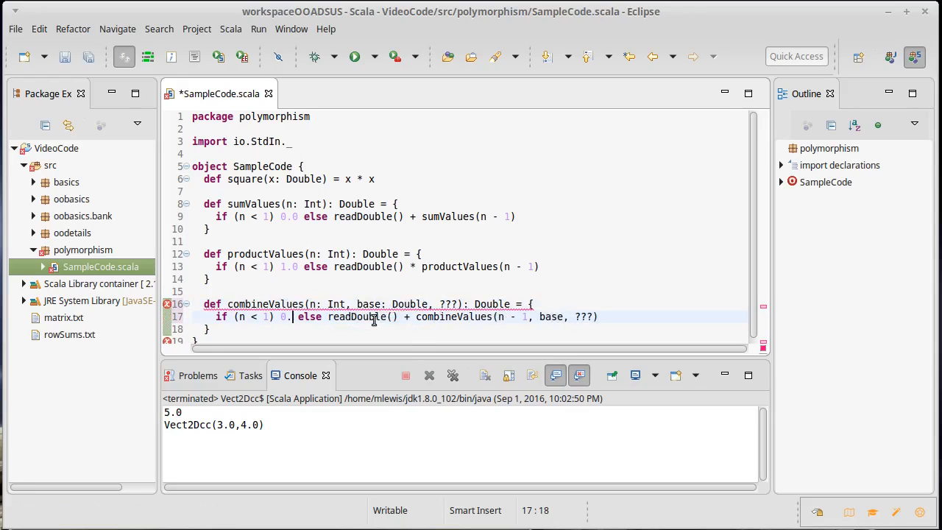
pyautogui.write('base')
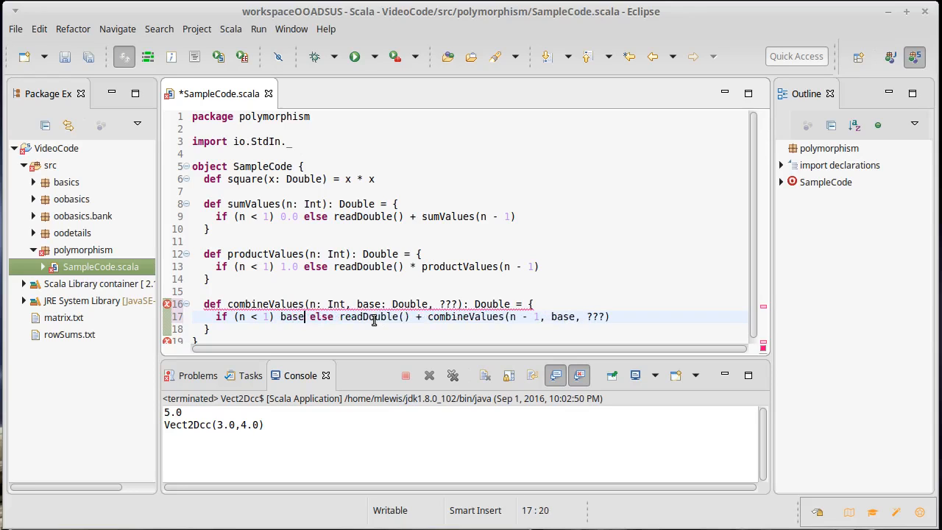
pyautogui.press('ctrl+s')
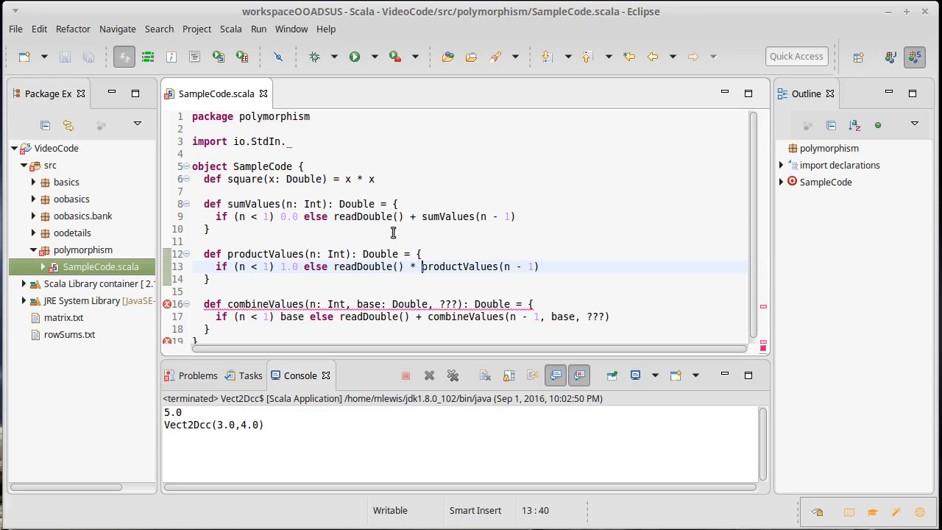
# - Add an op: (Double, Double) parameter, compute op(readDouble(), recursive call) passing op, and save
pyautogui.click(494, 216)
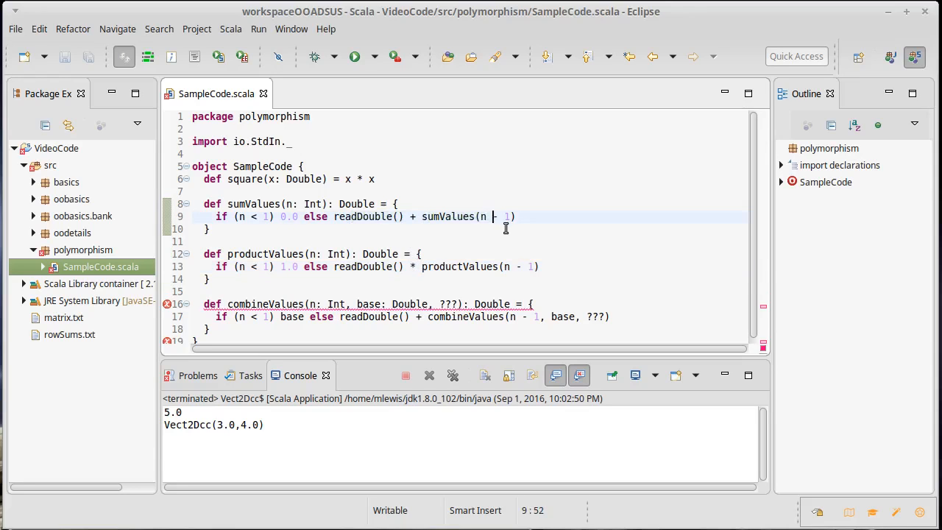
pyautogui.click(456, 304)
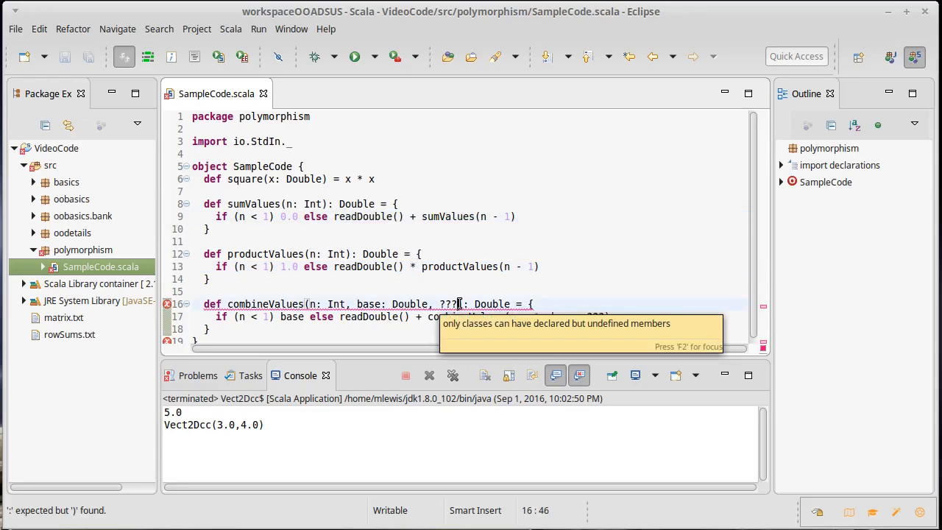
pyautogui.write('op:')
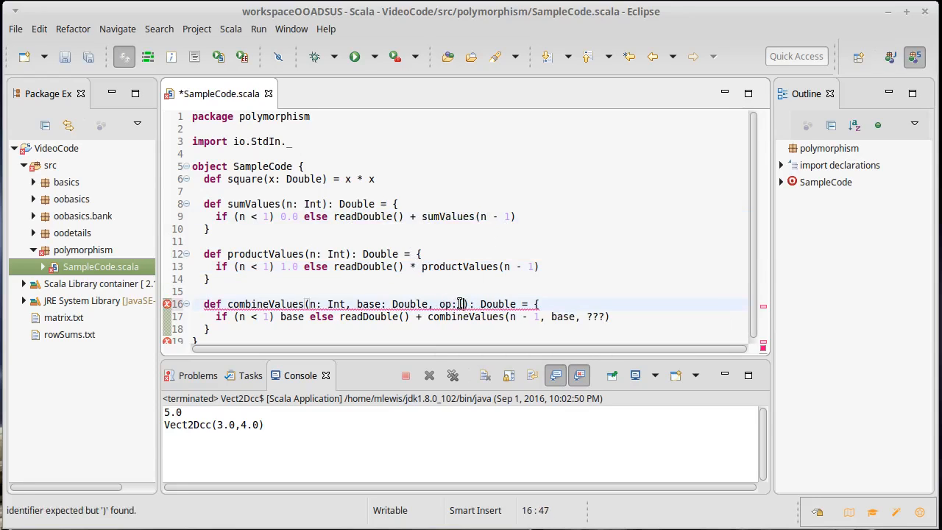
pyautogui.write('(Double)')
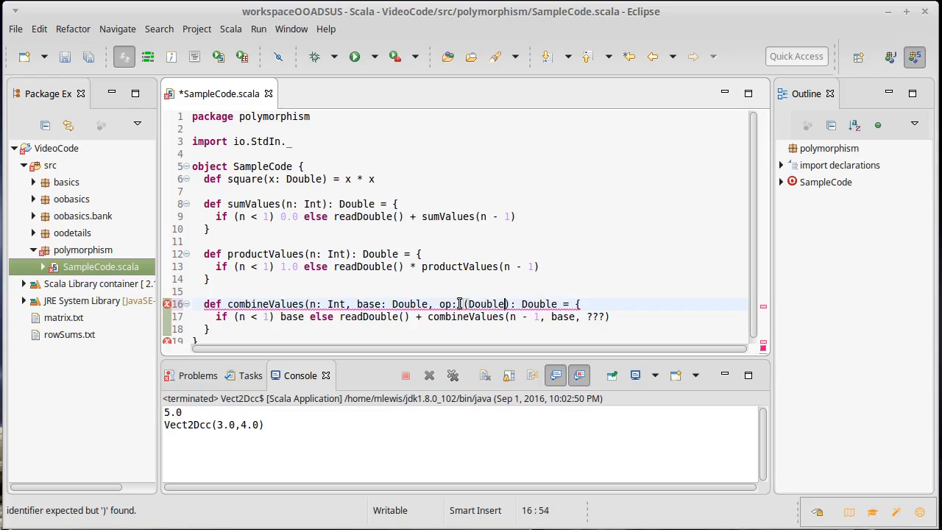
pyautogui.write(', Double) => Double')
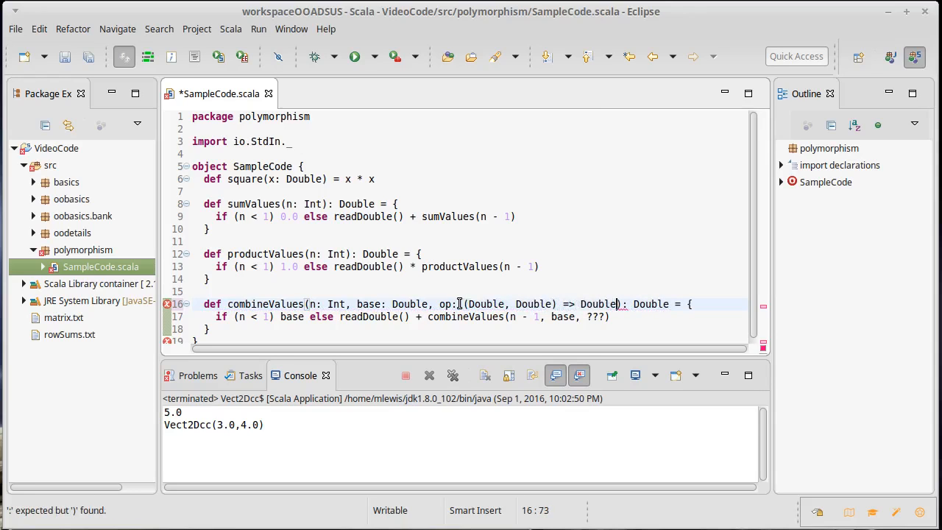
pyautogui.click(340, 316)
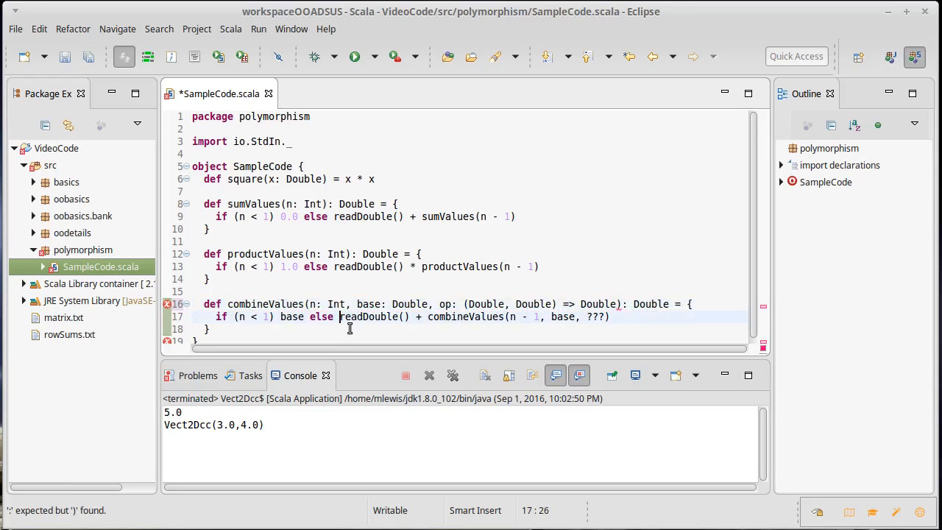
pyautogui.write('op(')
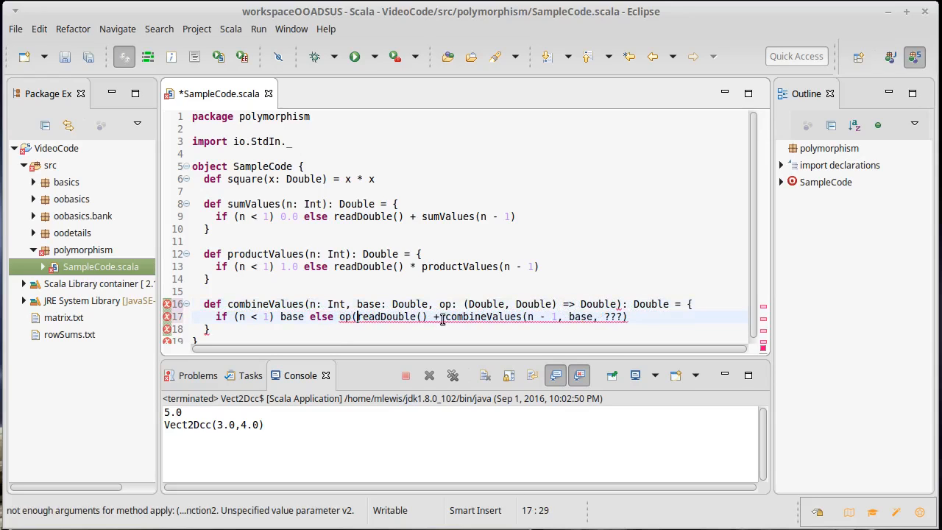
pyautogui.write(',')
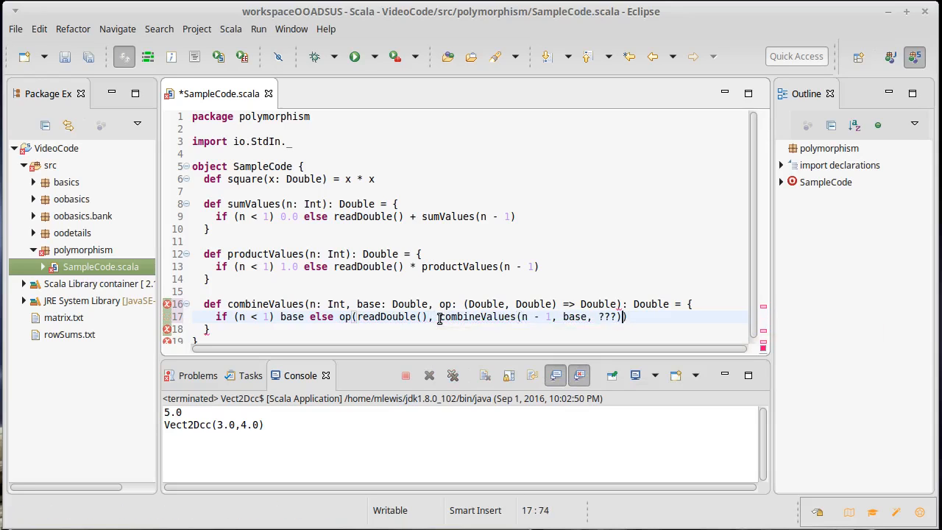
pyautogui.write('op')
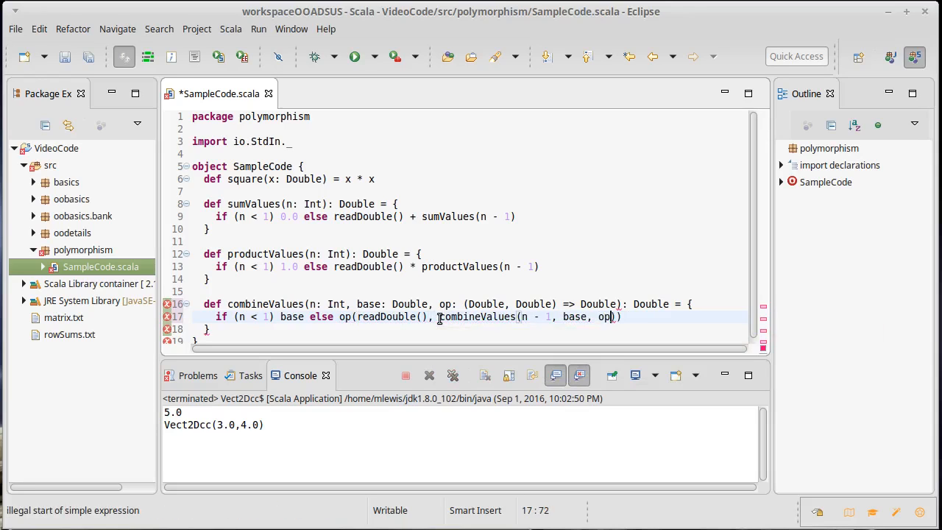
pyautogui.press('ctrl+s')
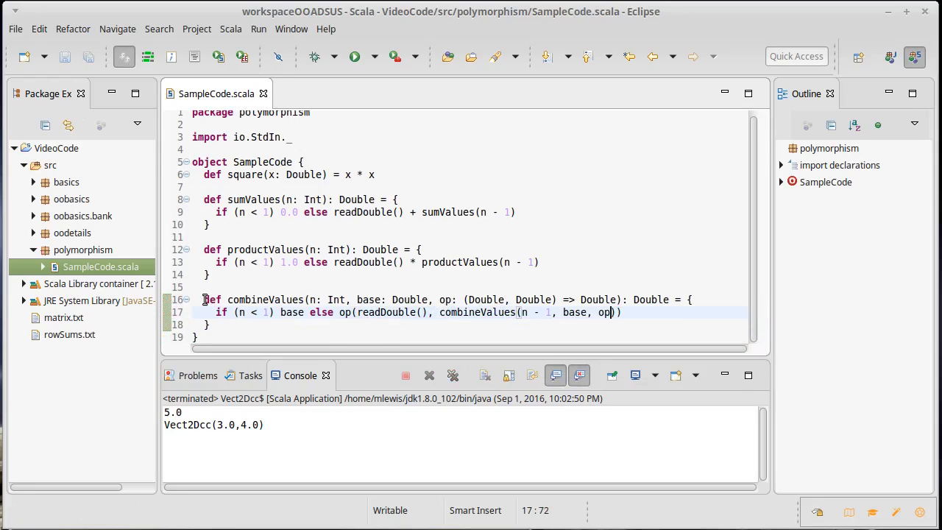
# - Clear the highlight and add blank lines after combineValues for the next method
pyautogui.click(244, 200)
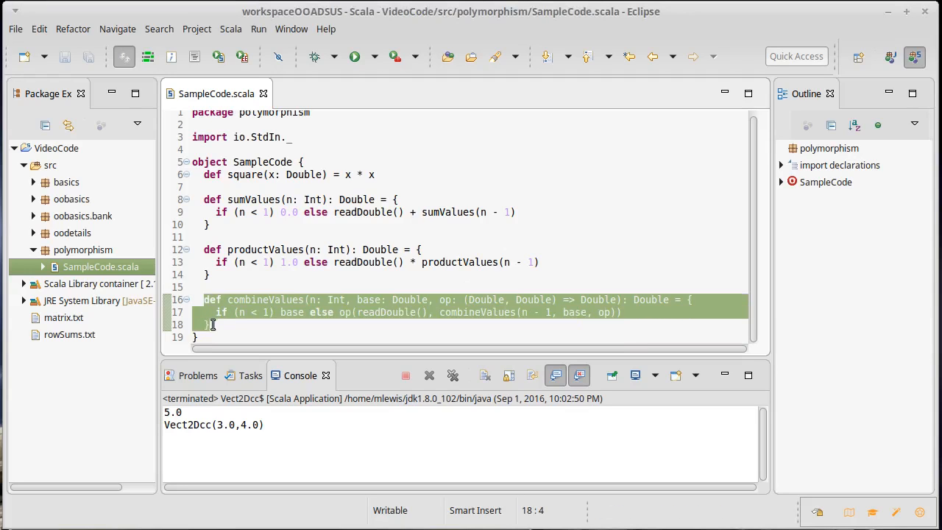
pyautogui.click(209, 325)
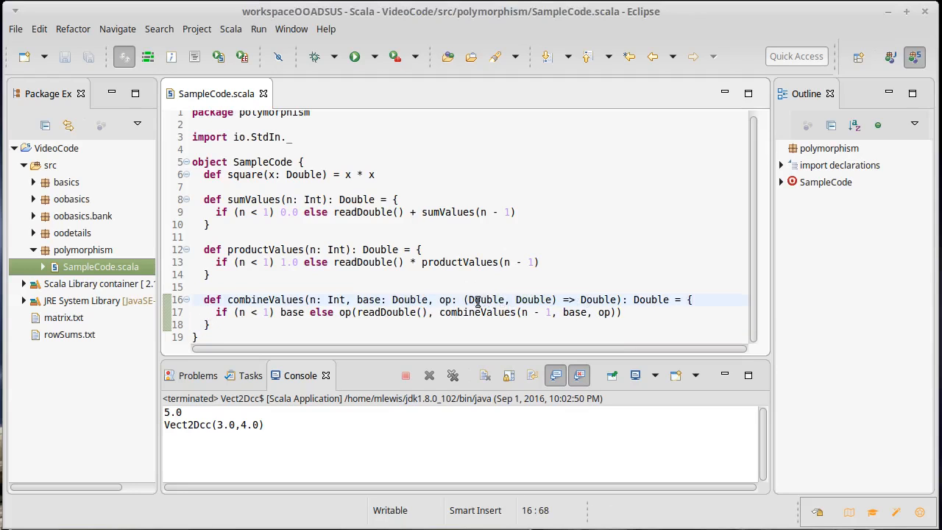
pyautogui.doubleClick(534, 300)
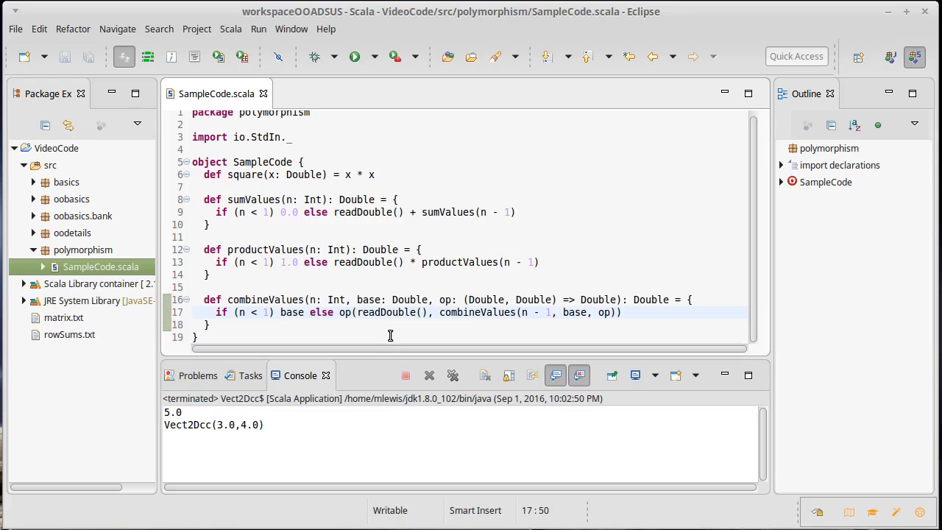
pyautogui.moveTo(331, 331)
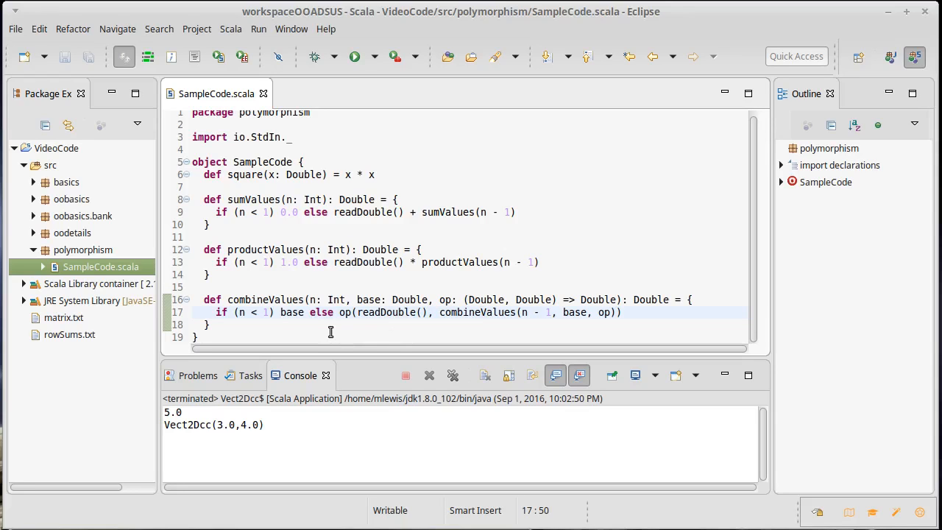
pyautogui.click(334, 325)
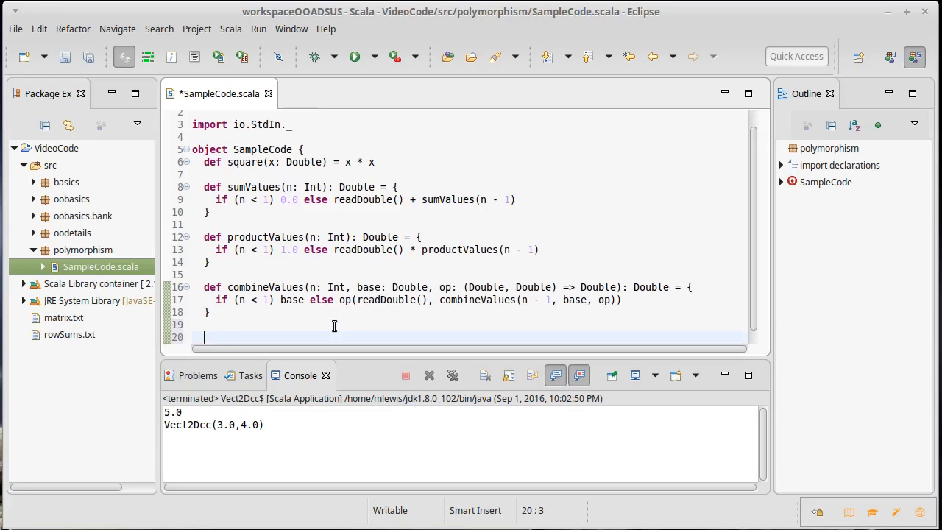
# - Add the header def bubbleSort(arr: Array[Double]): Unit after combineValues and open its body
pyautogui.write('def bubble')
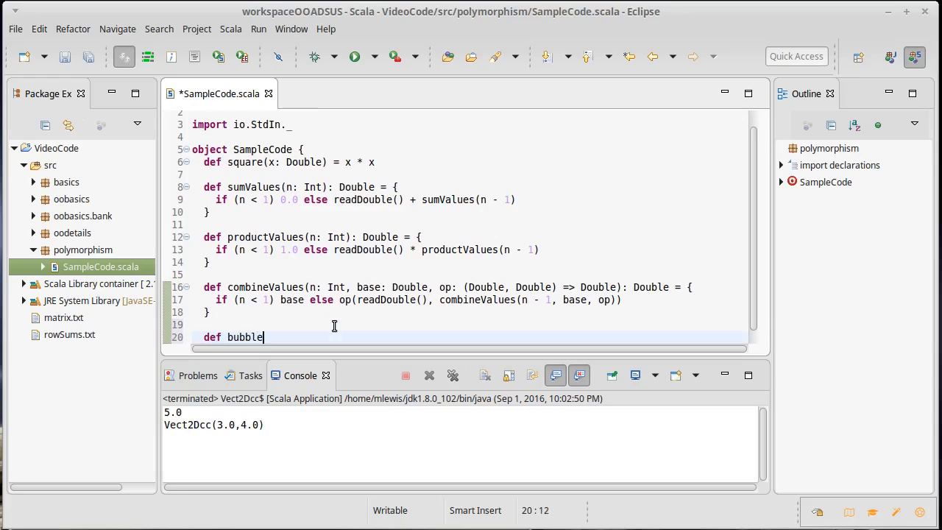
pyautogui.write('Sort')
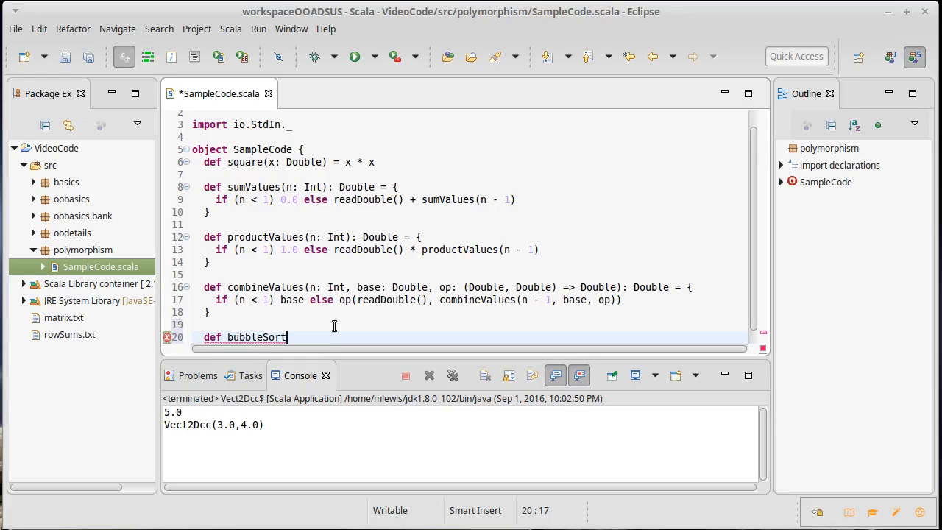
pyautogui.write('(arr:')
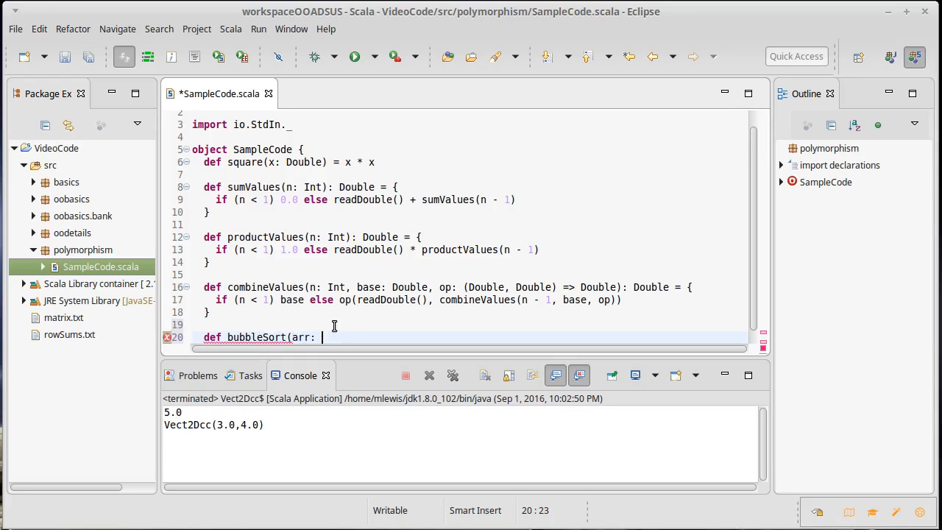
pyautogui.write('Array[D')
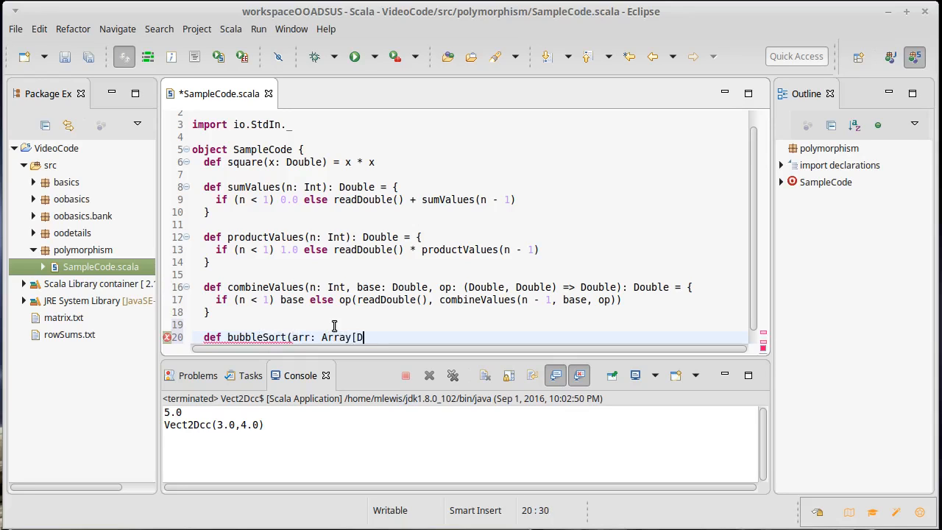
pyautogui.write('ouble]')
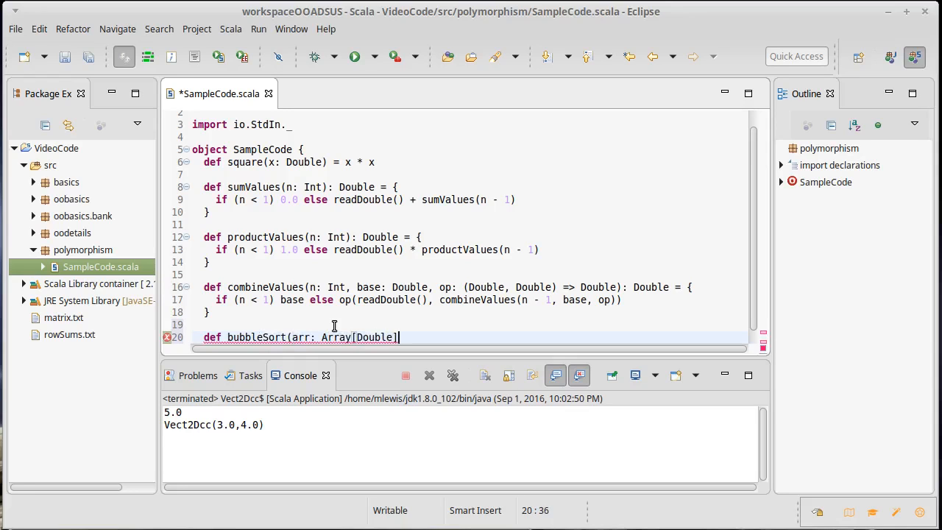
pyautogui.write('): Unit = {')
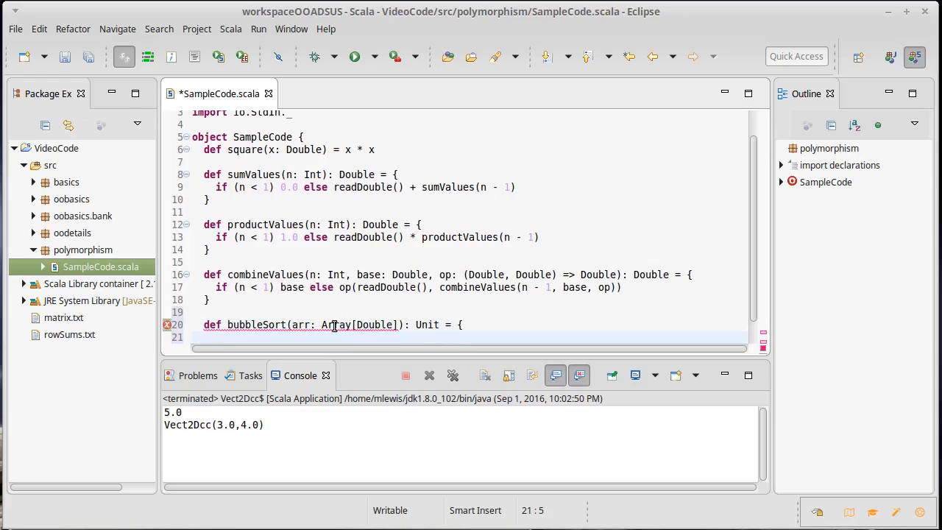
pyautogui.press('Return')
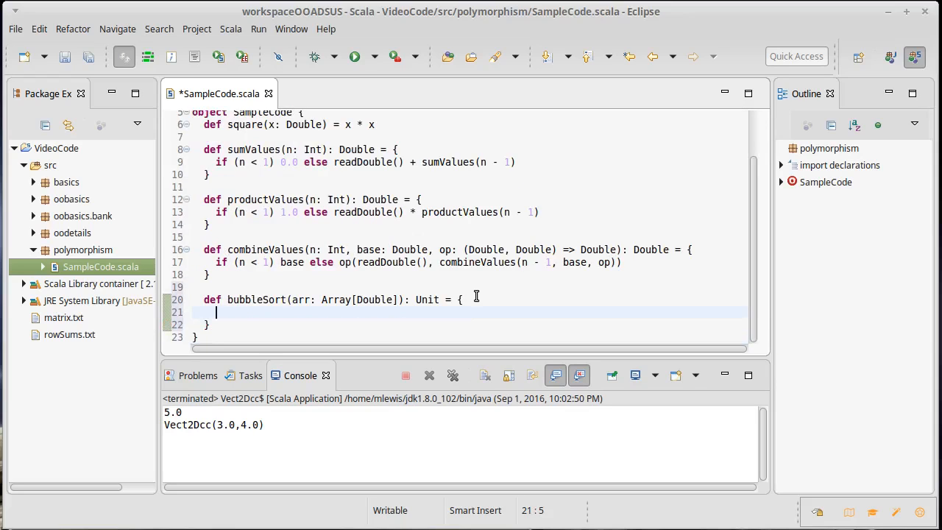
# - Write a for loop with i <- 0 until arr.length-1 and j <- 0 until arr.length-1-i
pyautogui.write('for (')
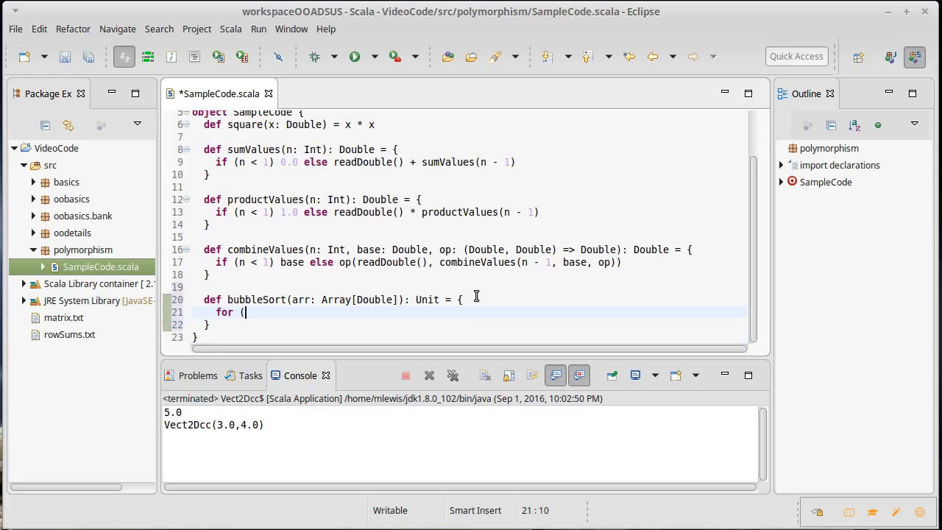
pyautogui.write('i <-')
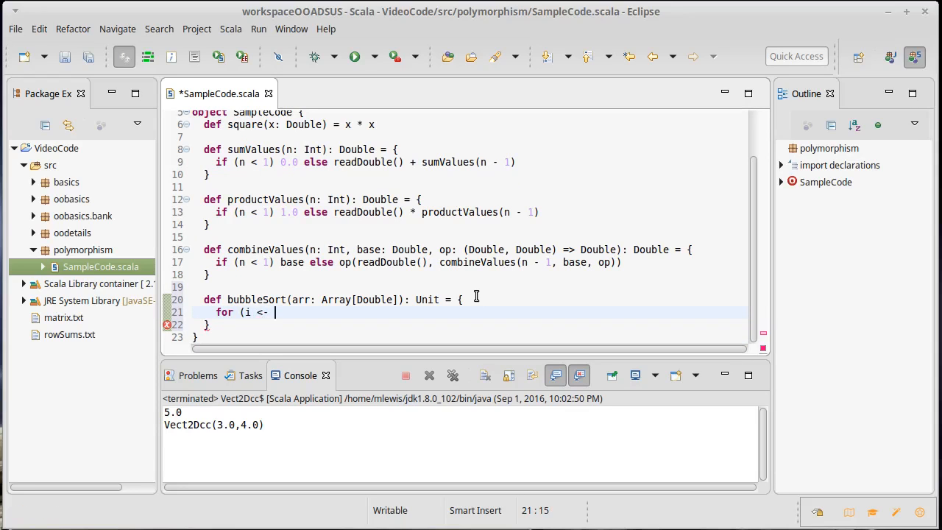
pyautogui.write('0 until')
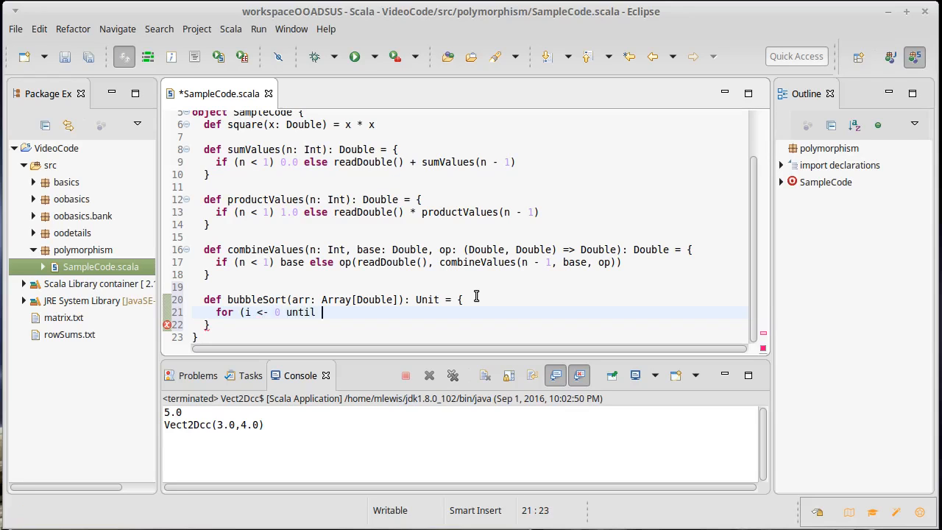
pyautogui.write('arr.length')
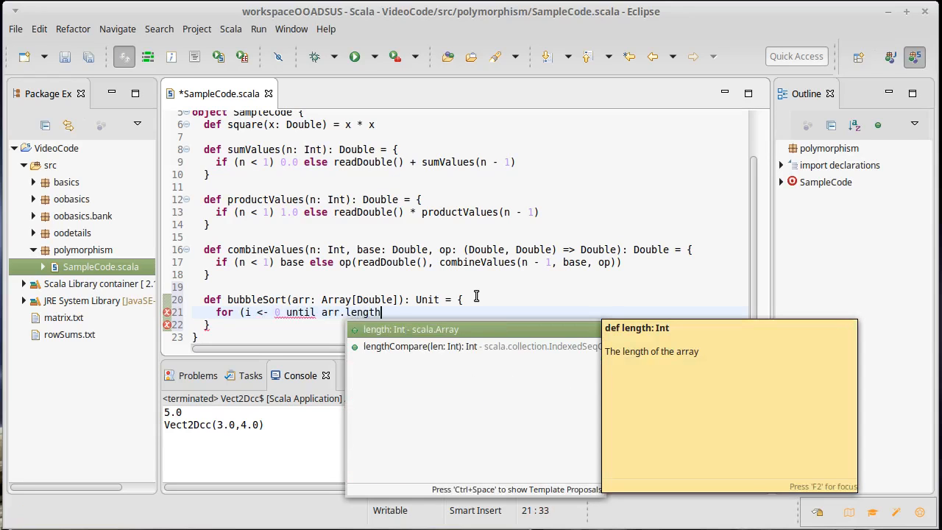
pyautogui.write('-1')
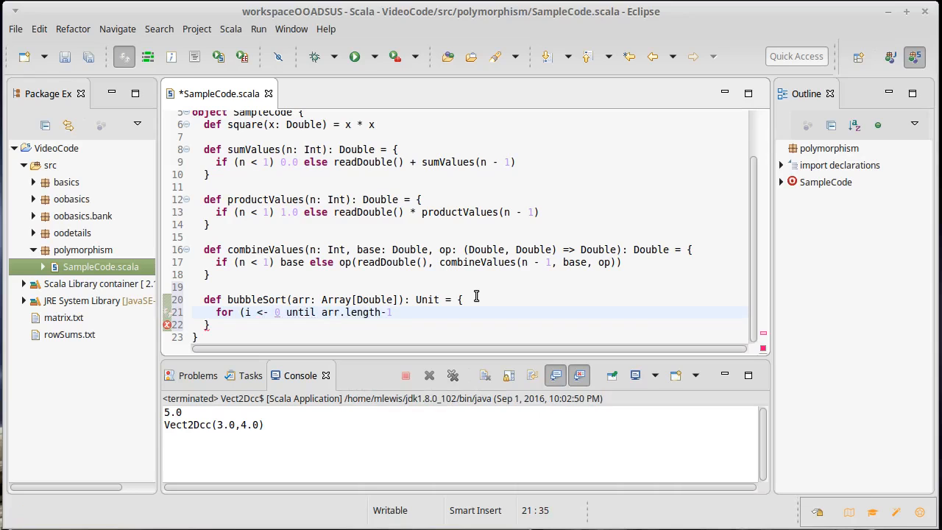
pyautogui.write('; j<')
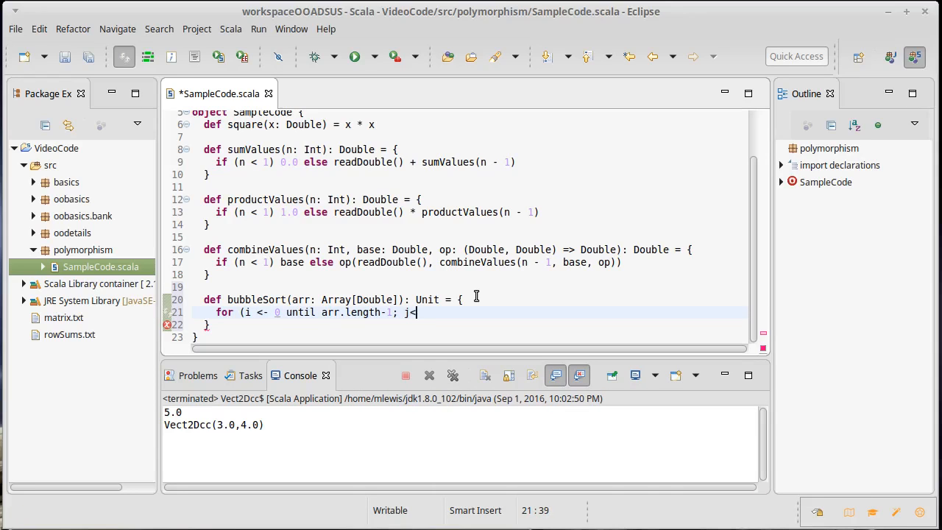
pyautogui.write('<-')
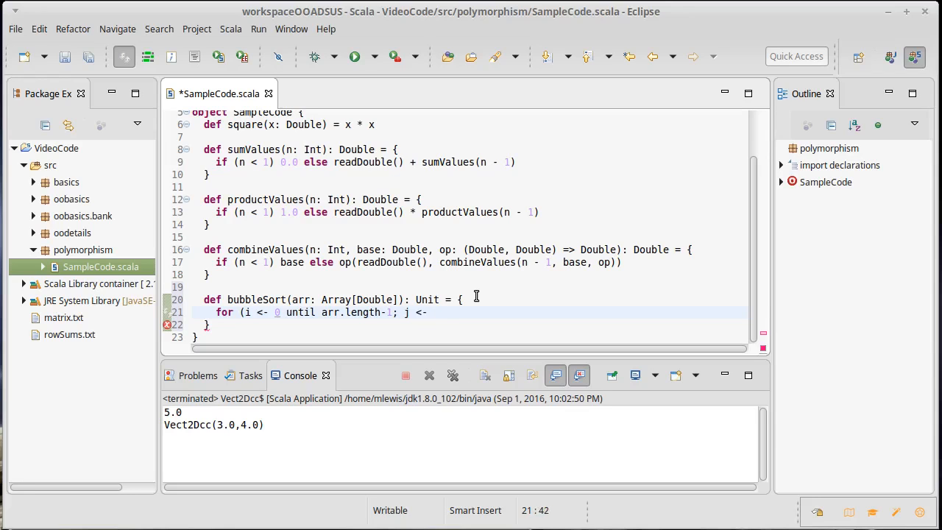
pyautogui.write('0 until')
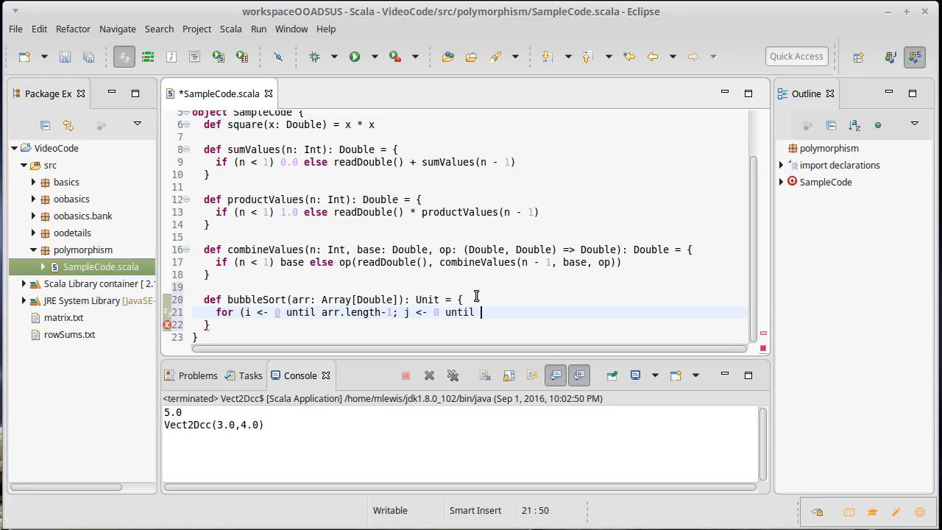
pyautogui.write('arr.length-1-')
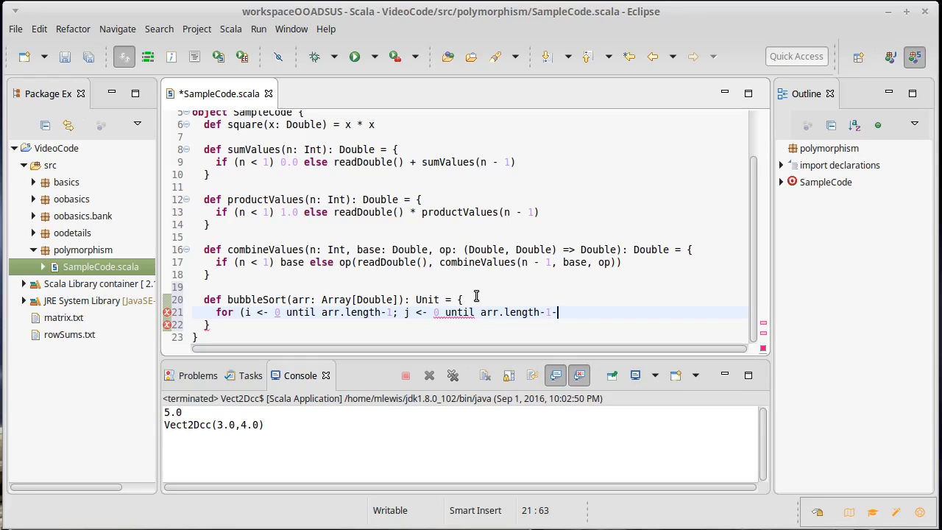
pyautogui.write('i) {')
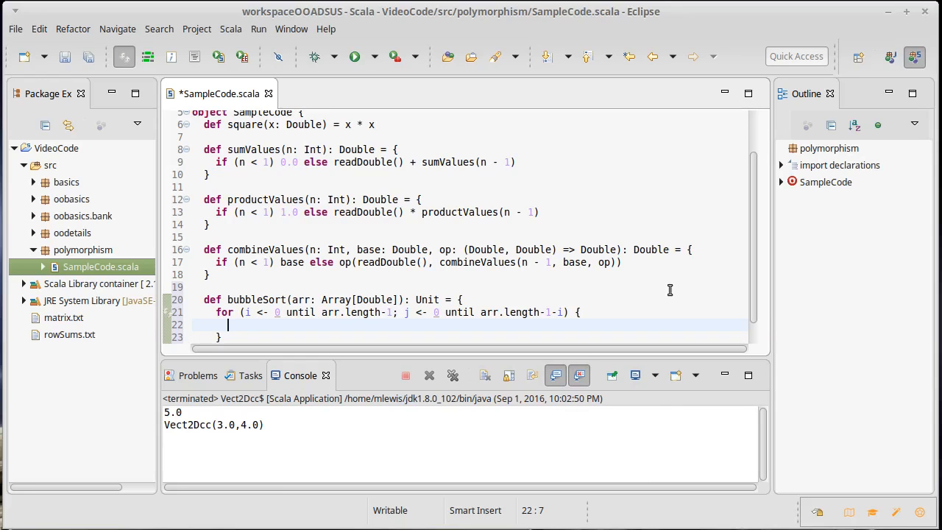
pyautogui.write('if(')
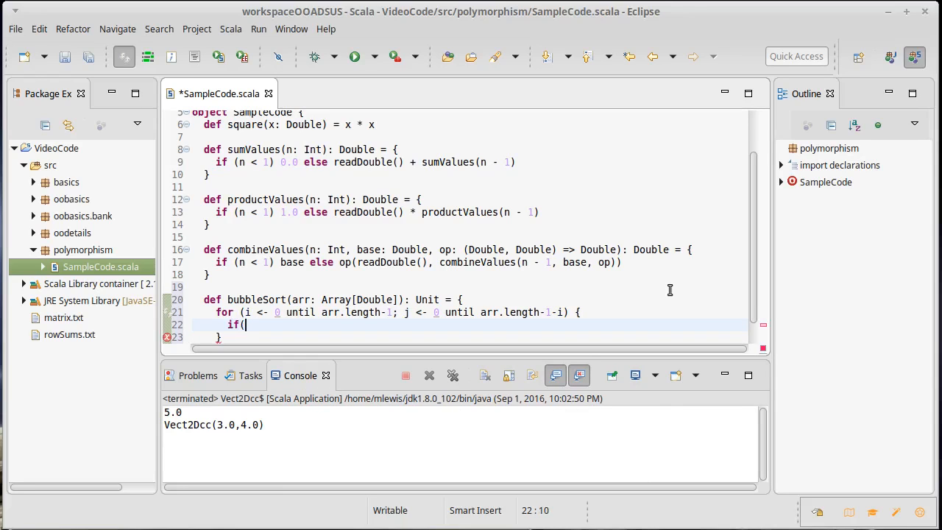
# - Add an empty if(arr(j+1) < arr(j)) block inside the loop and dismiss the documentation popup
pyautogui.write('arr(')
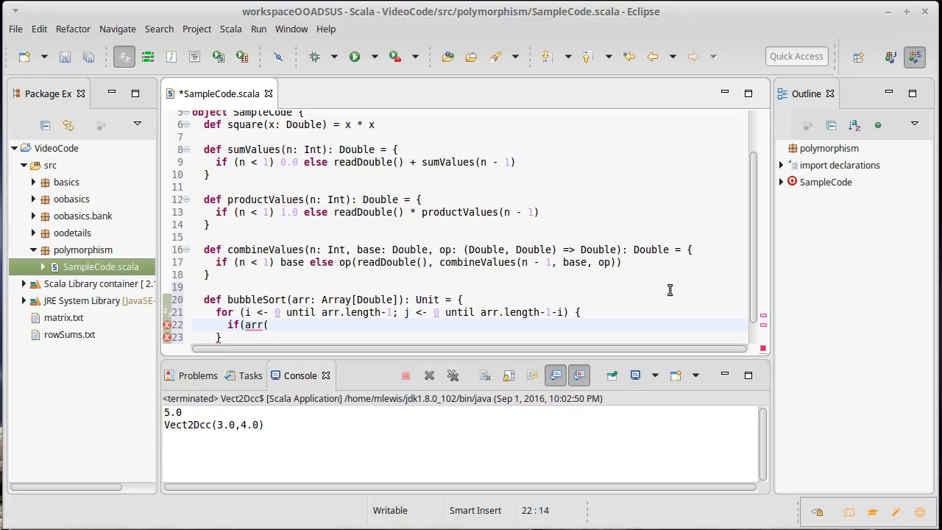
pyautogui.write('j+1')
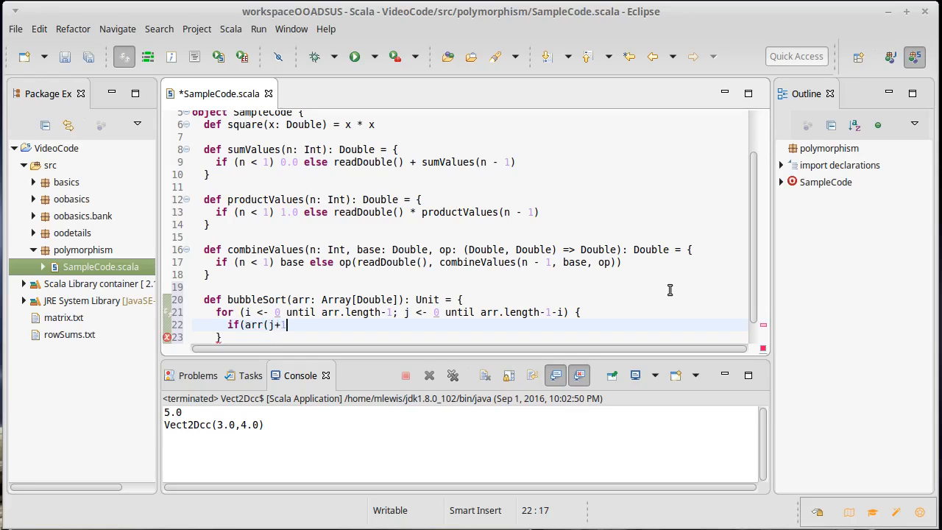
pyautogui.write(')')
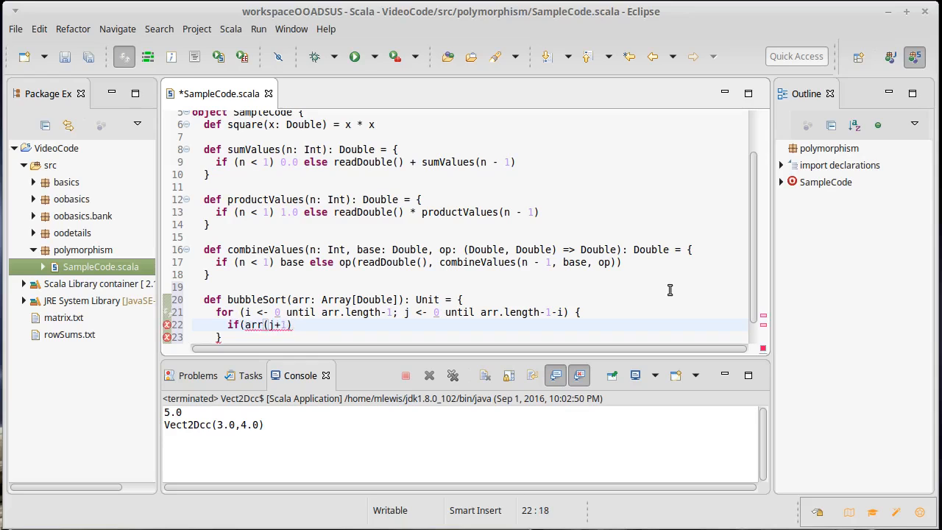
pyautogui.write('> a')
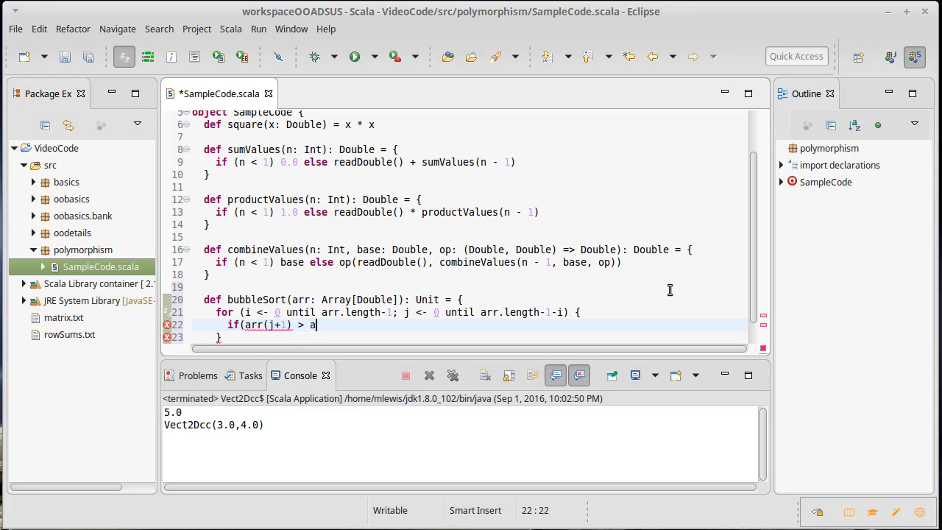
pyautogui.write('rr(j')
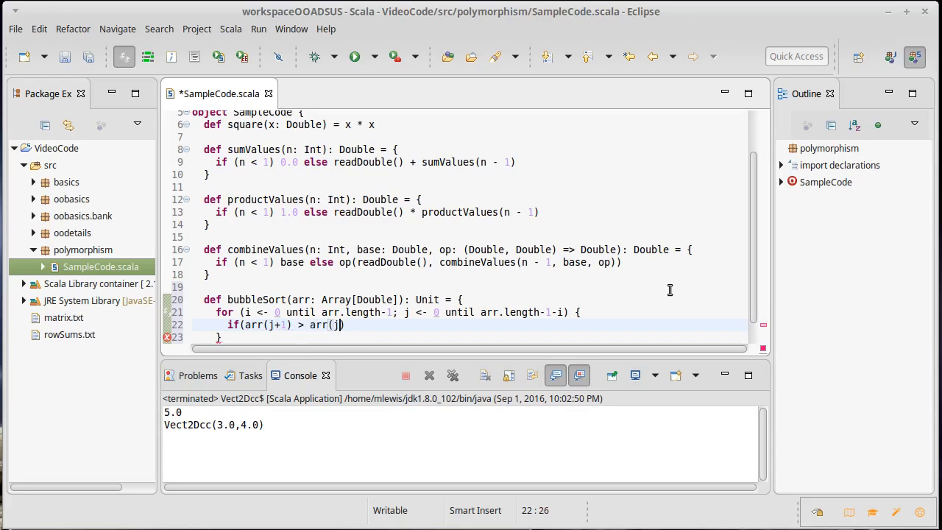
pyautogui.write('<')
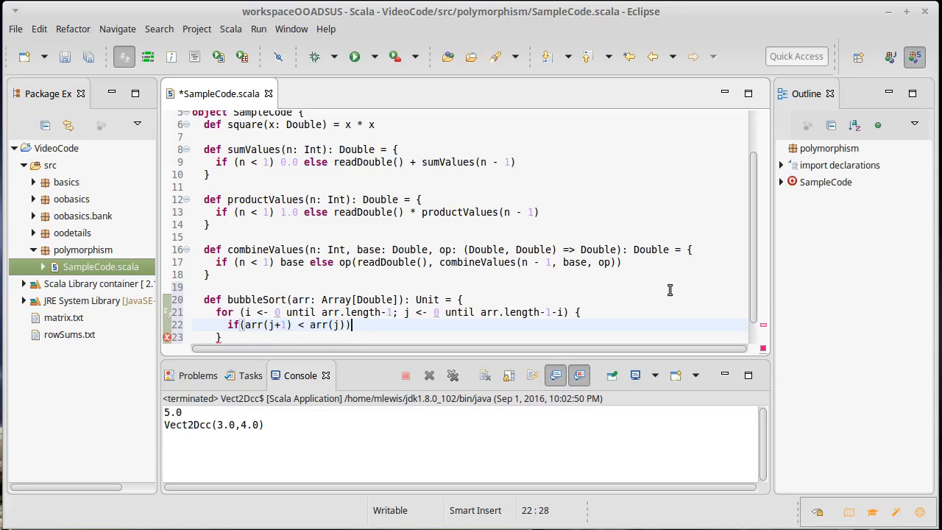
pyautogui.write(' {')
pyautogui.press('Return')
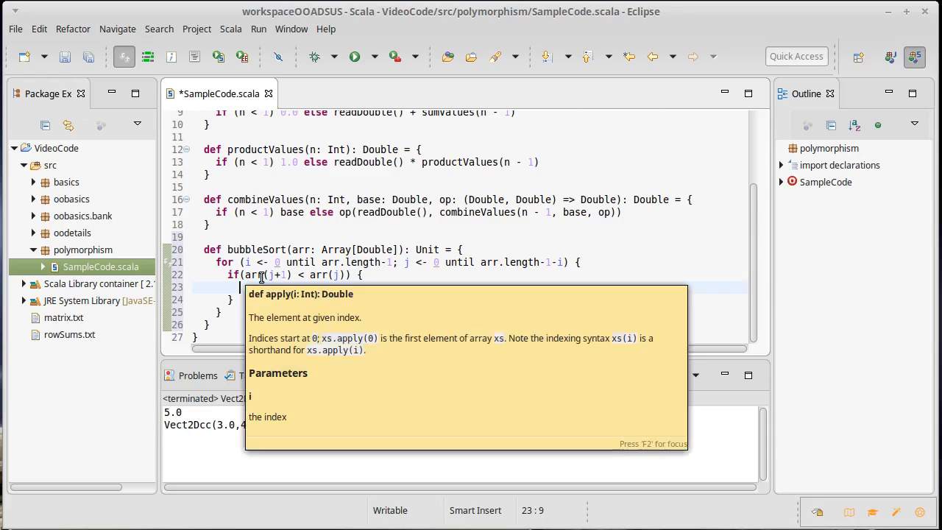
pyautogui.click(290, 304)
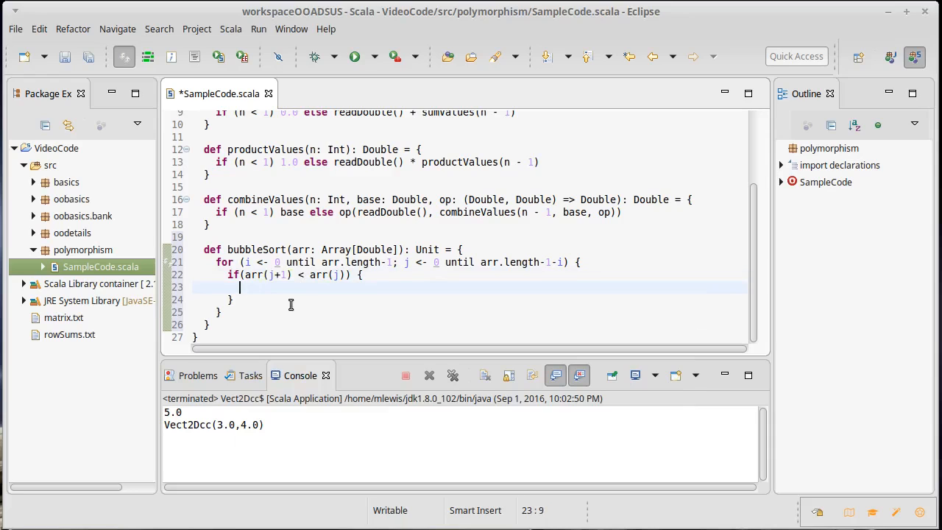
# - Swap arr(j) and arr(j+1) through val tmp in the if body, then save SampleCode.scala
pyautogui.write('val')
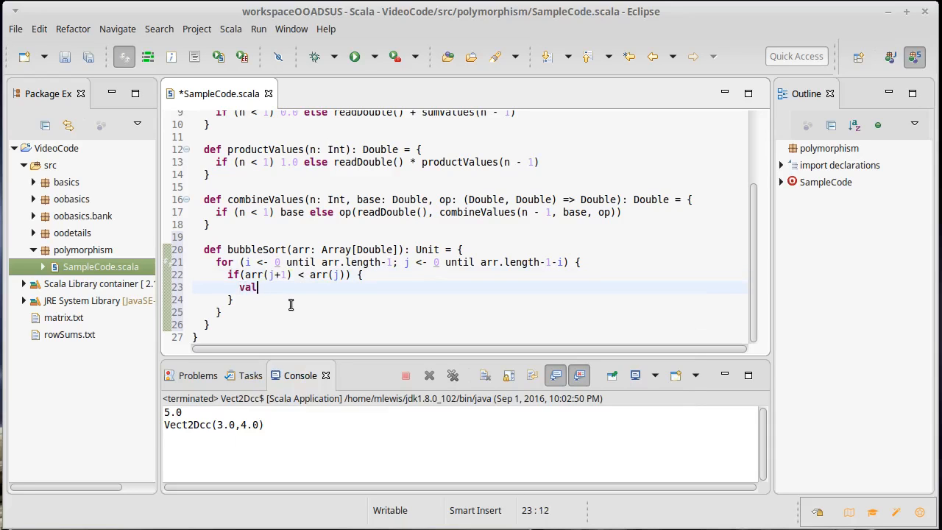
pyautogui.write('tmp ar')
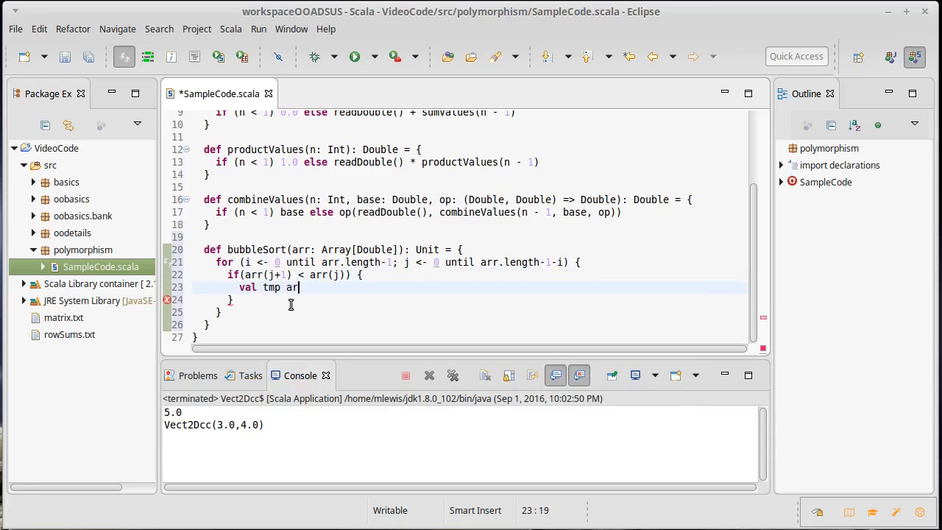
pyautogui.press('BackSpace')
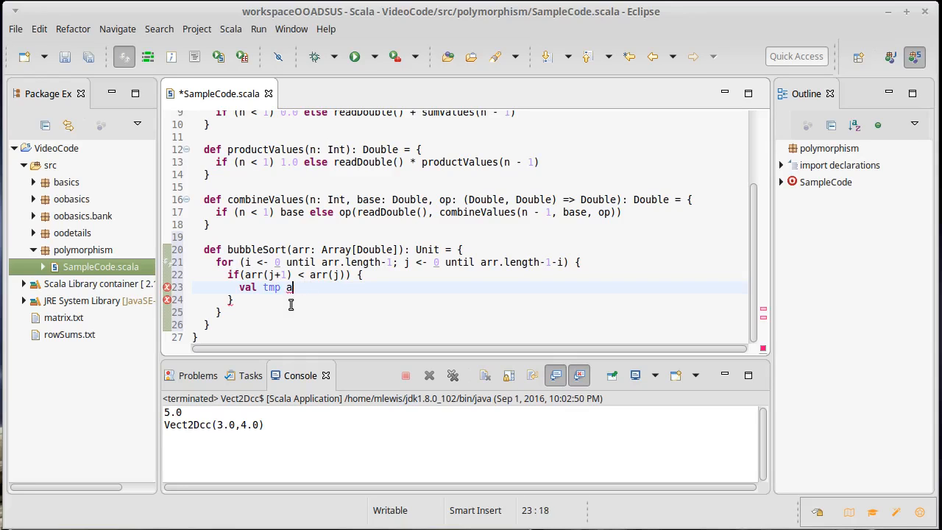
pyautogui.write('= arr(j')
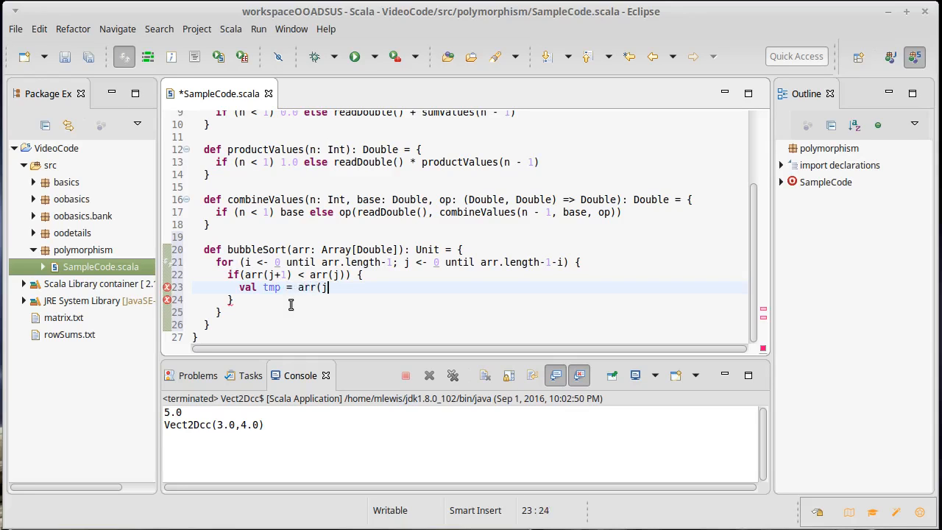
pyautogui.write('arr(j)')
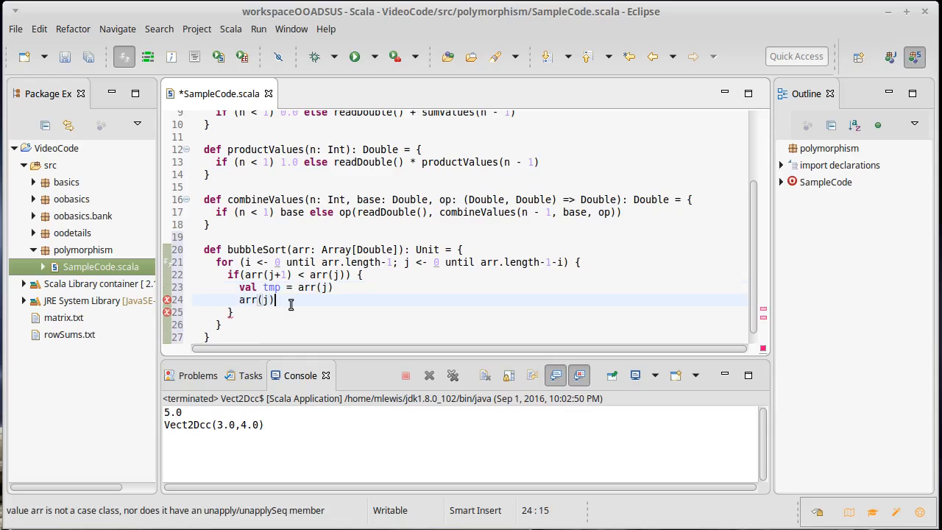
pyautogui.write('= a')
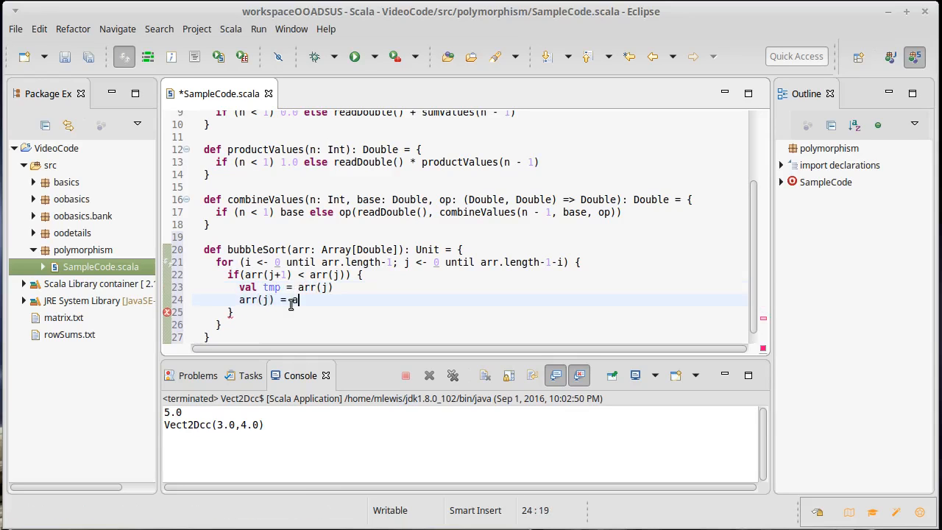
pyautogui.write('arr(j+1)')
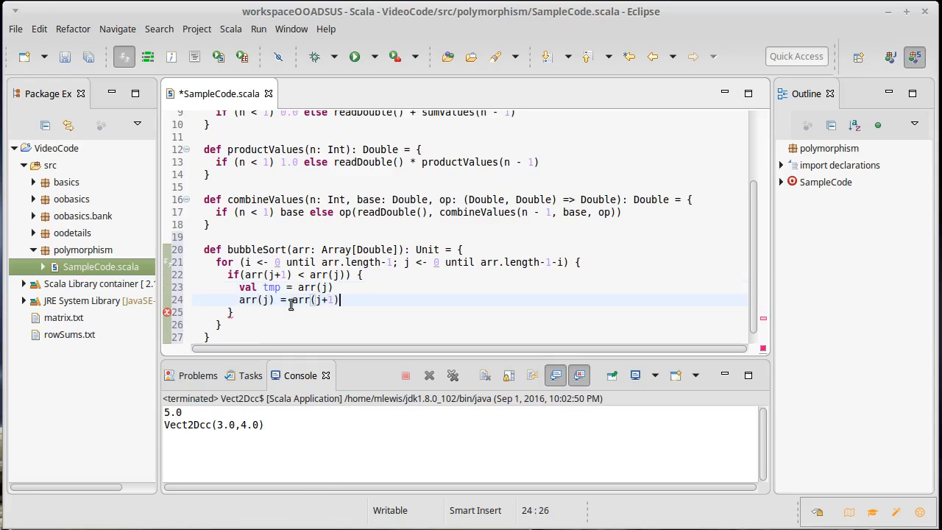
pyautogui.write('arr(j+1')
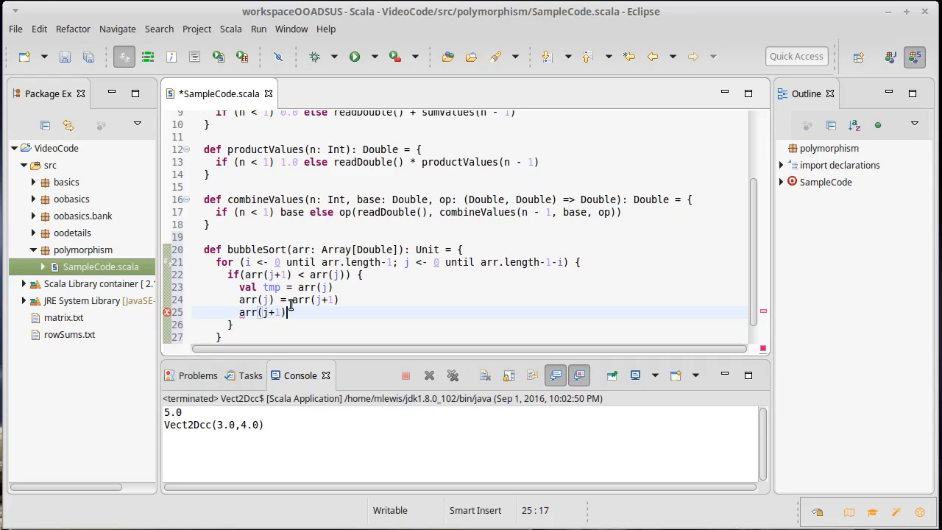
pyautogui.write('= tmp')
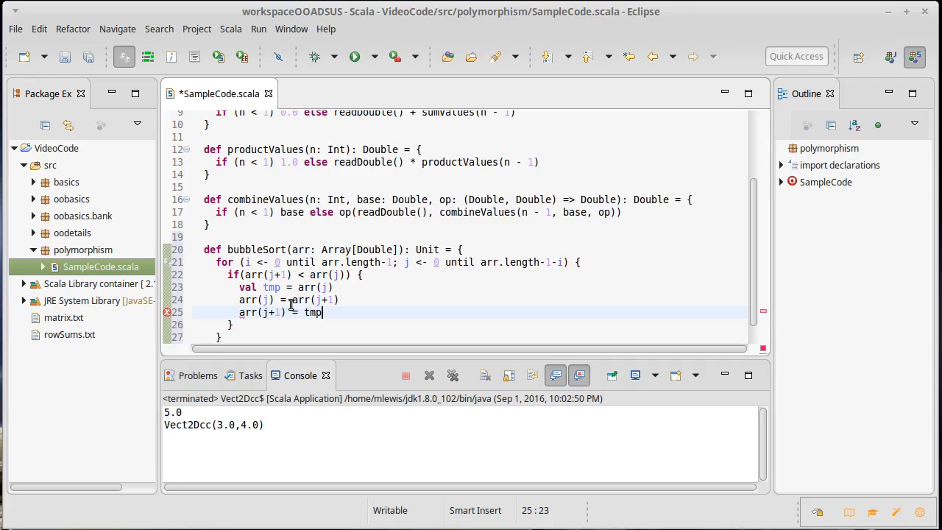
pyautogui.press('ctrl+s')
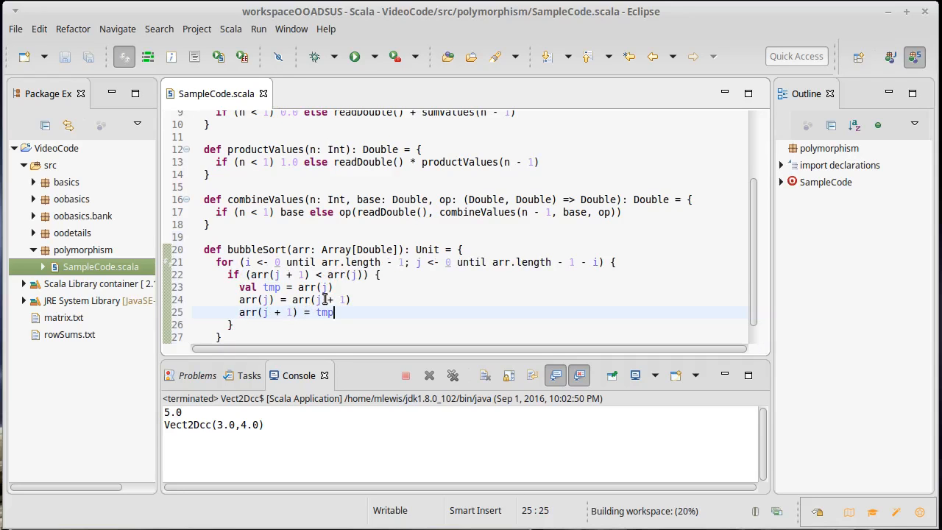
pyautogui.scroll(-3)
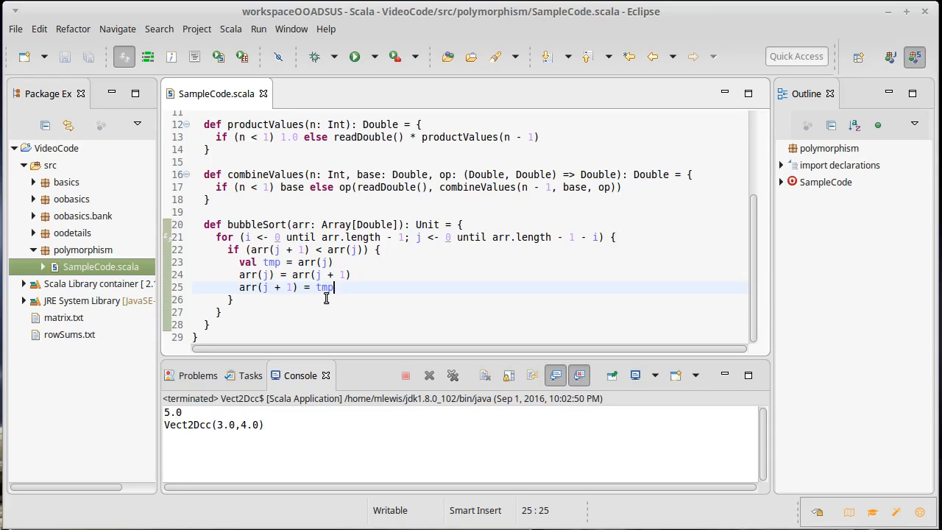
pyautogui.moveTo(382, 299)
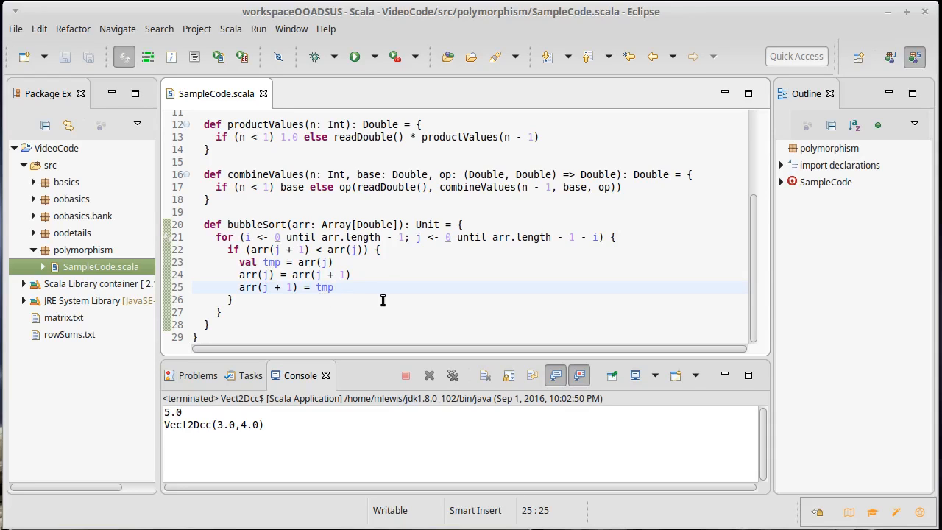
pyautogui.doubleClick(373, 225)
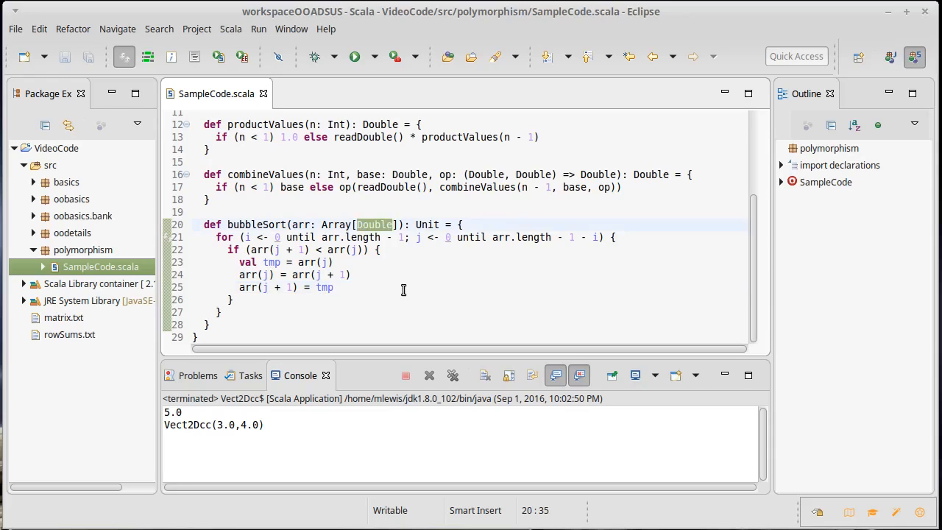
pyautogui.click(403, 287)
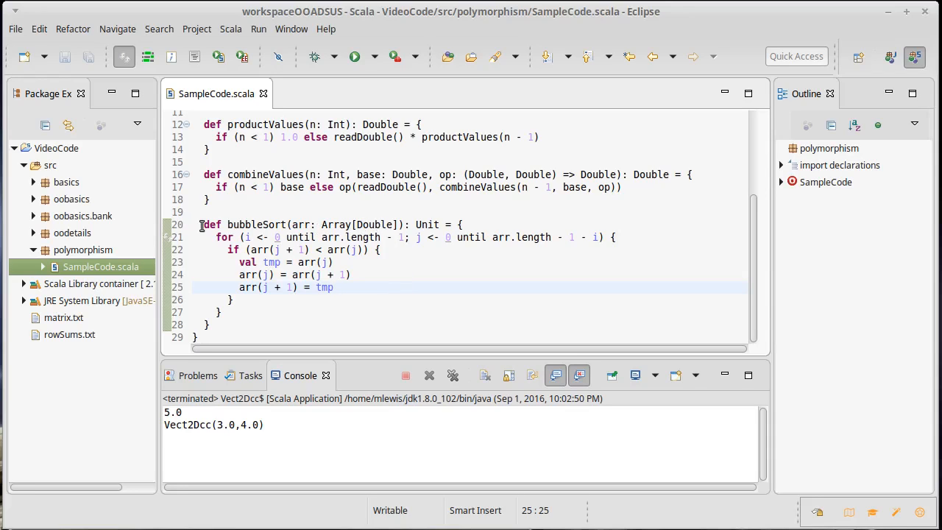
pyautogui.moveTo(376, 224)
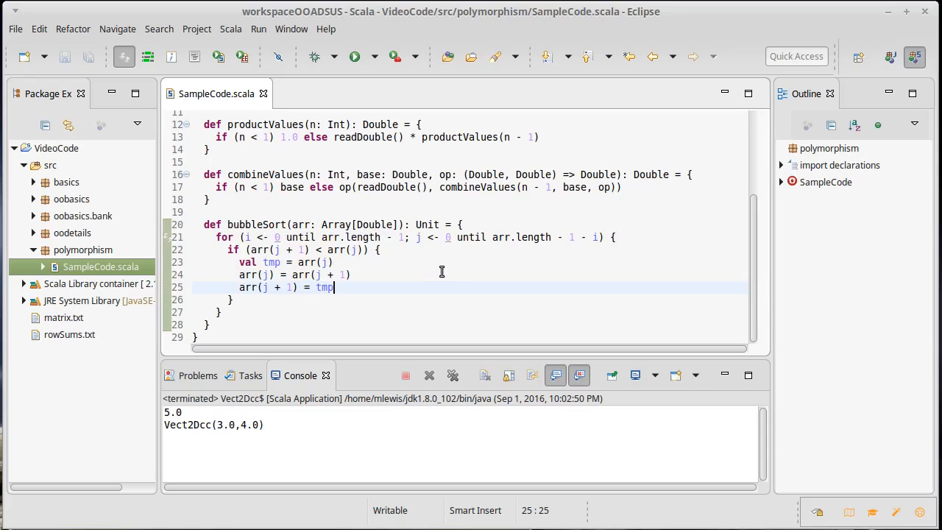
pyautogui.moveTo(404, 287)
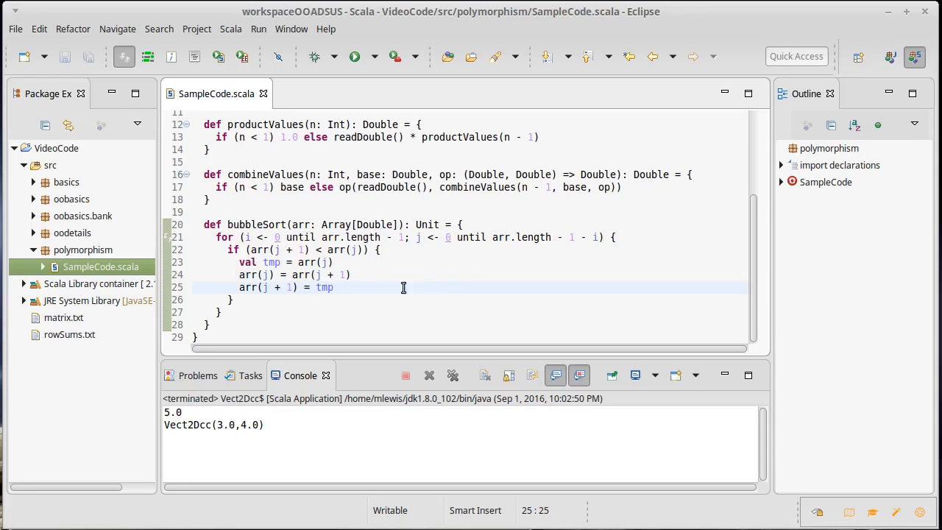
pyautogui.moveTo(426, 315)
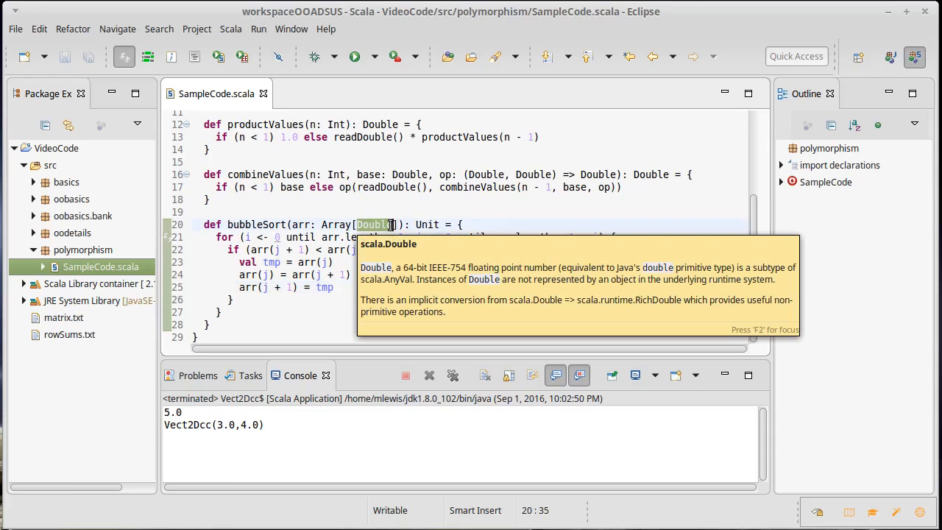
pyautogui.click(375, 312)
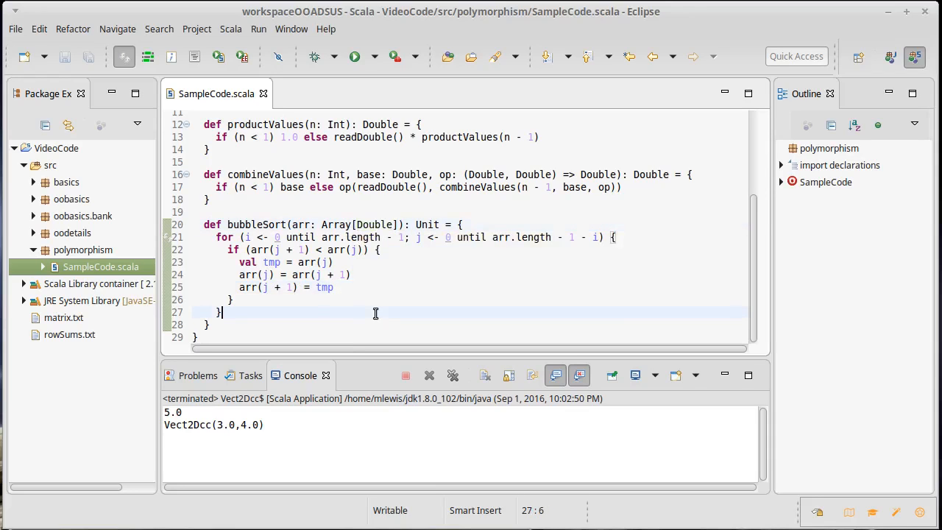
pyautogui.moveTo(333, 270)
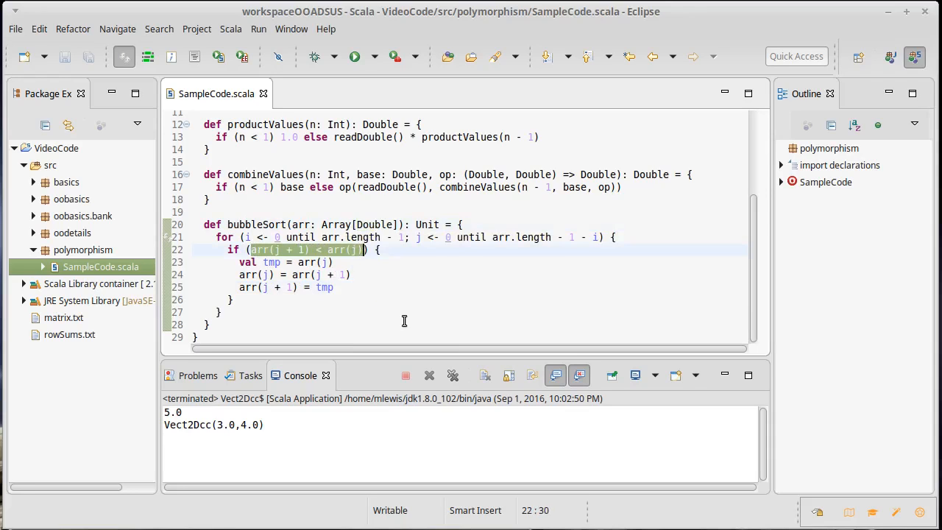
pyautogui.moveTo(370, 295)
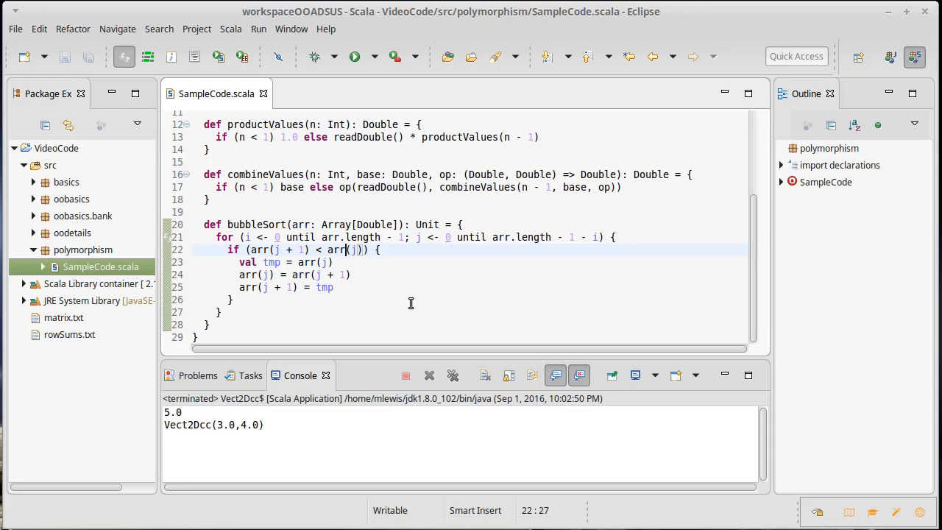
pyautogui.moveTo(390, 311)
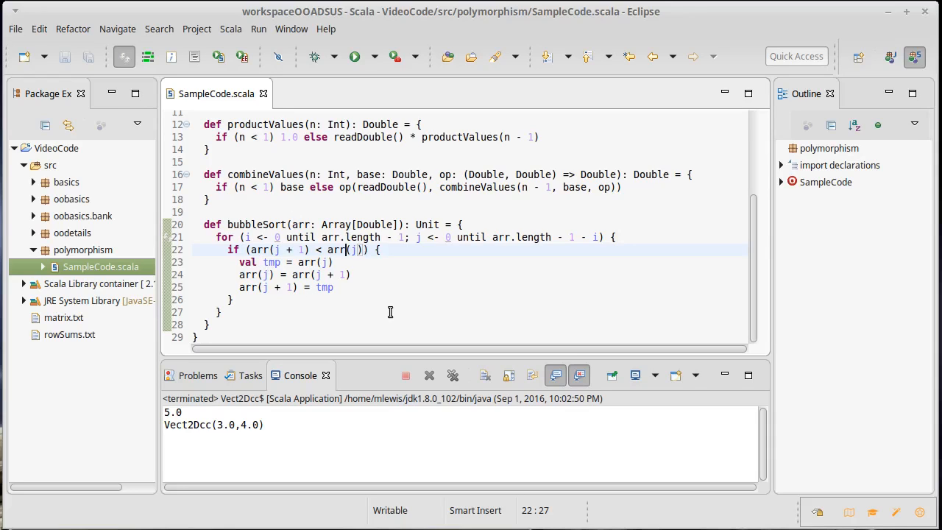